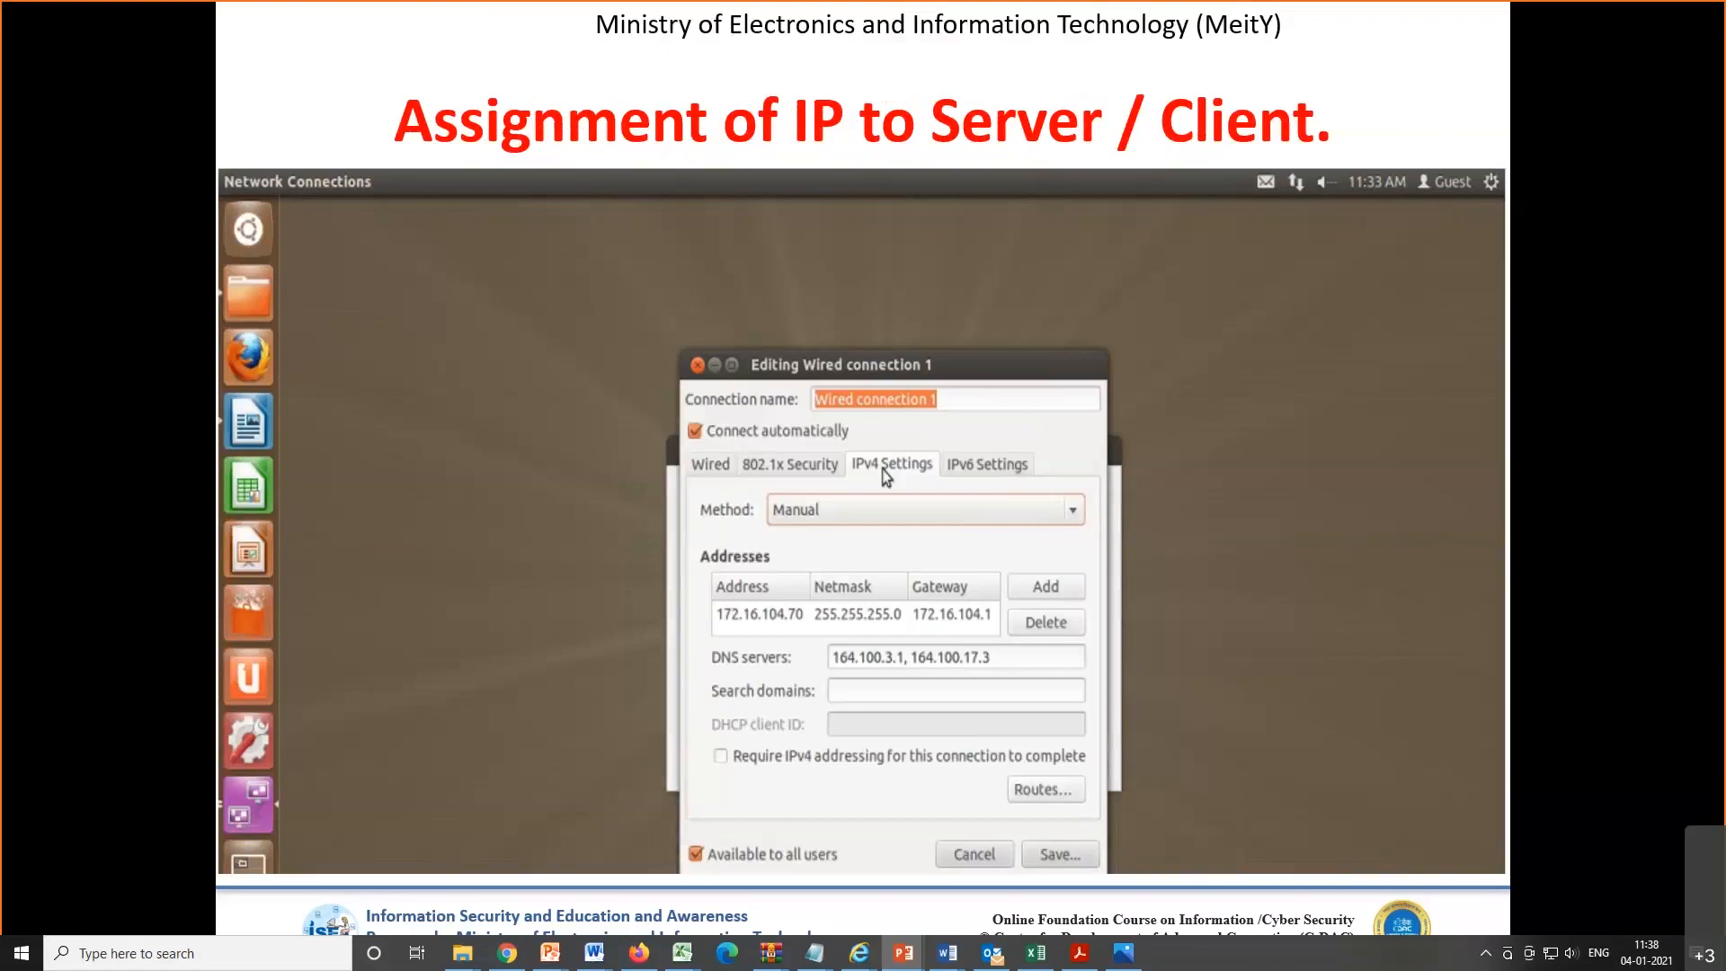
mouse_move(719, 635)
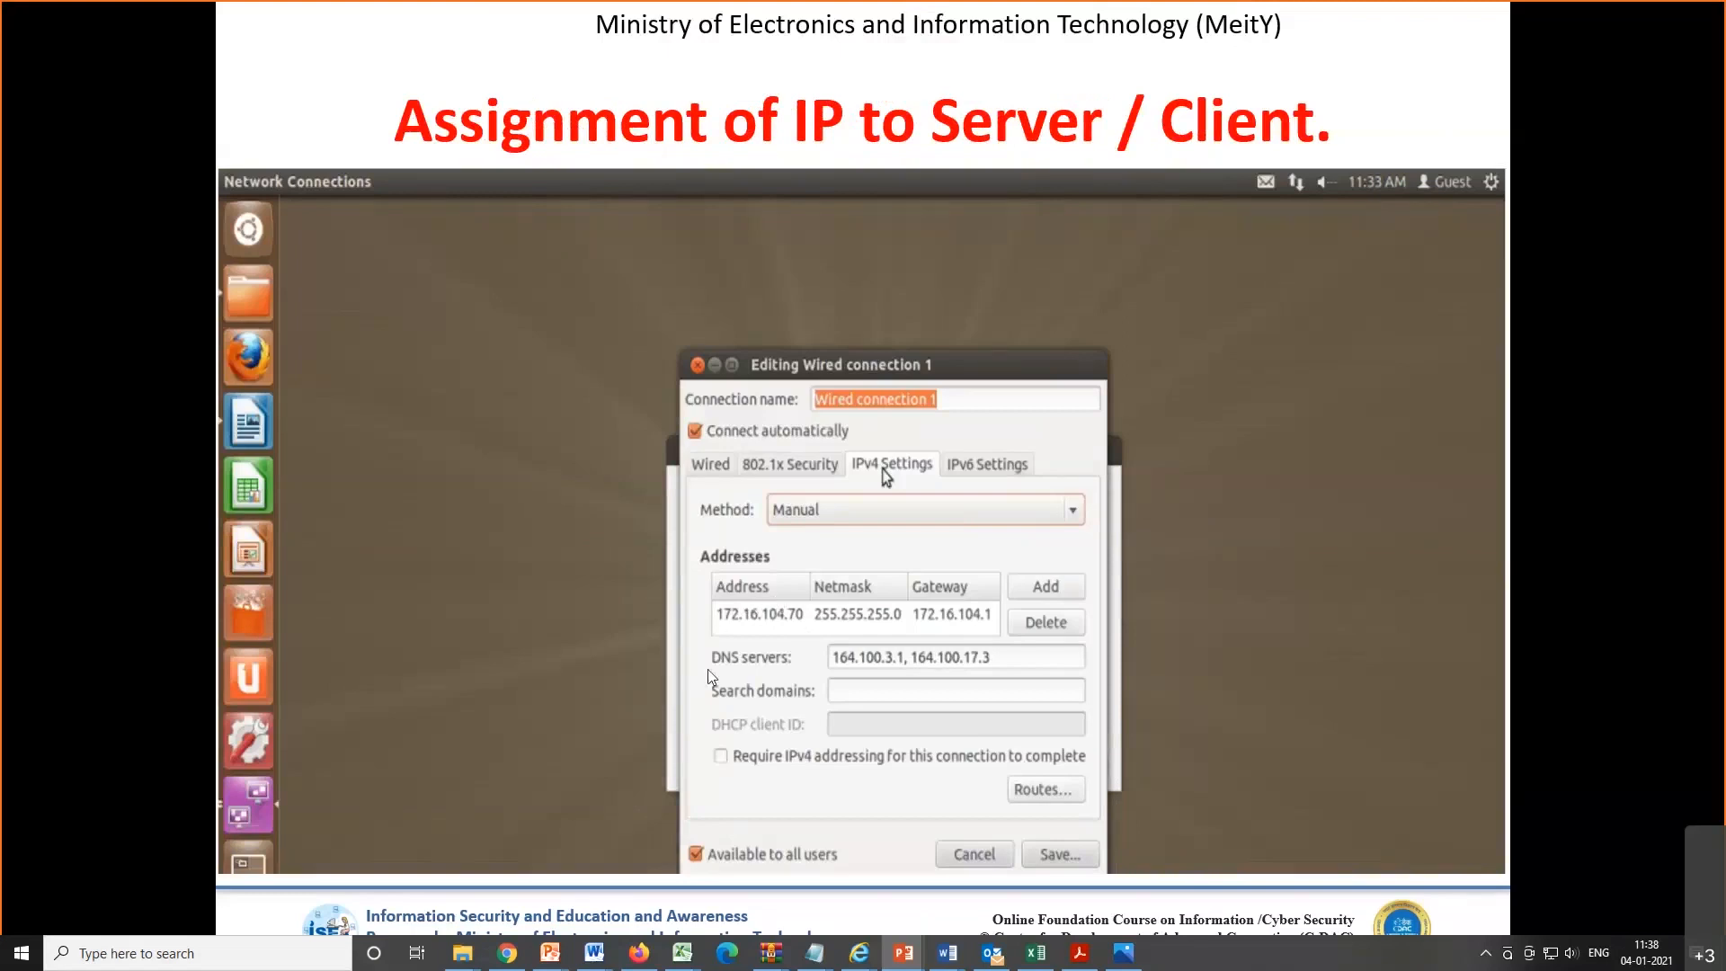
mouse_move(704, 597)
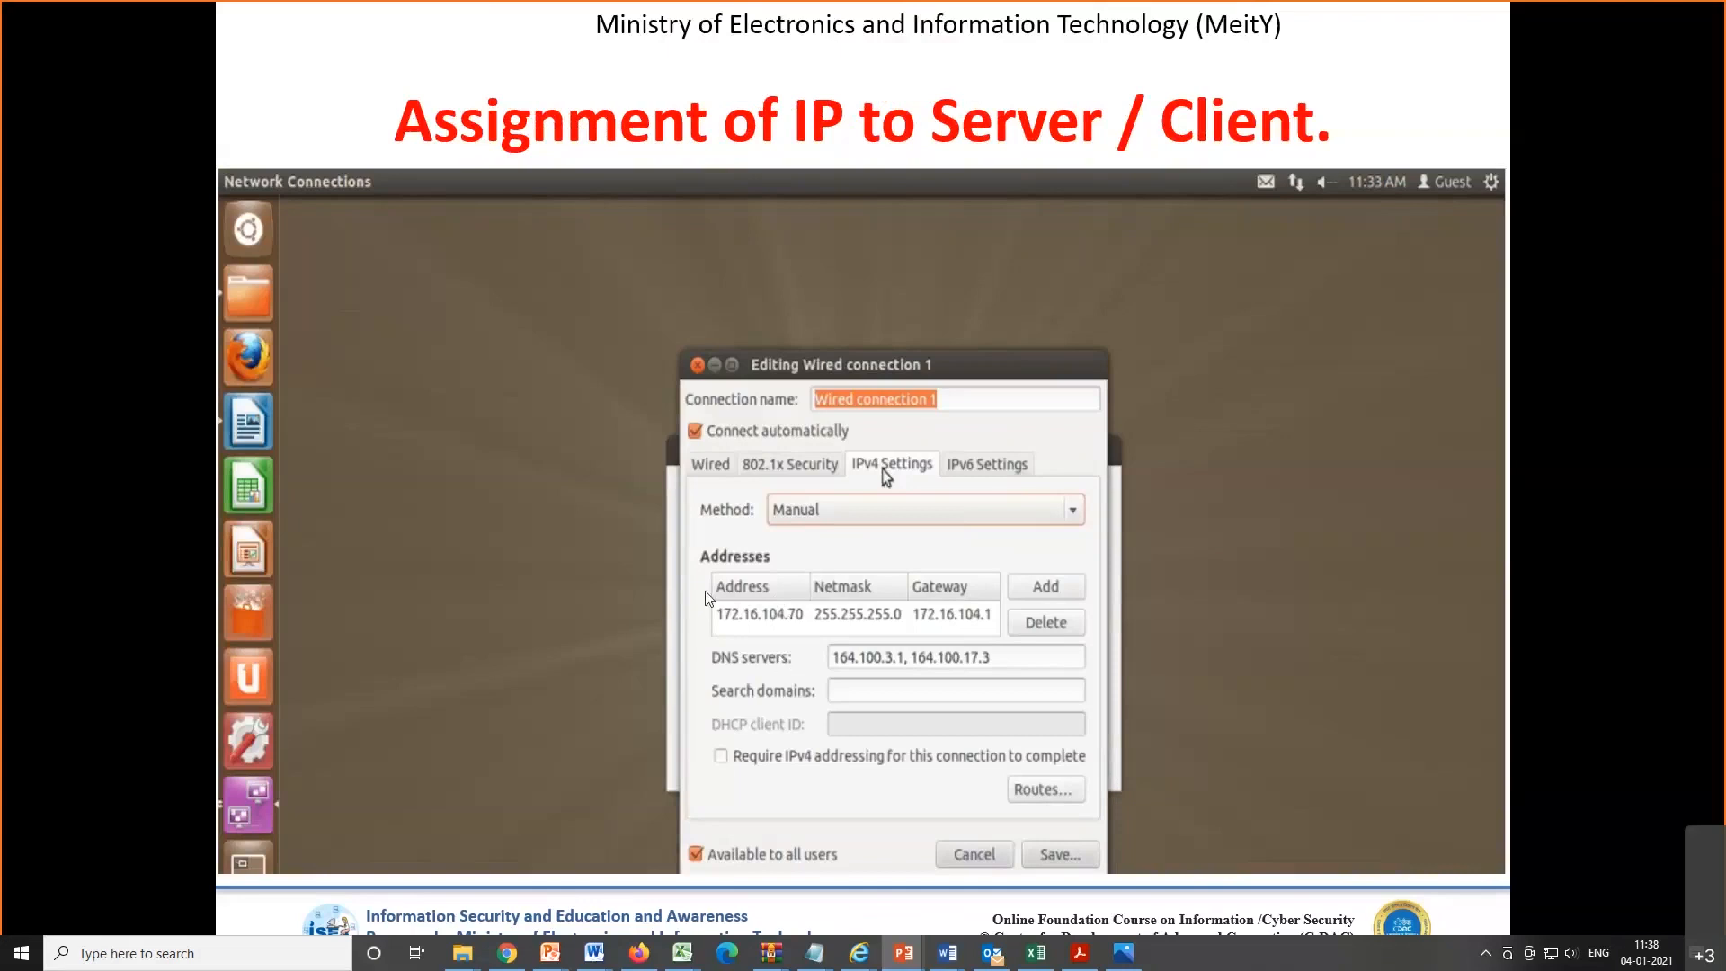
mouse_move(726, 636)
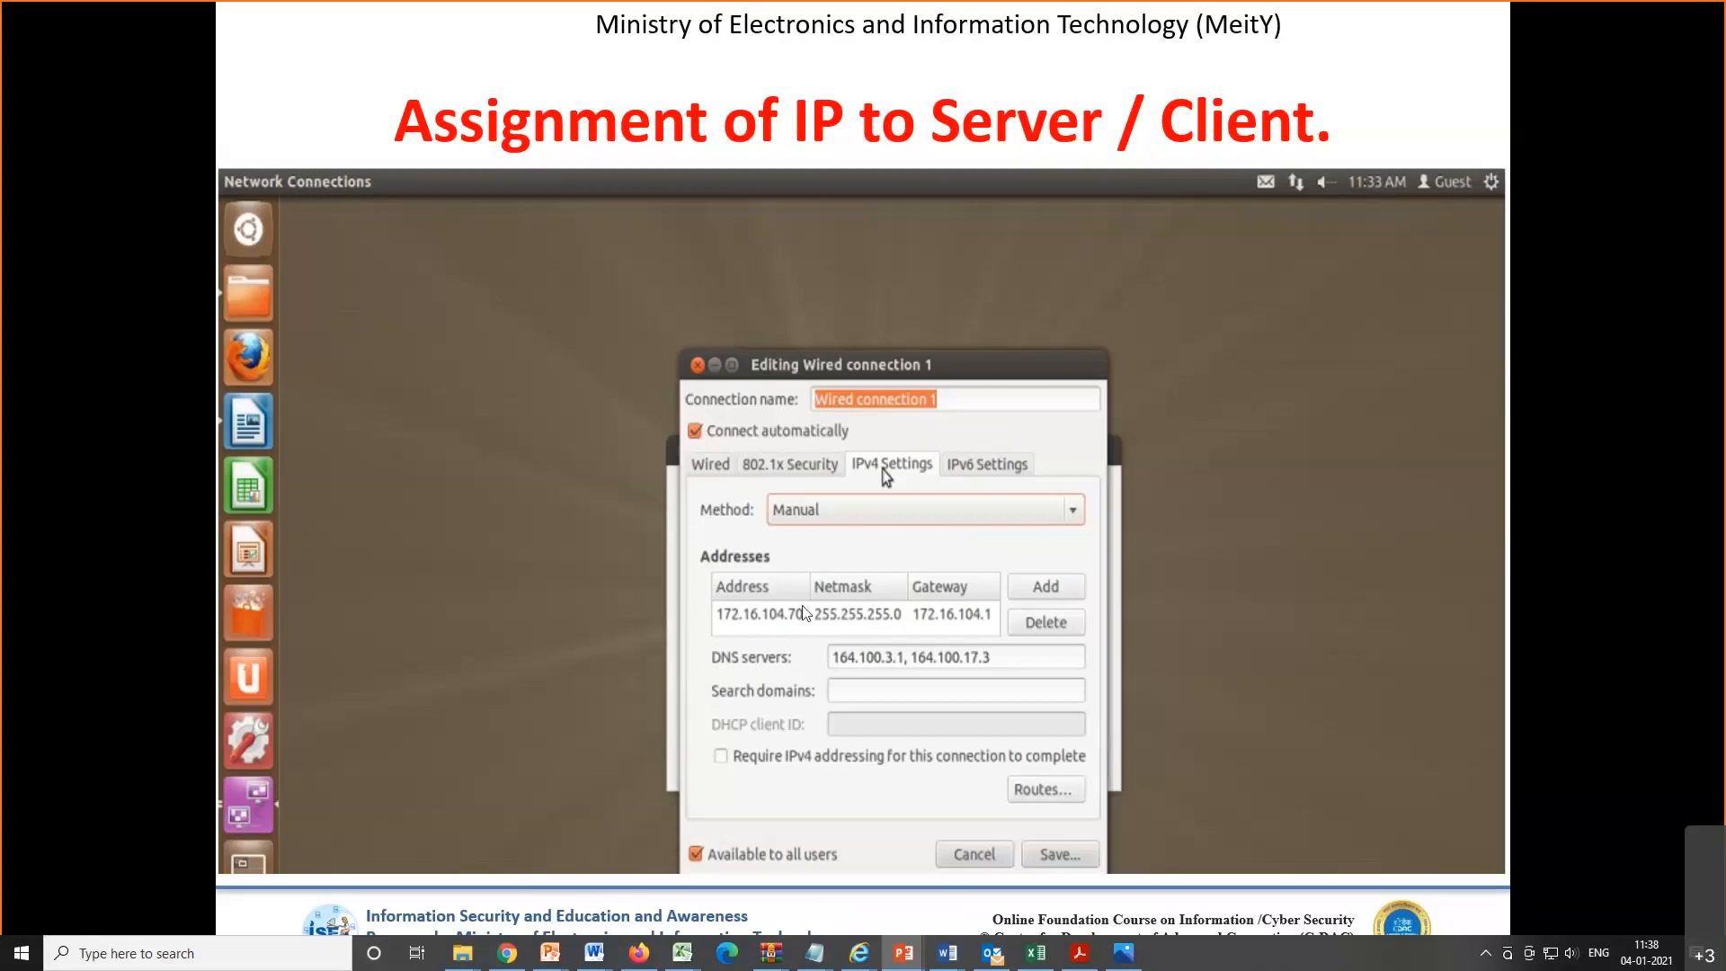
mouse_move(745, 629)
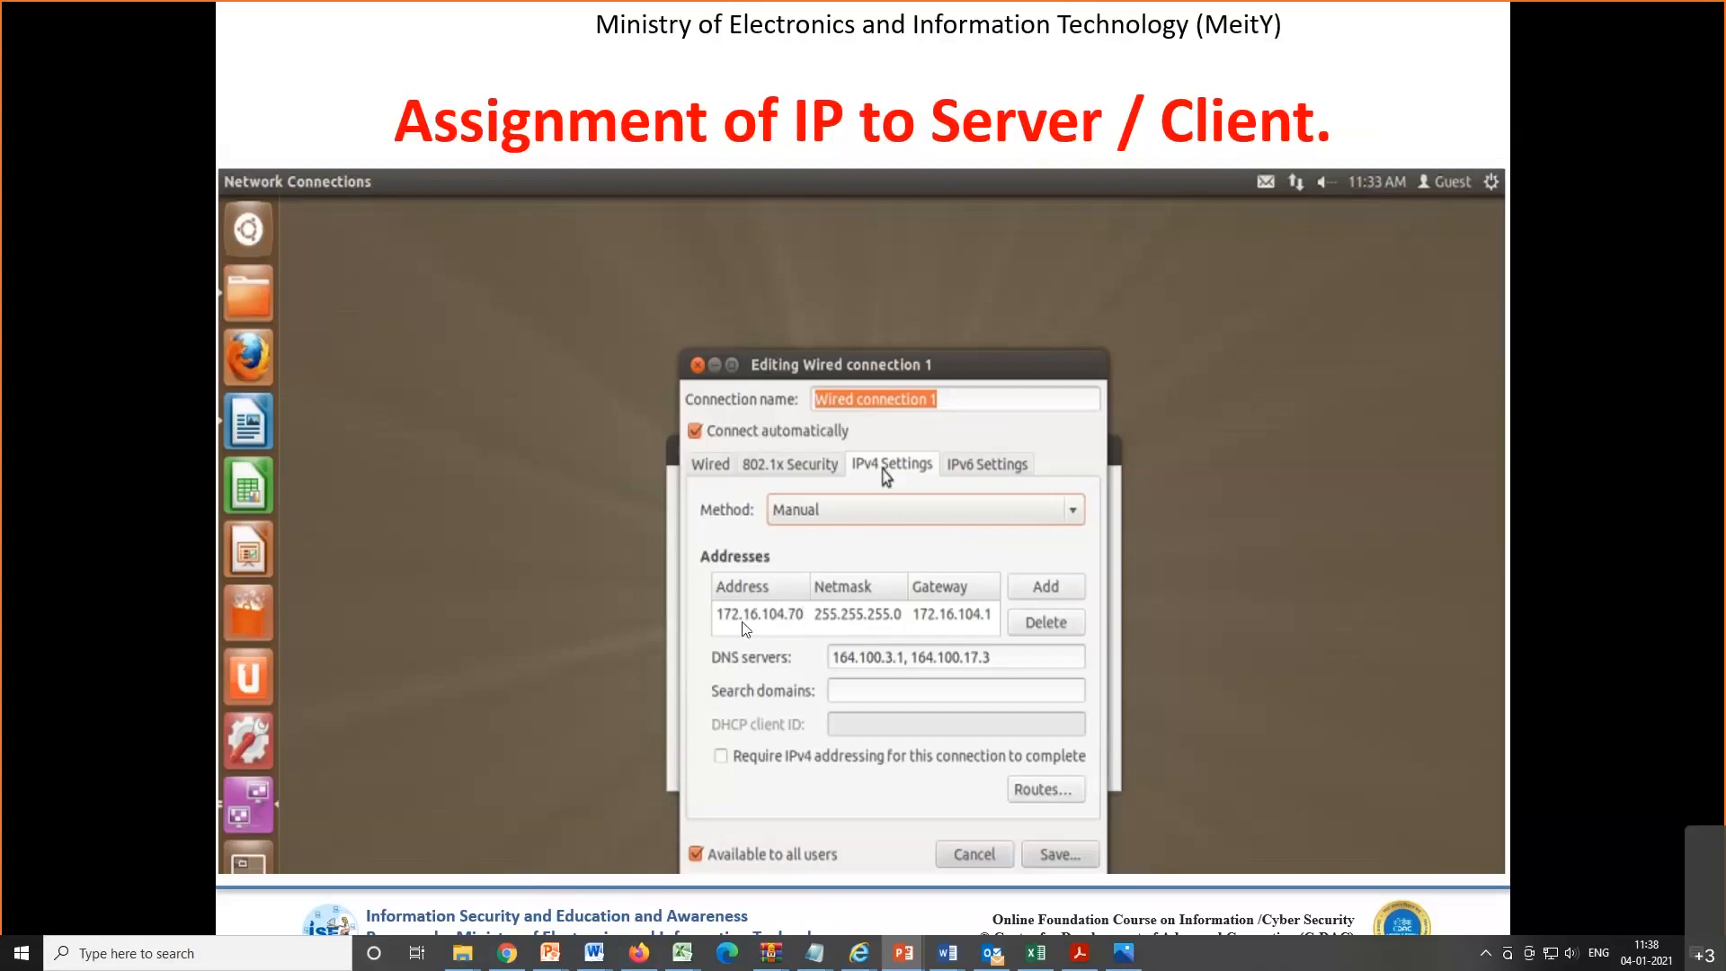
mouse_move(746, 628)
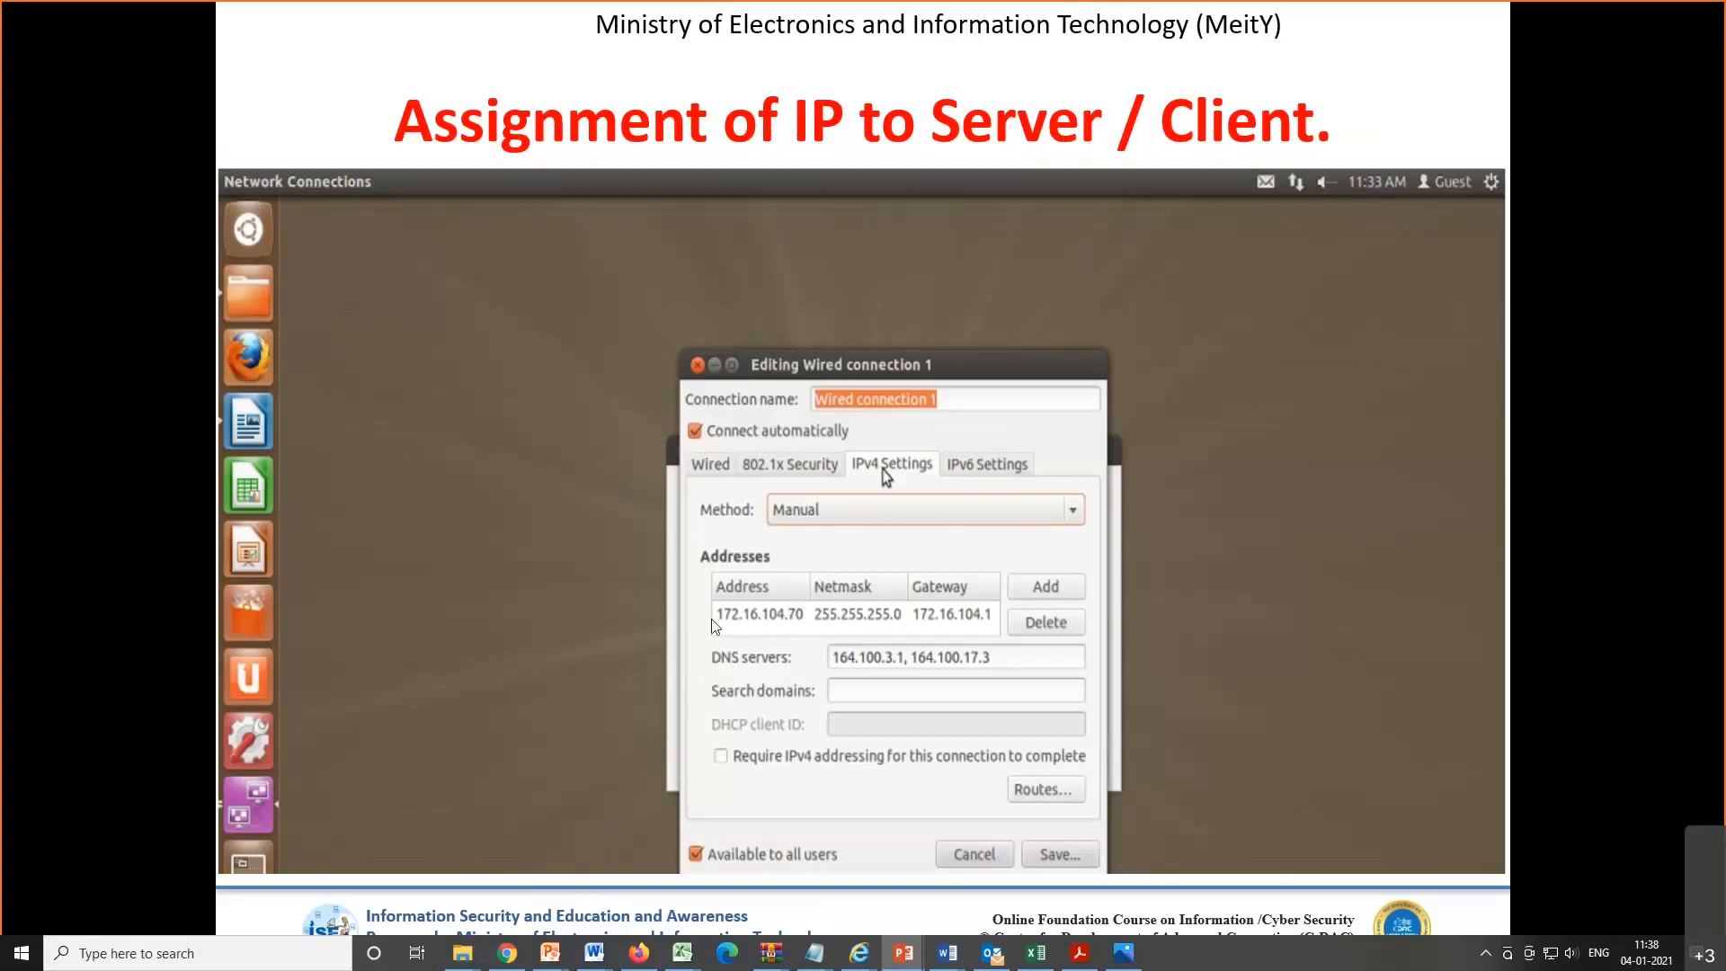
mouse_move(766, 642)
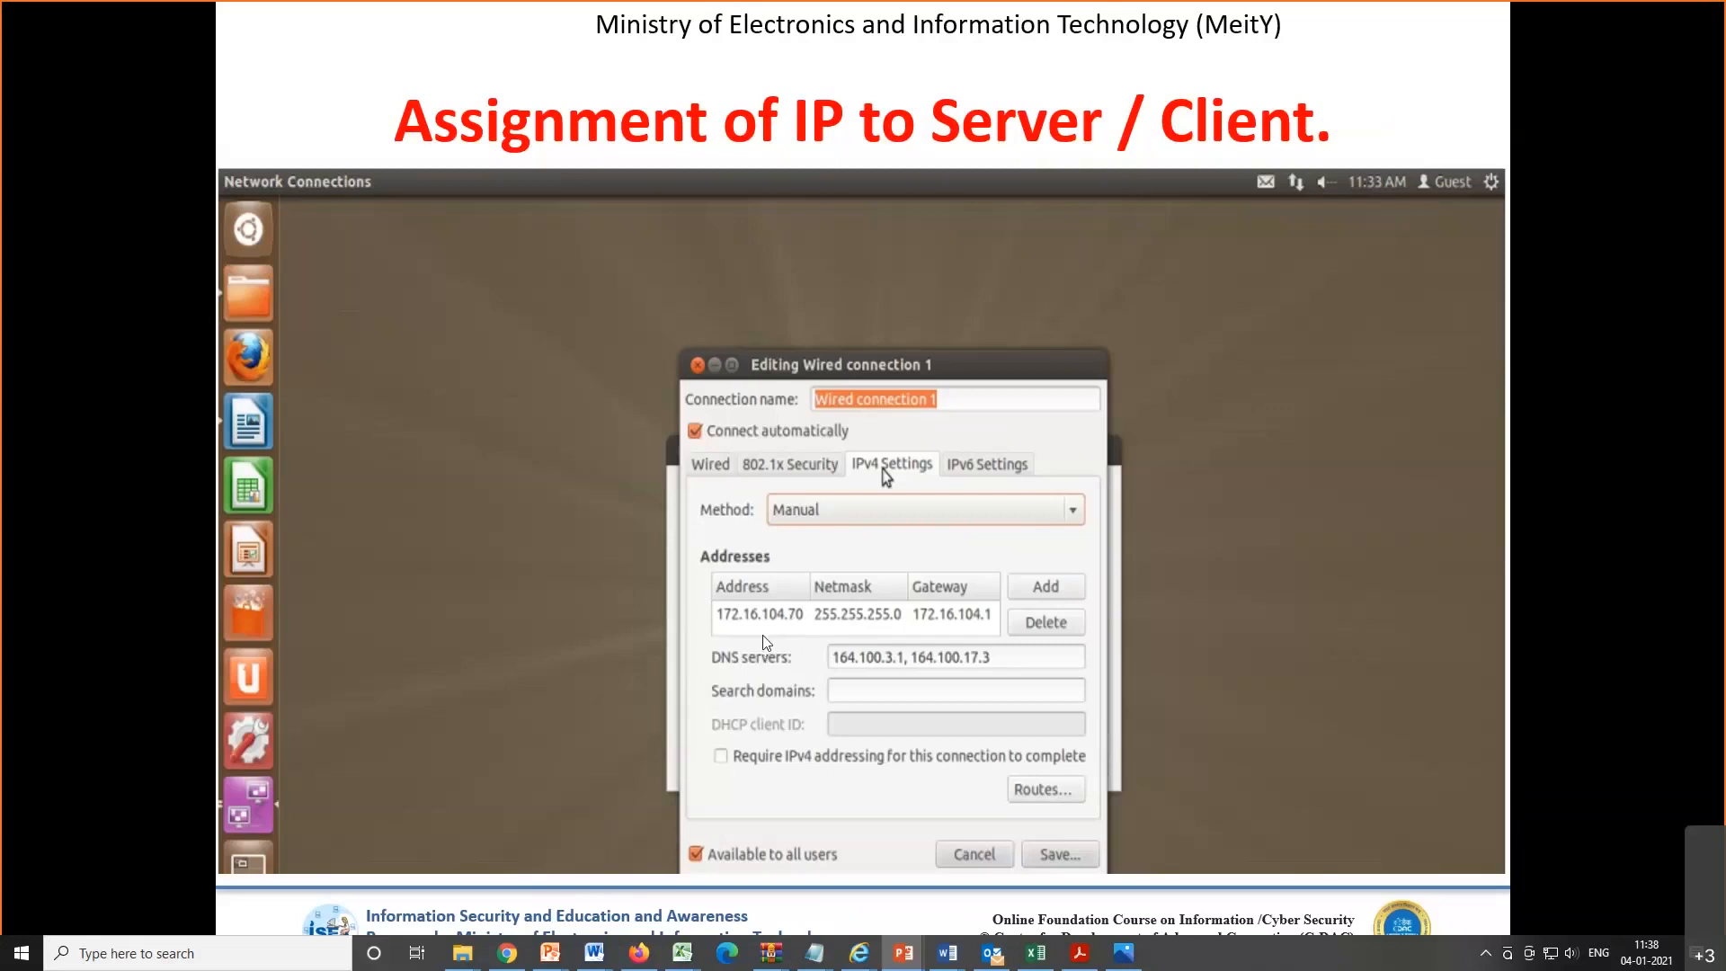
mouse_move(789, 655)
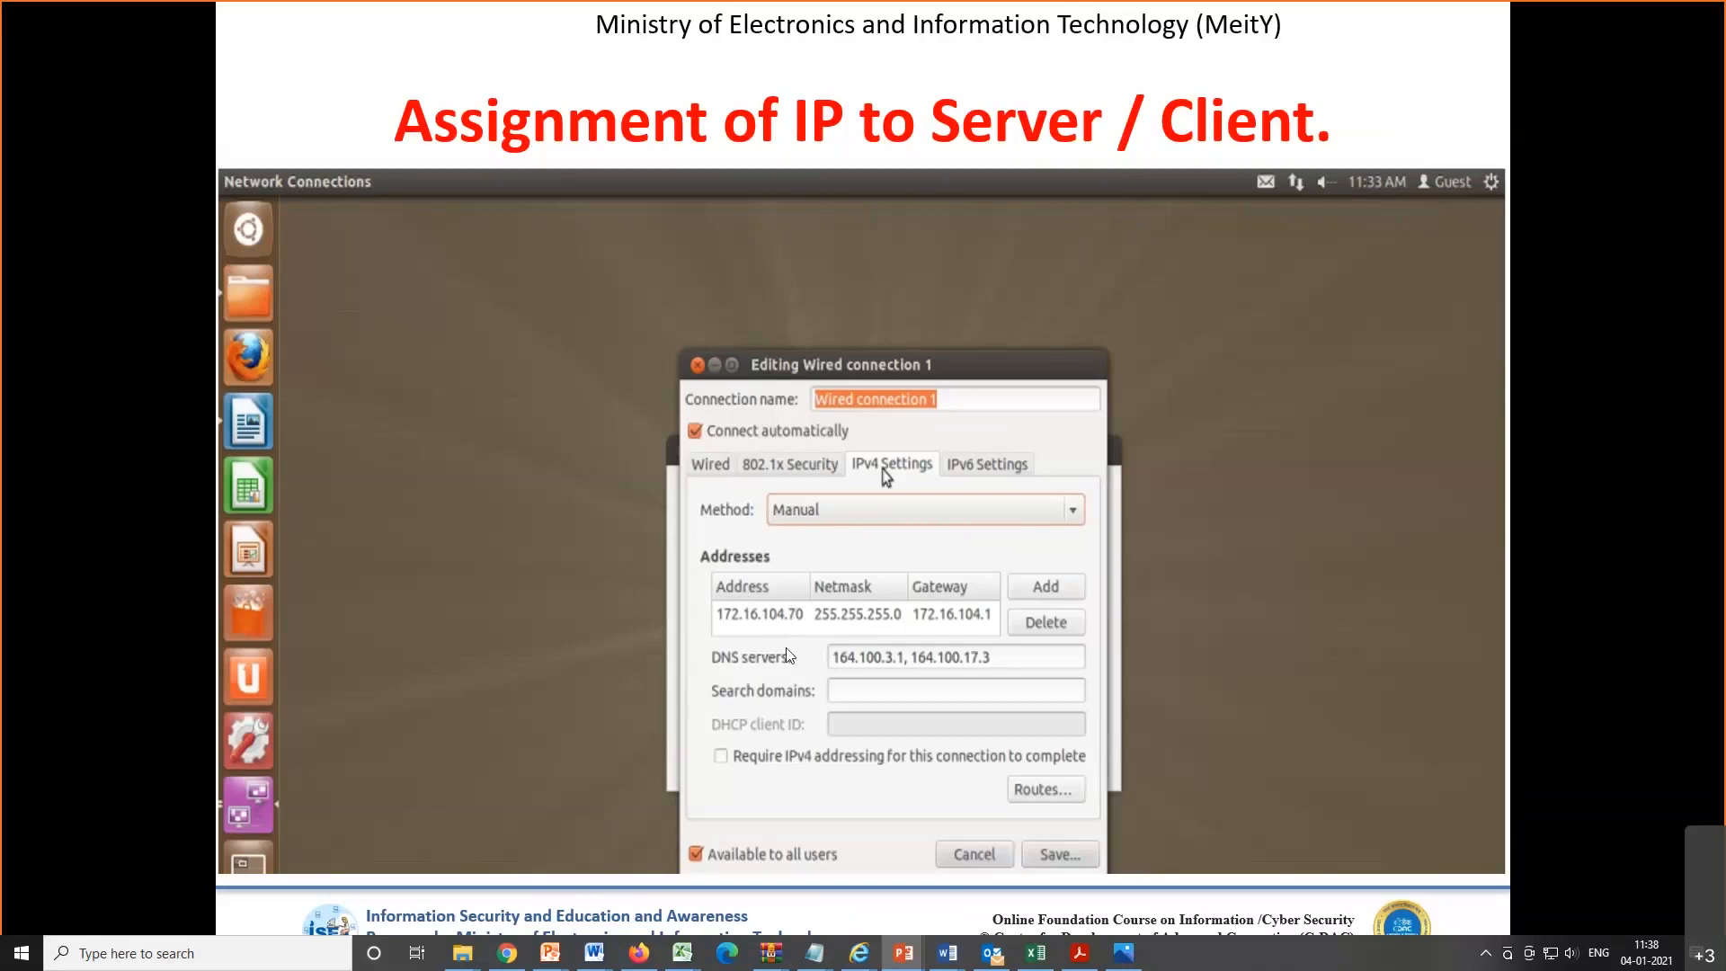
mouse_move(759, 667)
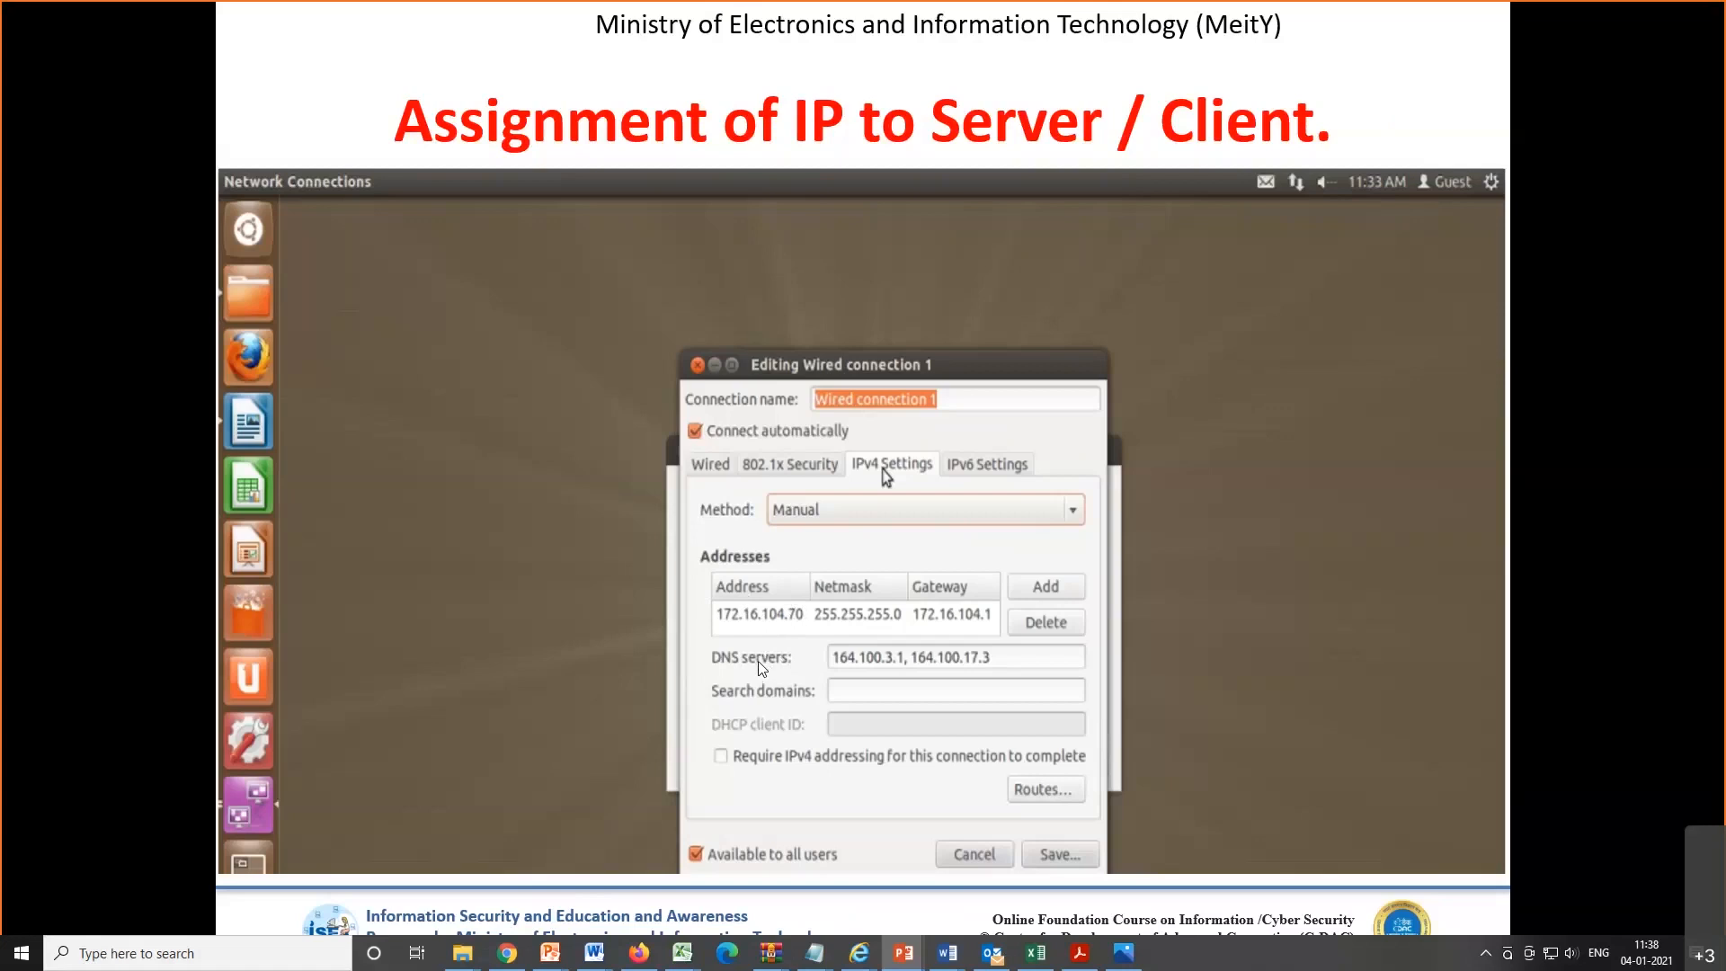
mouse_move(735, 652)
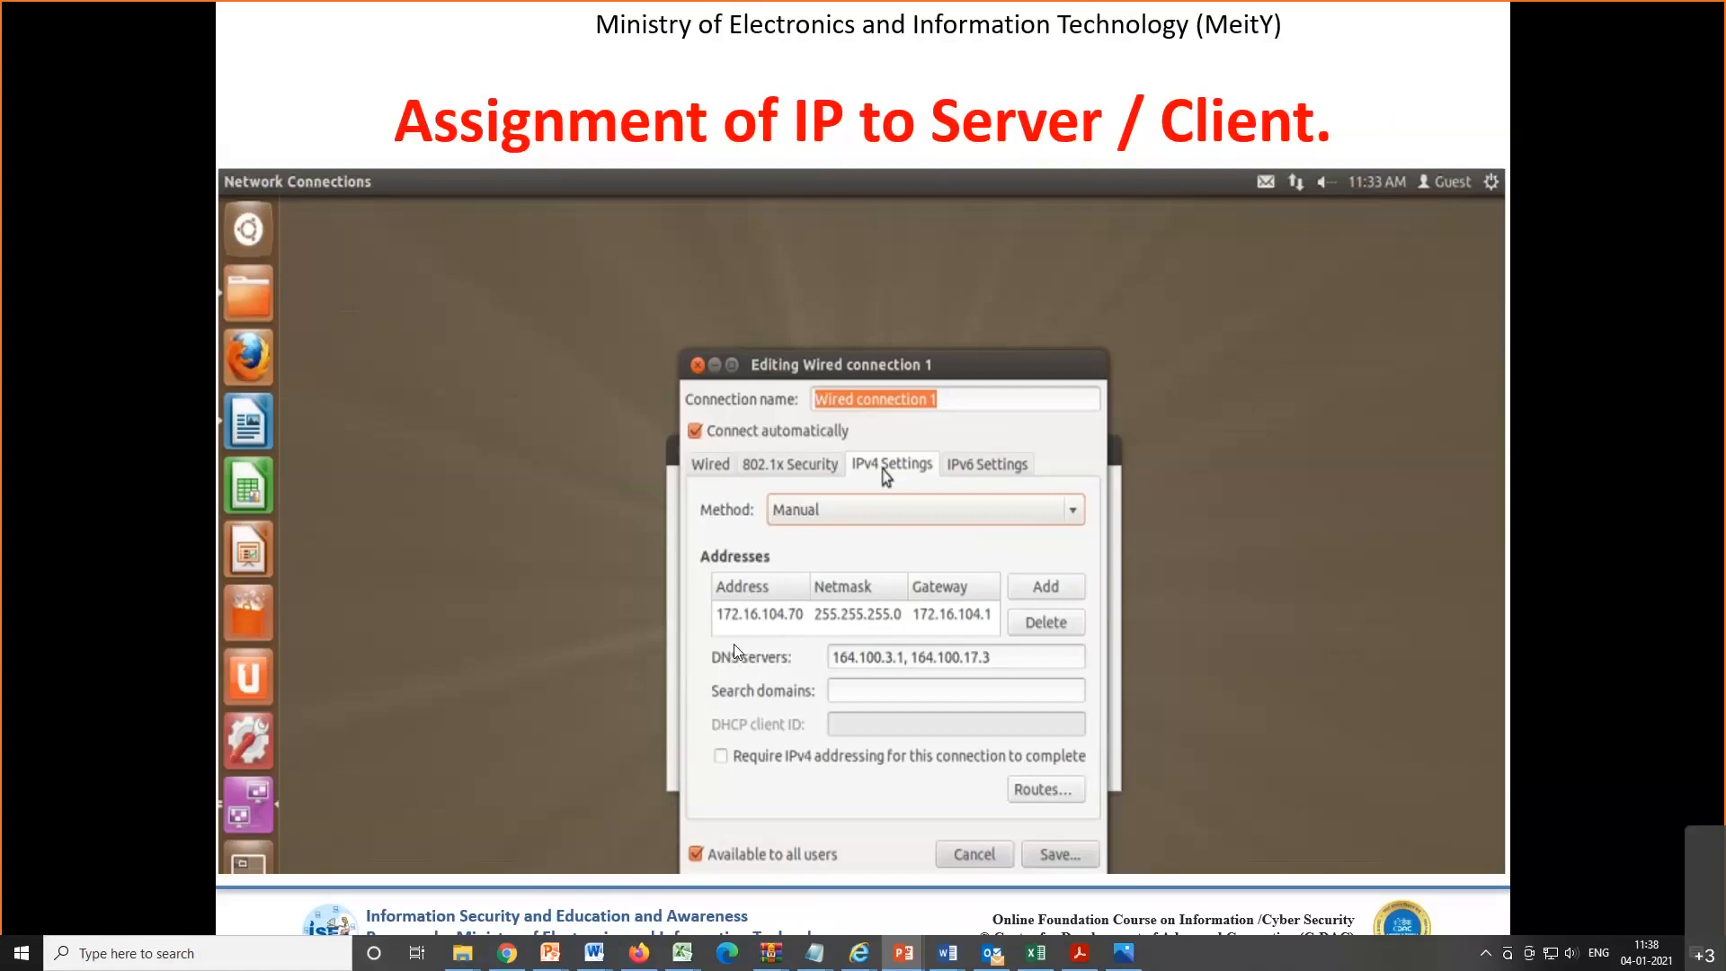
mouse_move(754, 632)
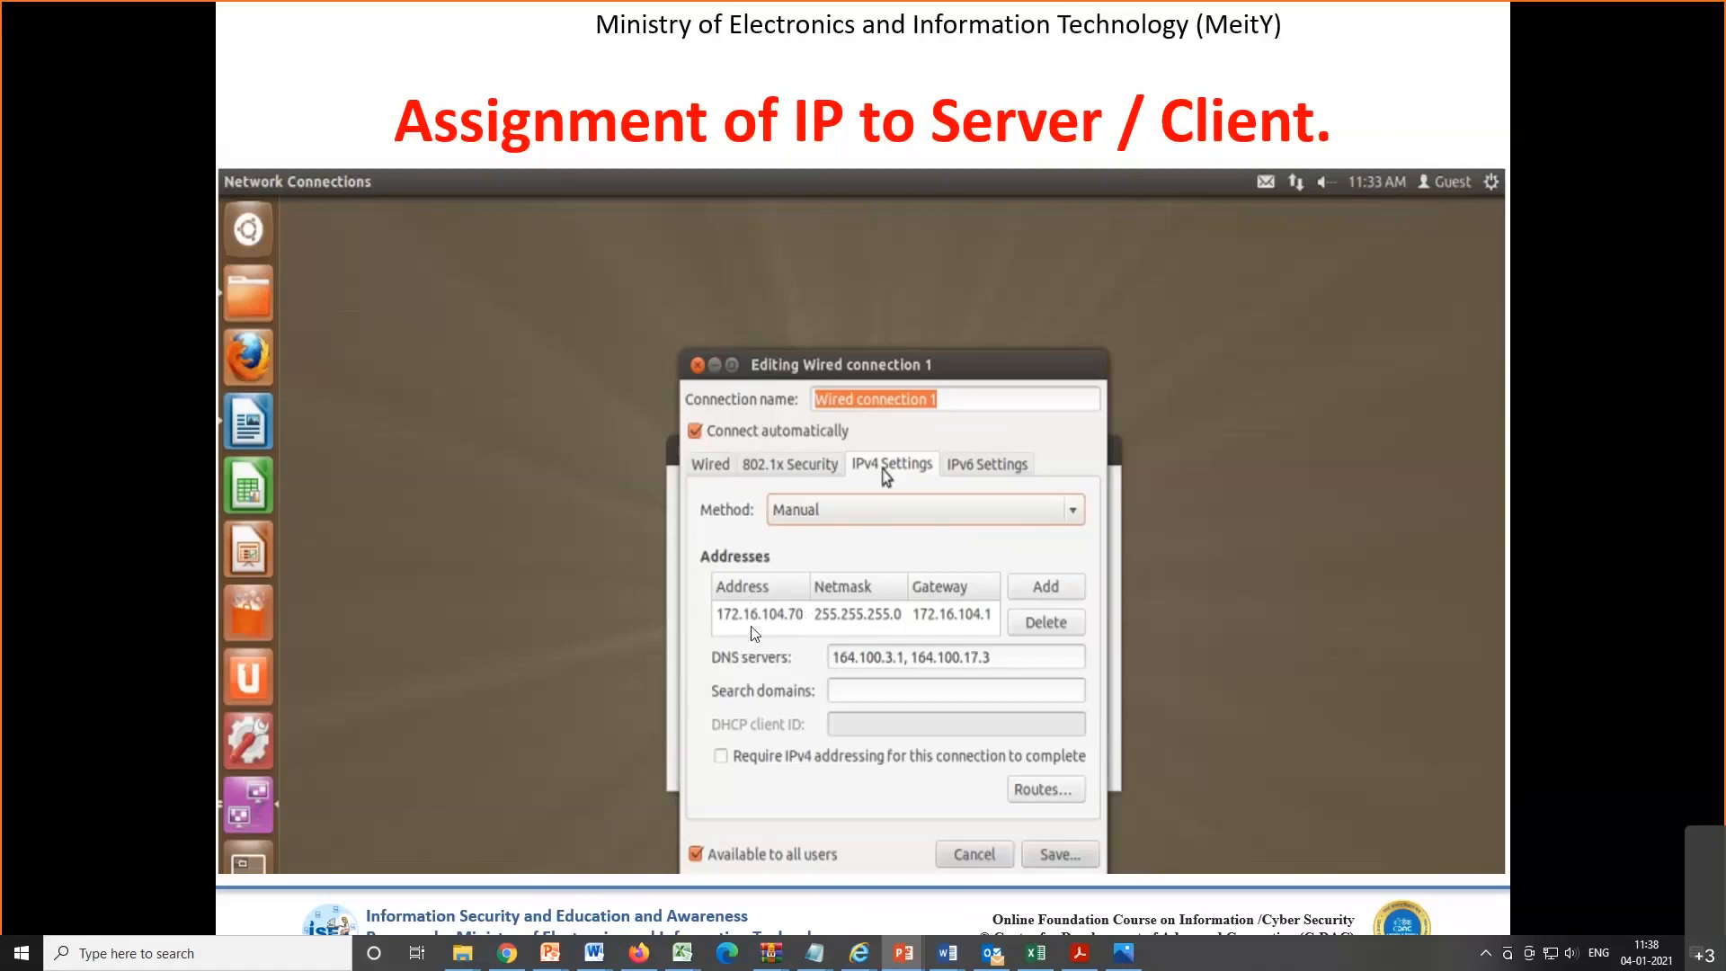
mouse_move(812, 623)
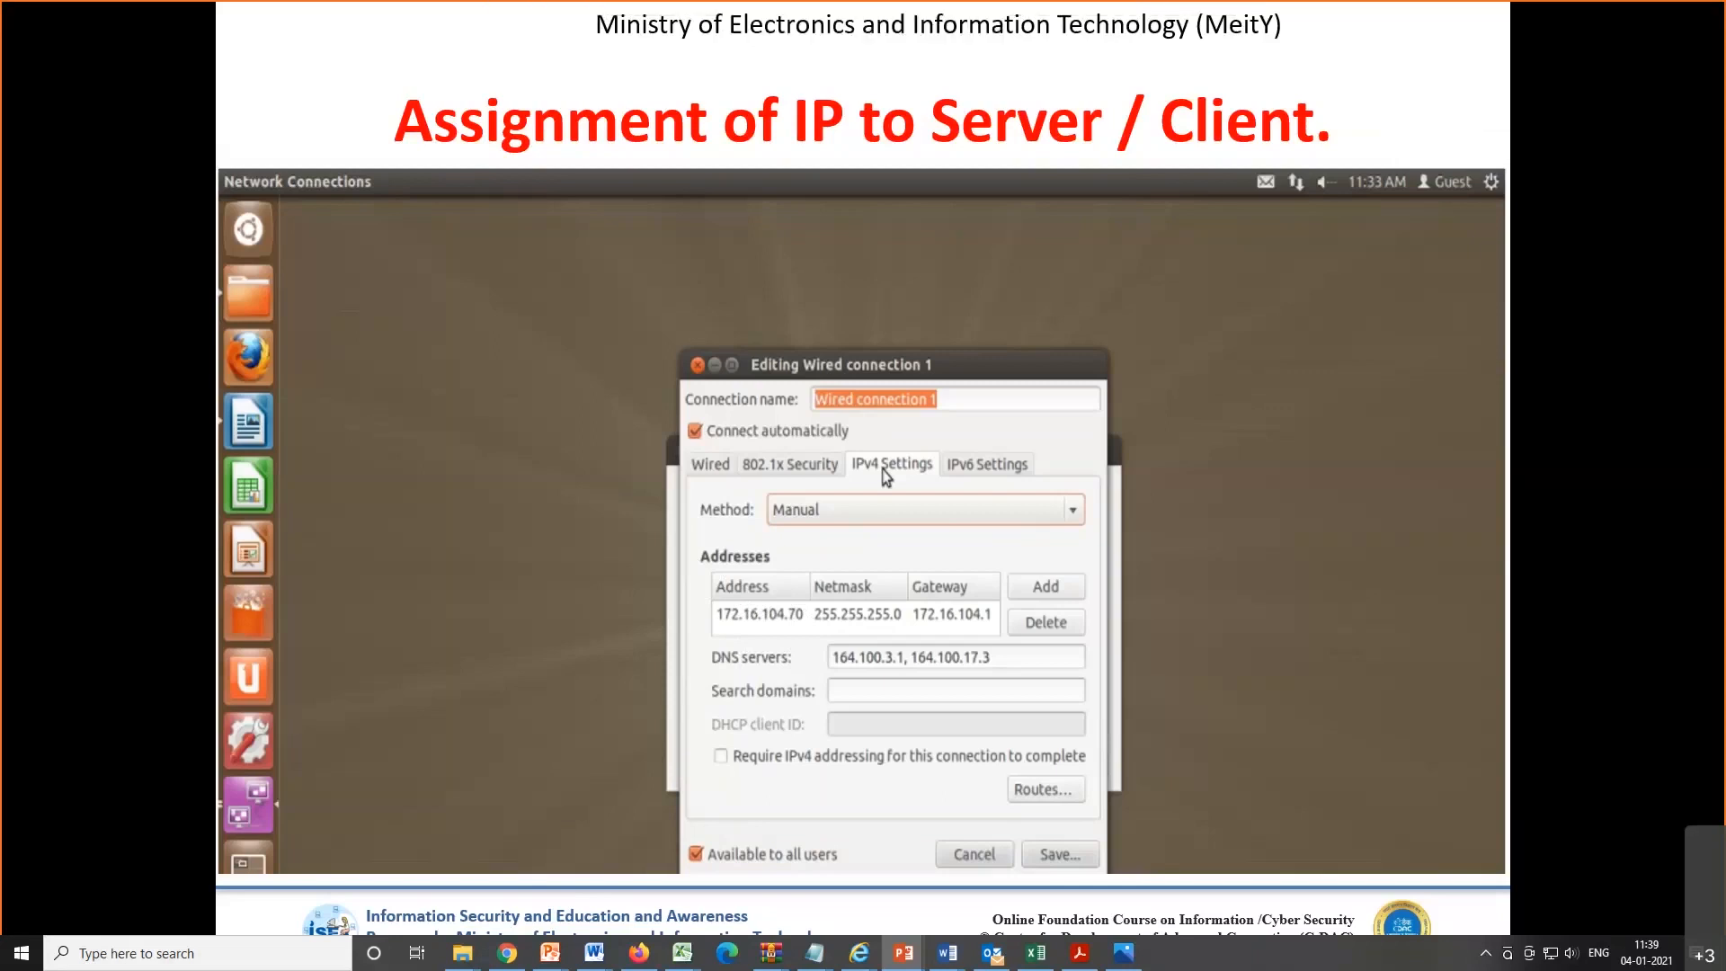
mouse_move(927, 41)
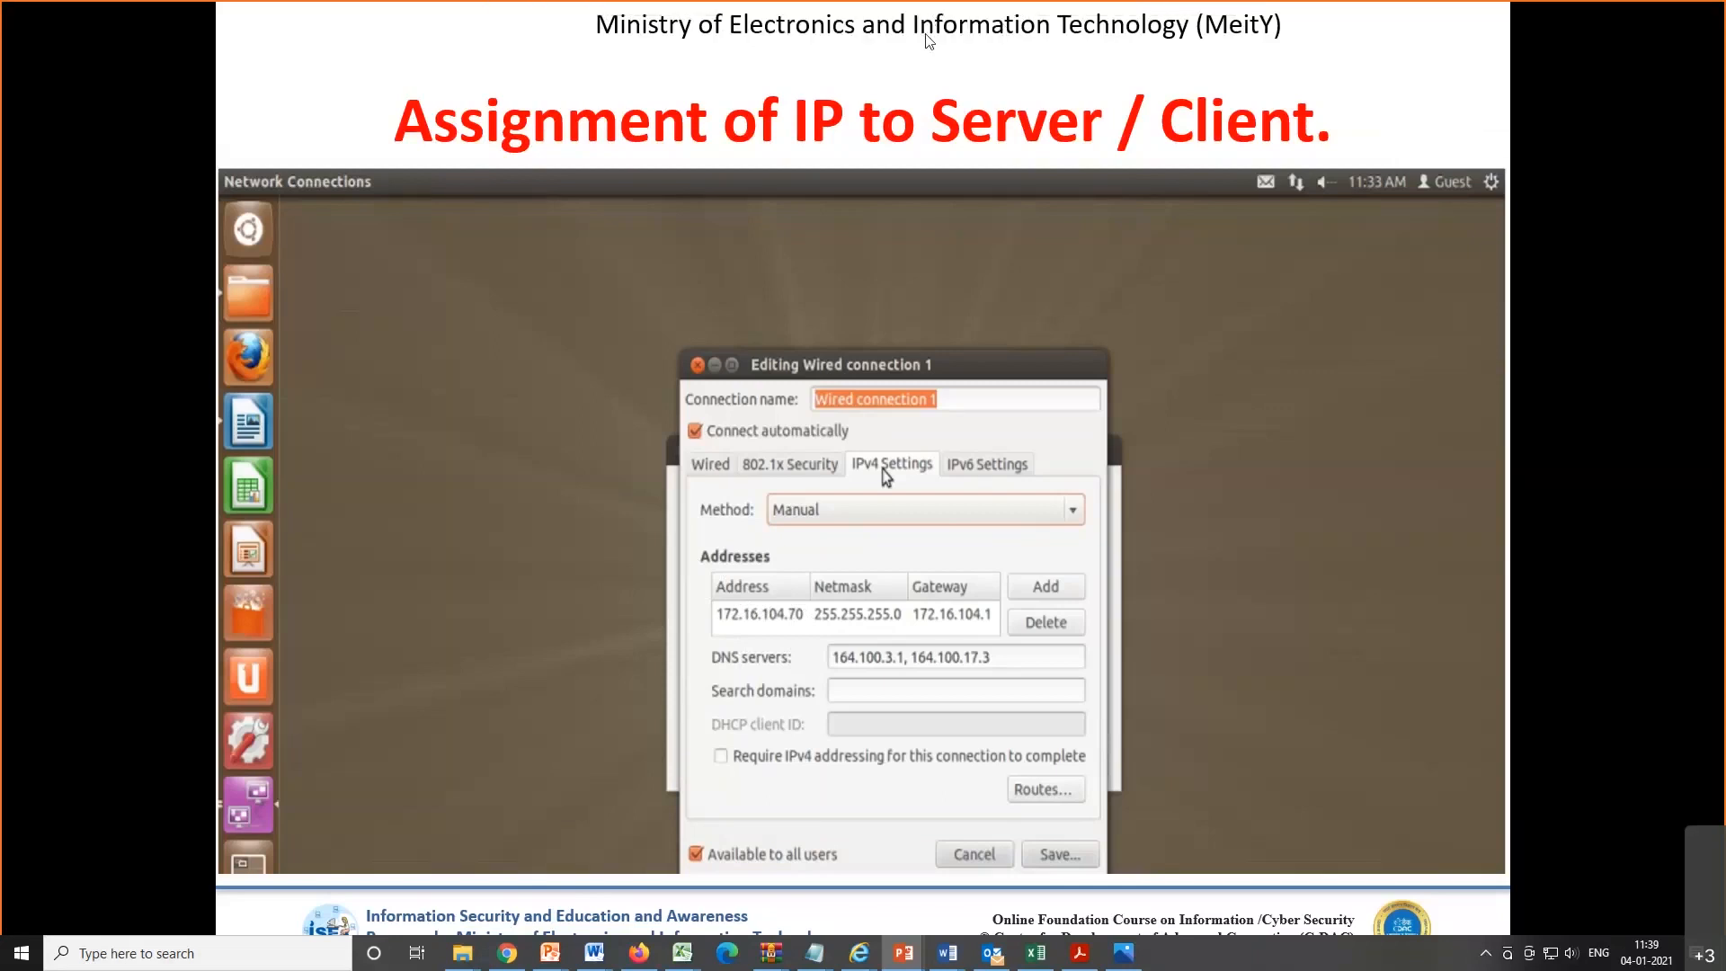
mouse_move(851, 210)
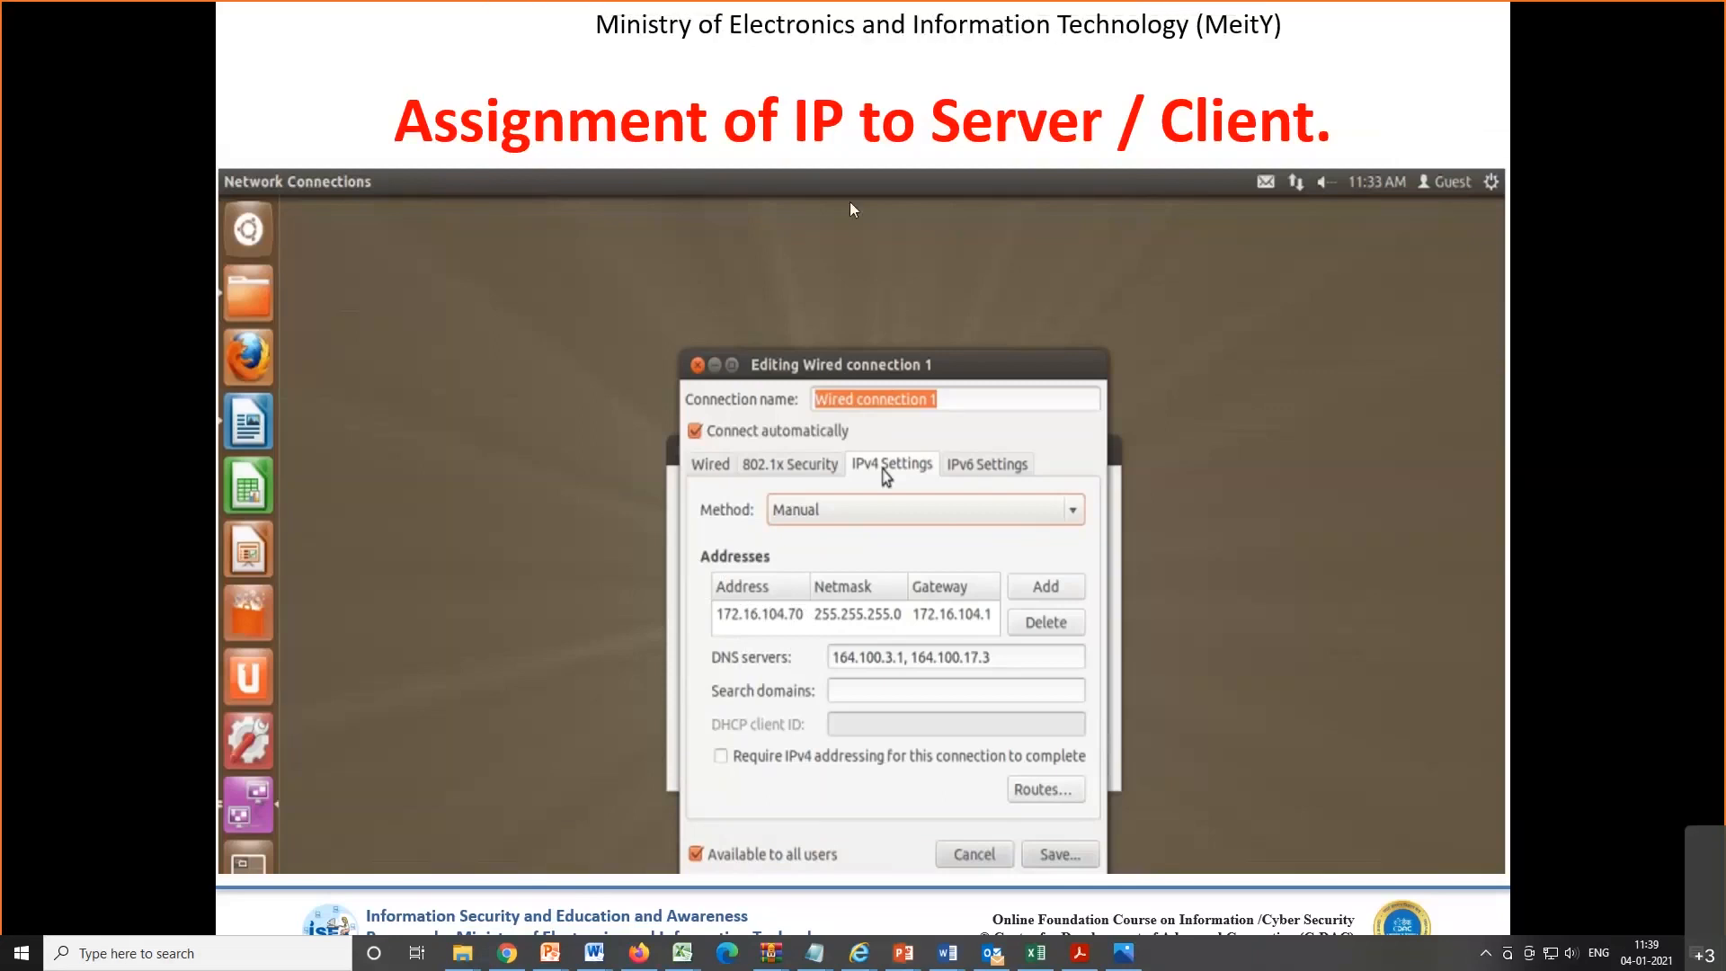
mouse_move(1686, 636)
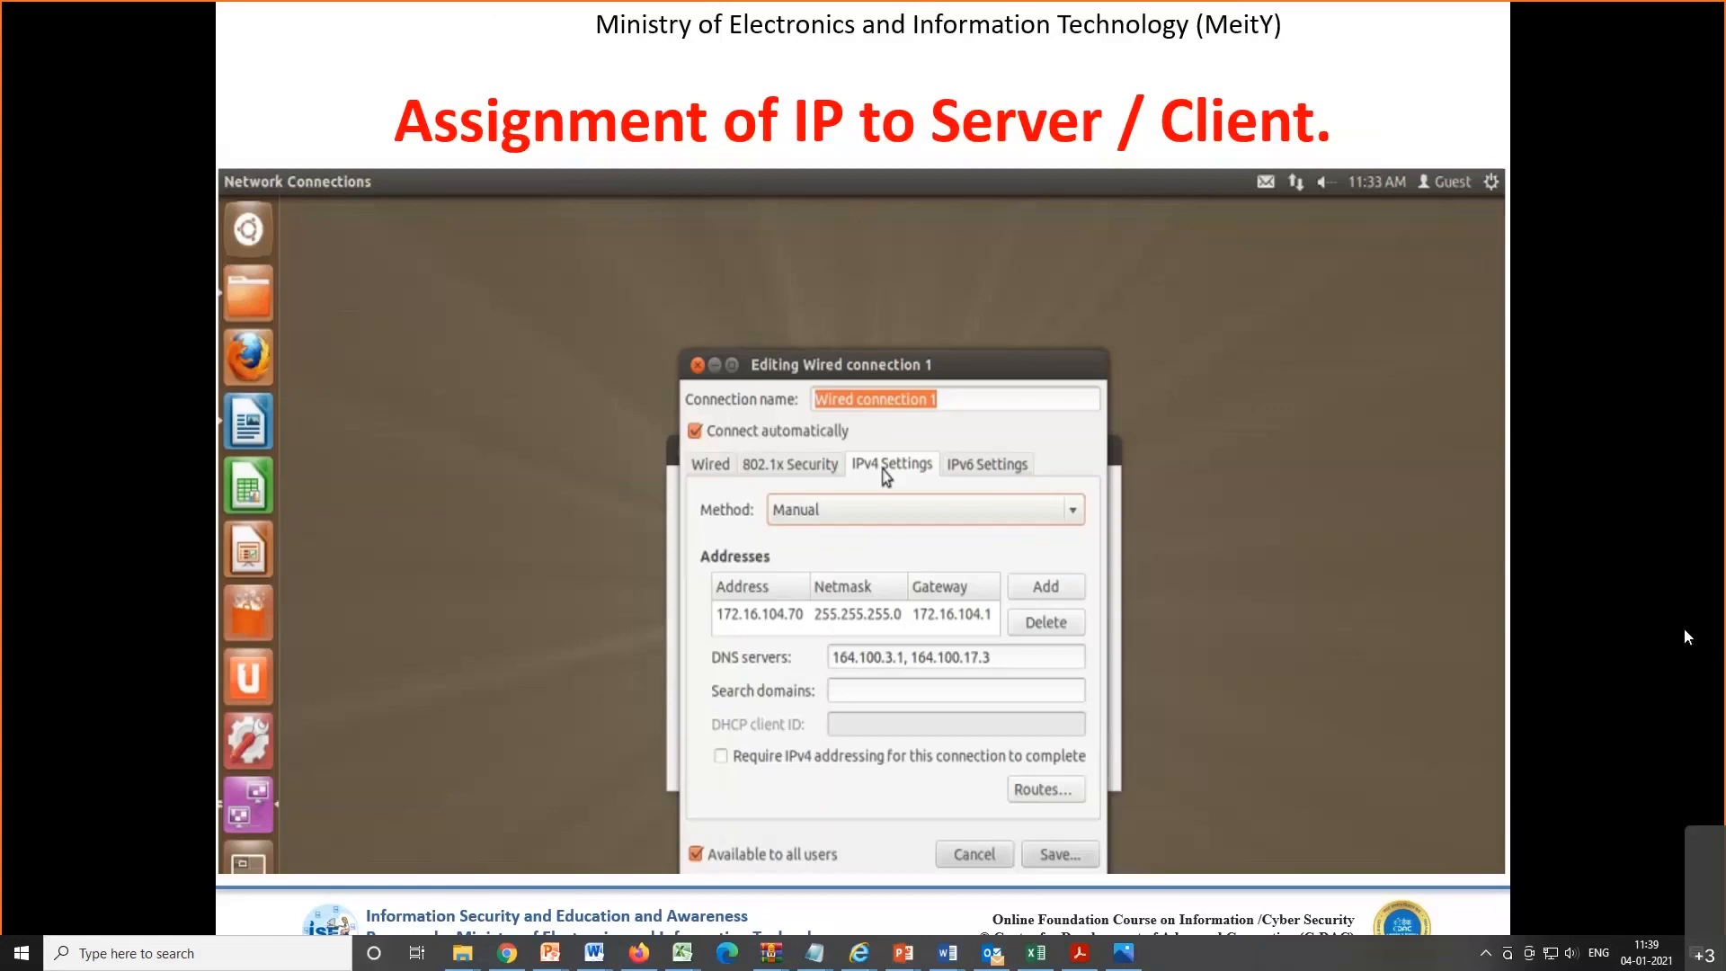
mouse_move(1519, 690)
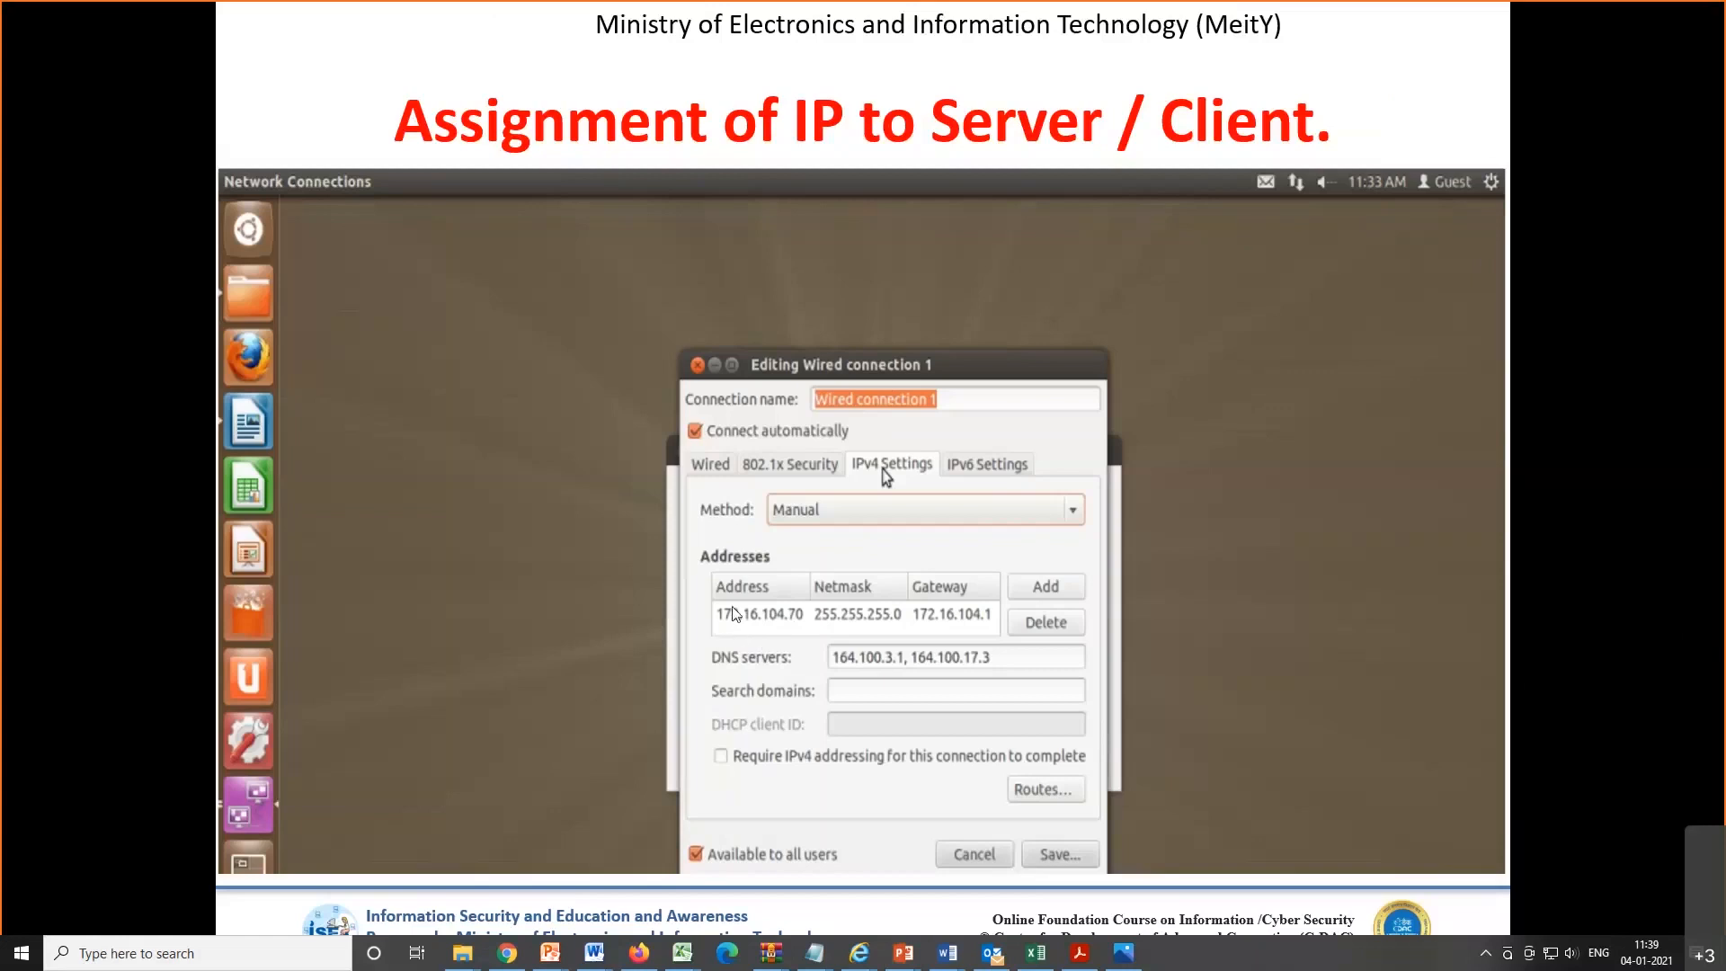
mouse_move(793, 707)
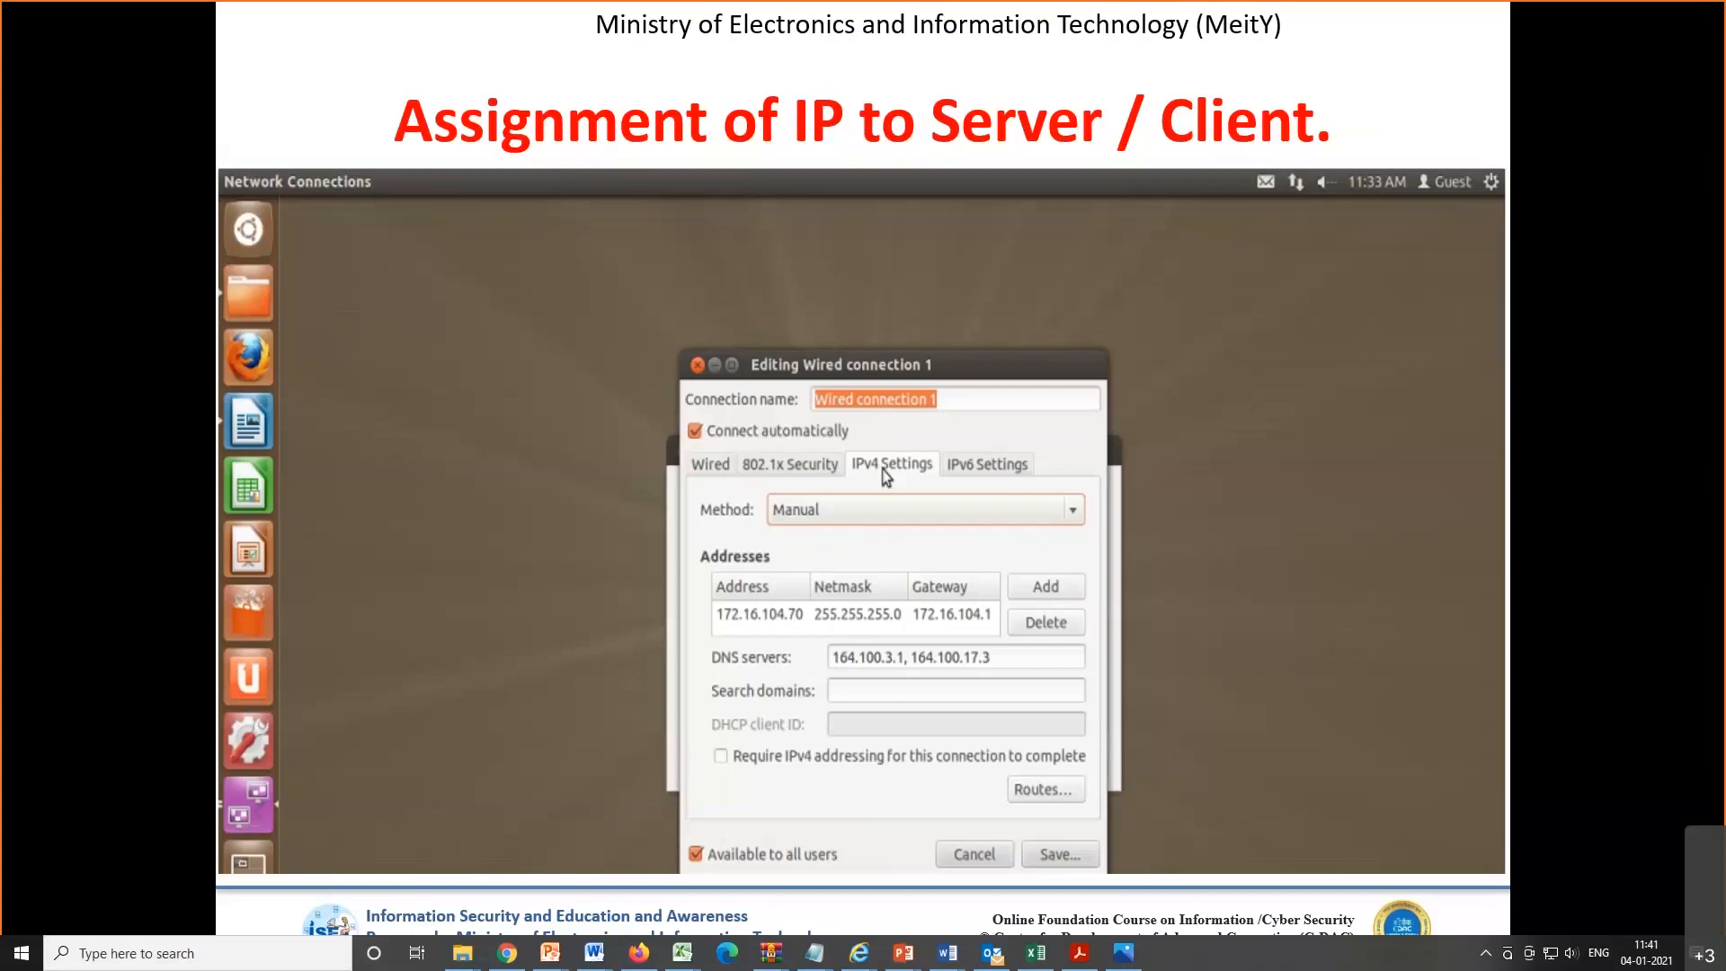
mouse_move(814, 641)
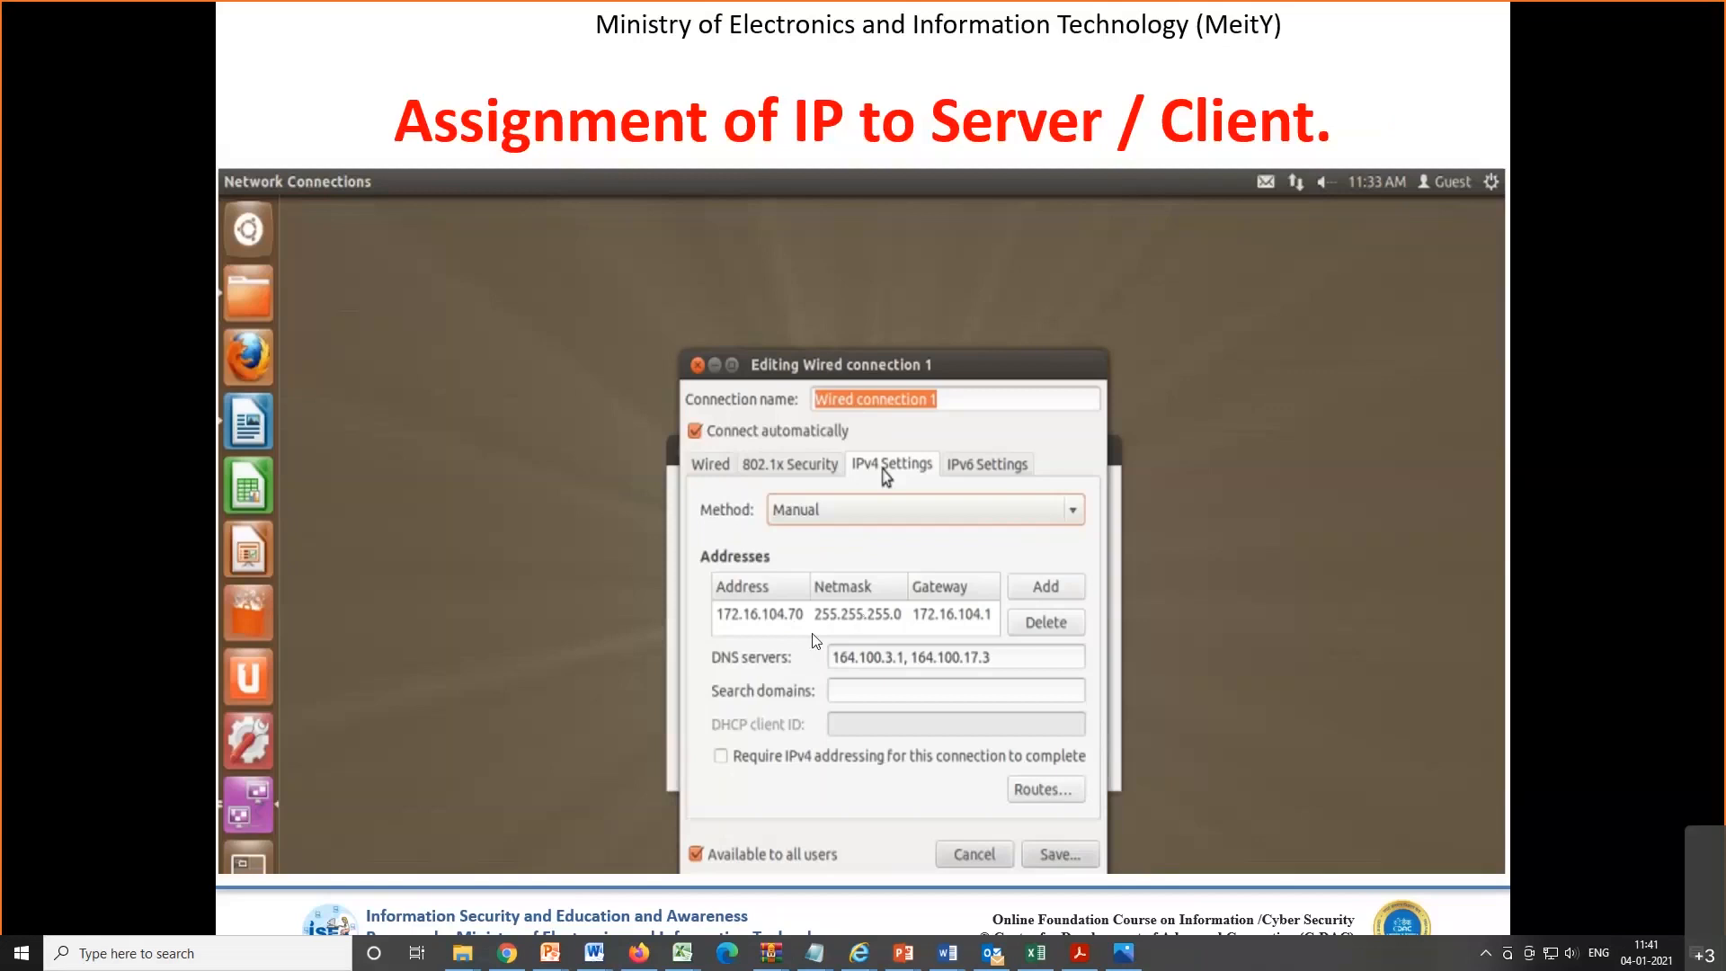
mouse_move(881, 641)
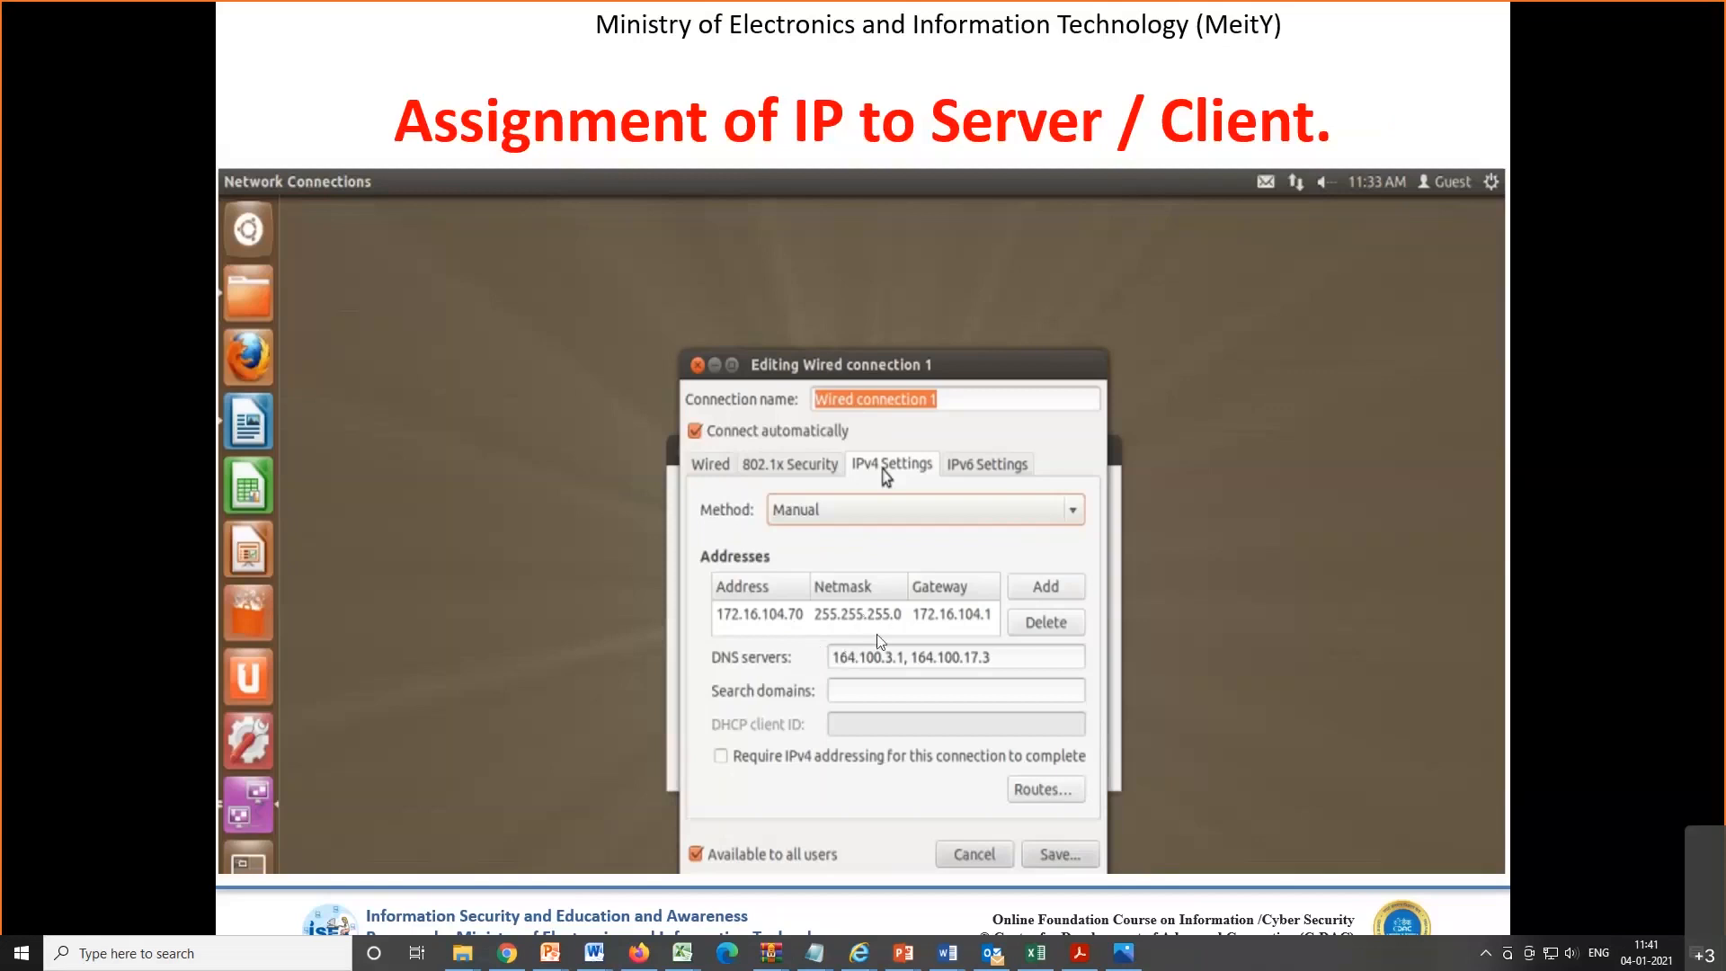
mouse_move(880, 641)
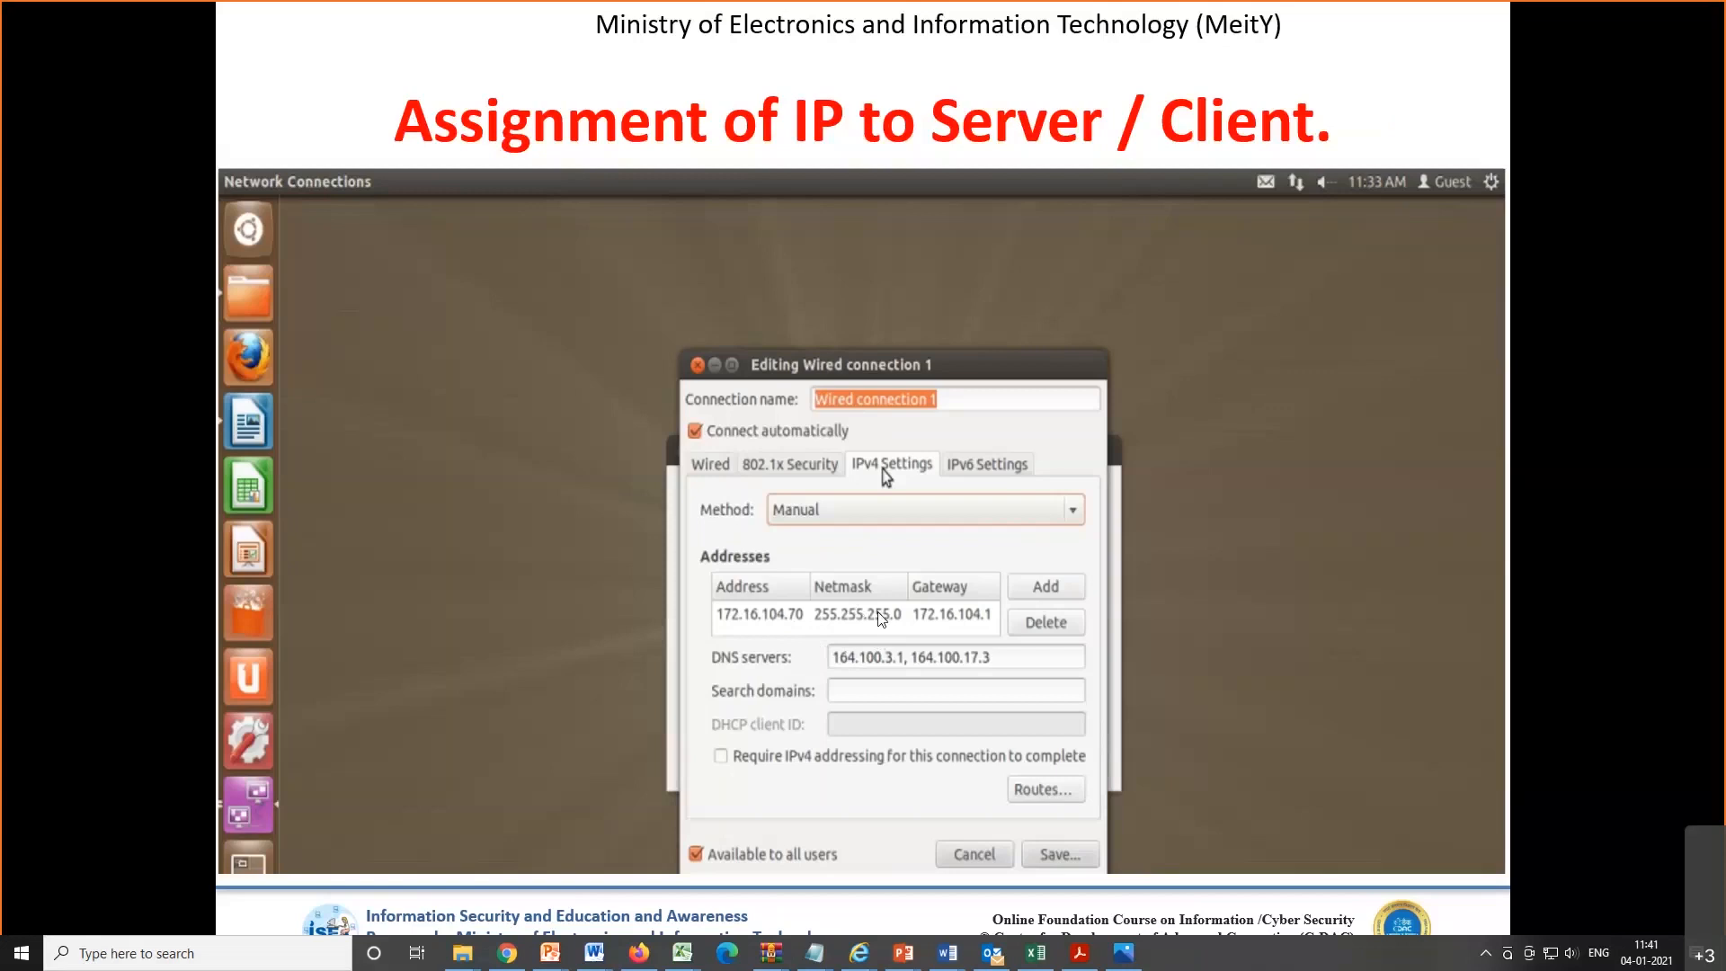
mouse_move(793, 629)
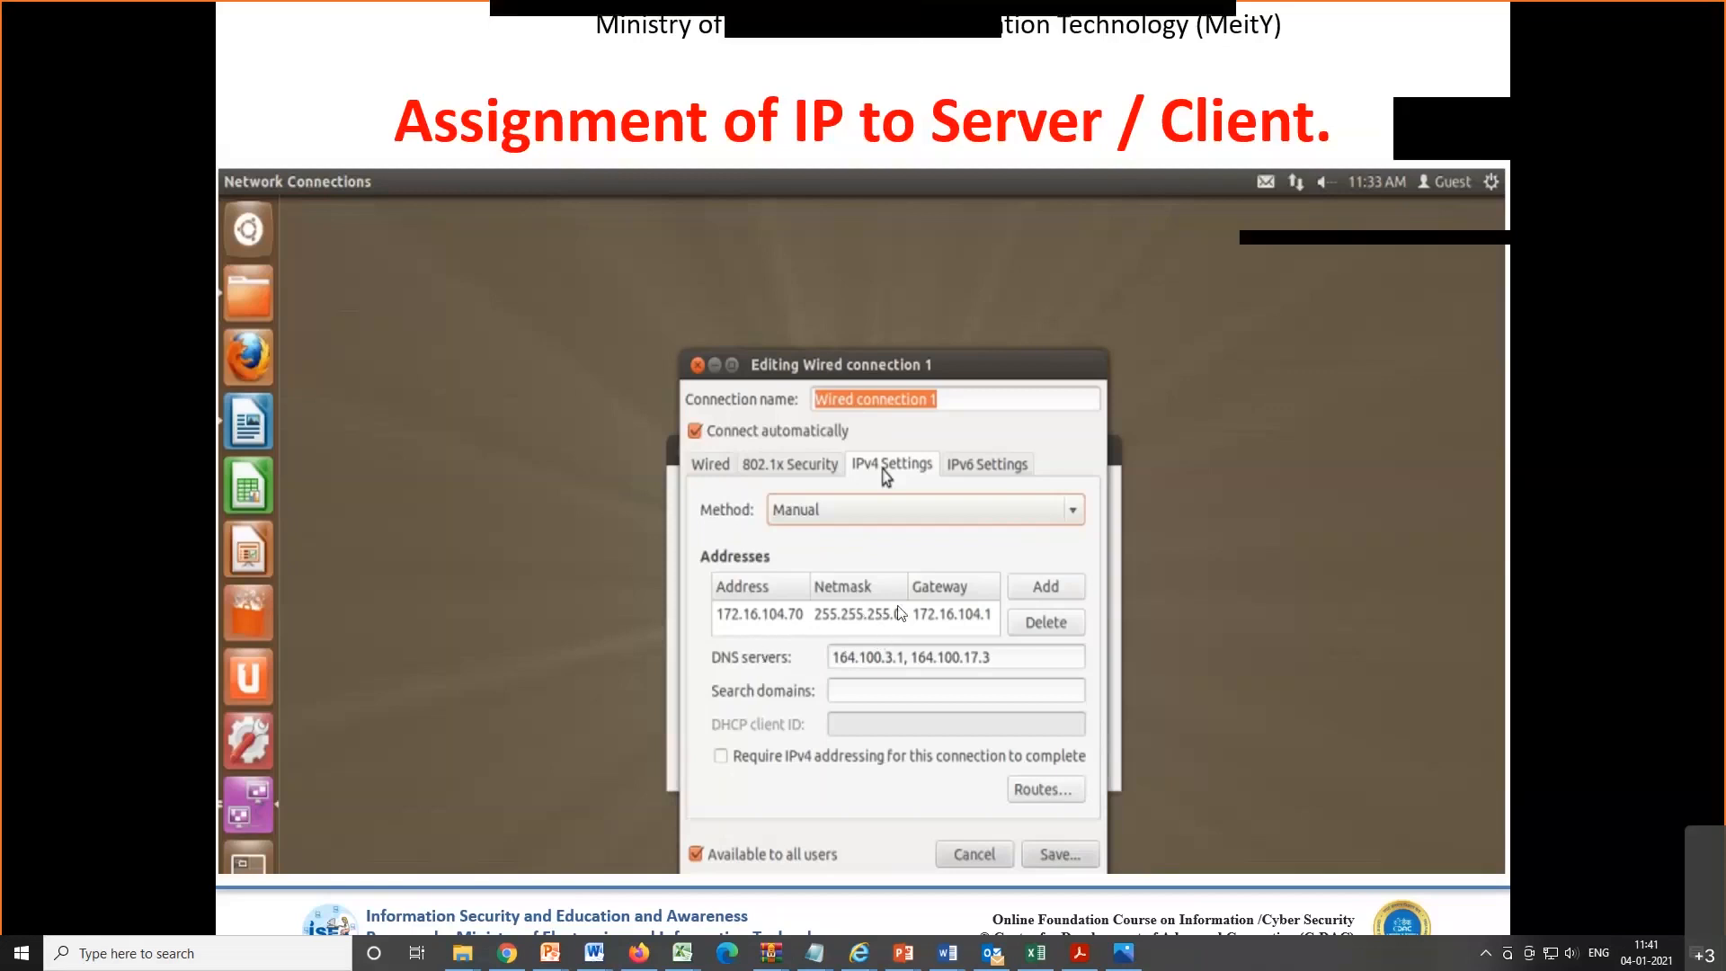
mouse_move(837, 633)
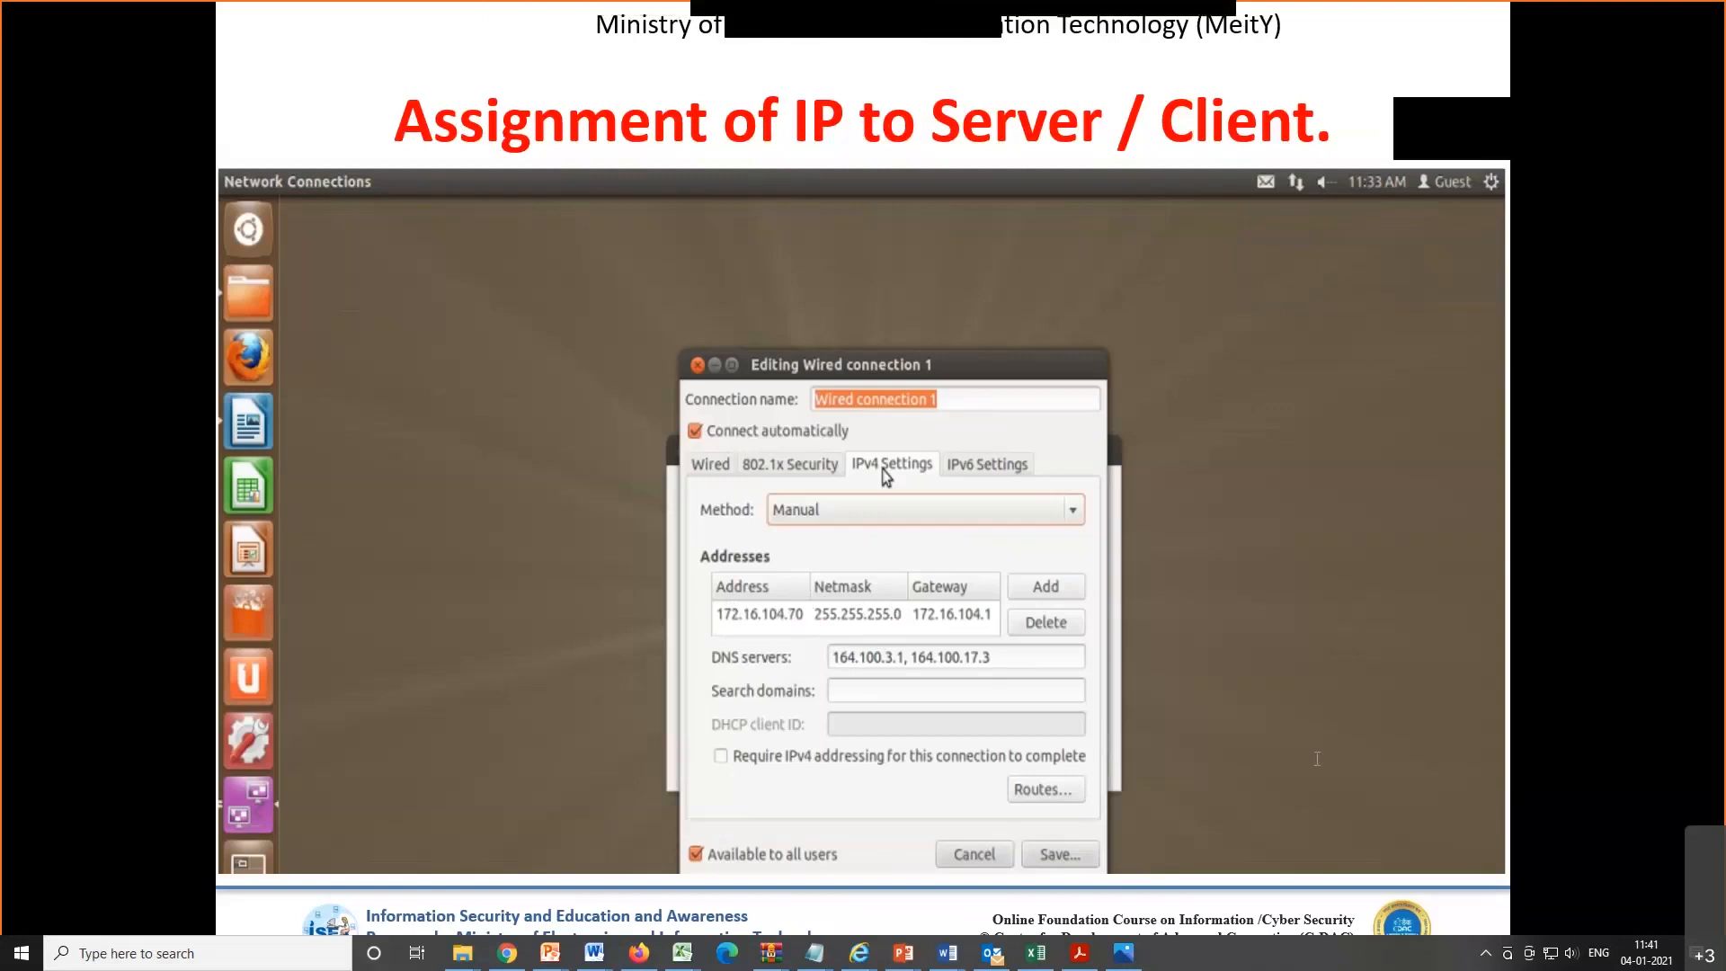
mouse_move(1384, 780)
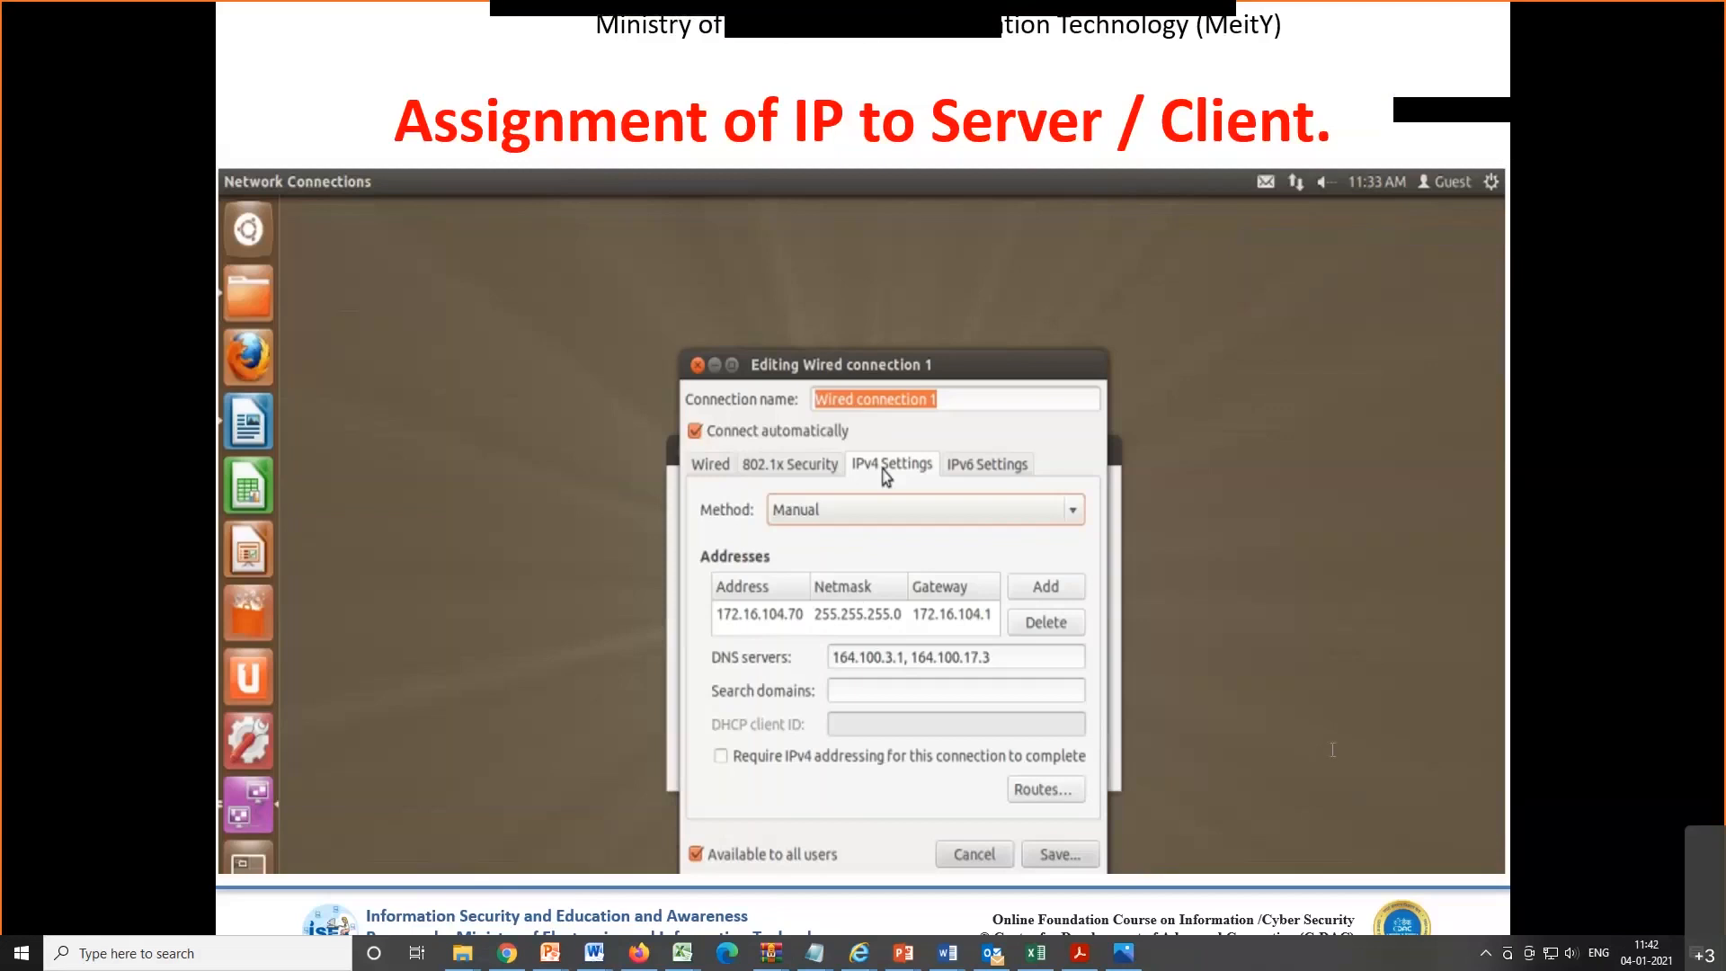
mouse_move(919, 623)
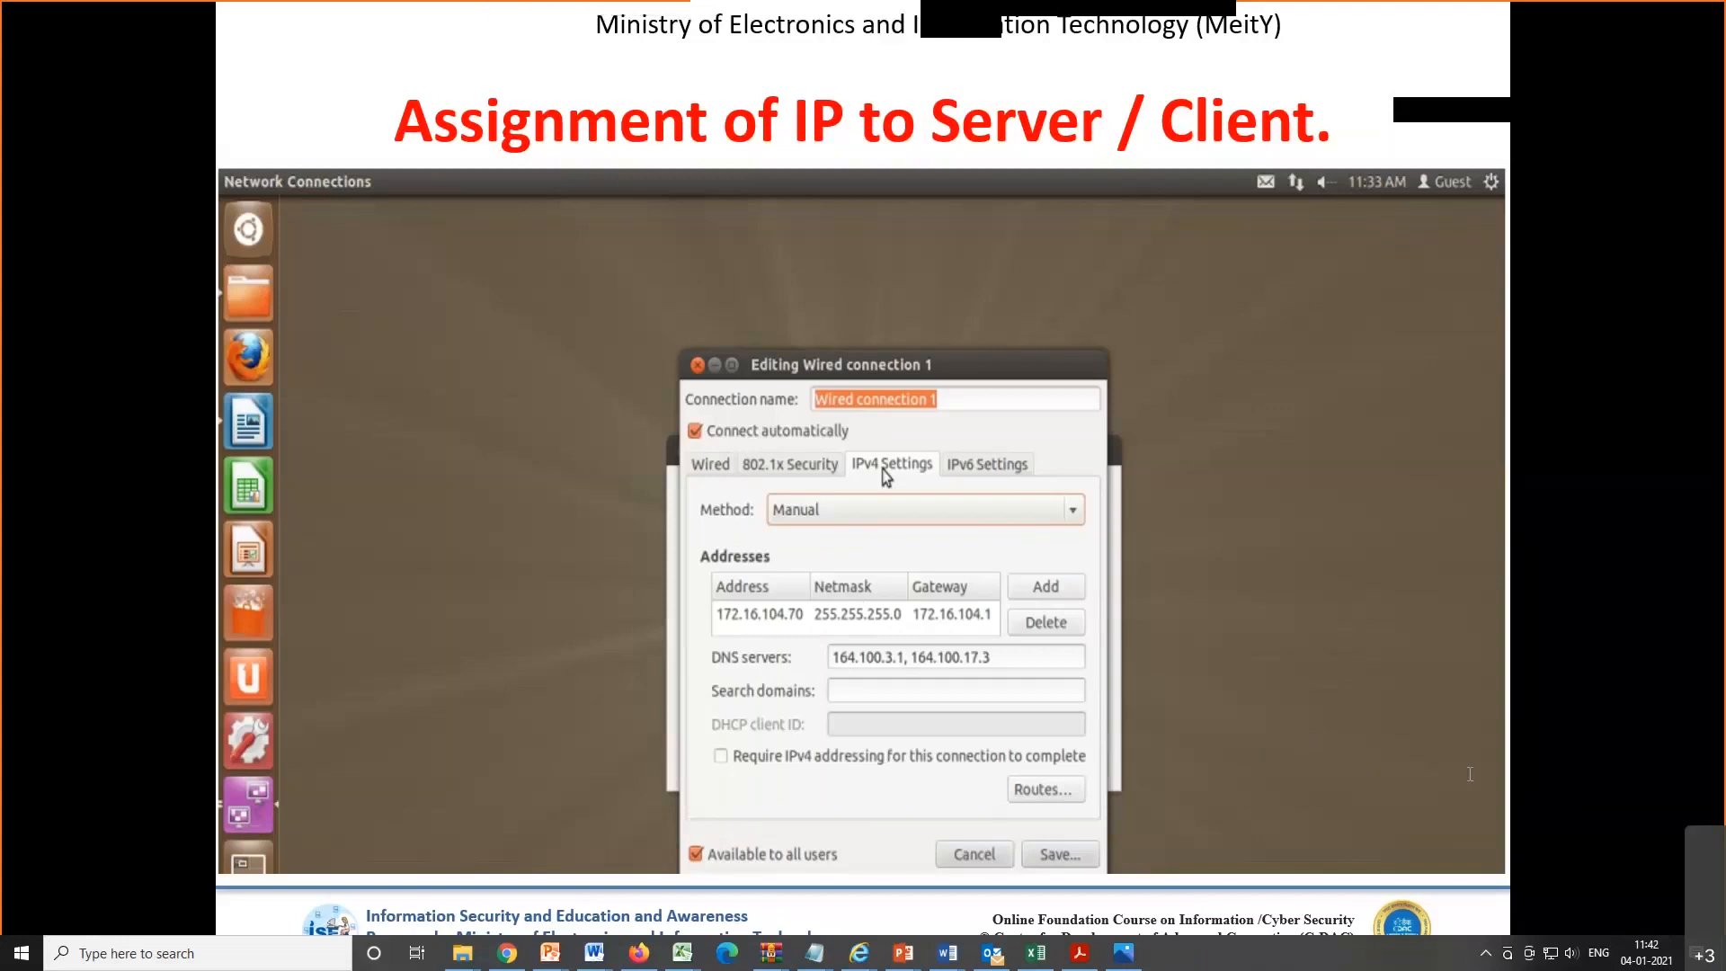
mouse_move(725, 952)
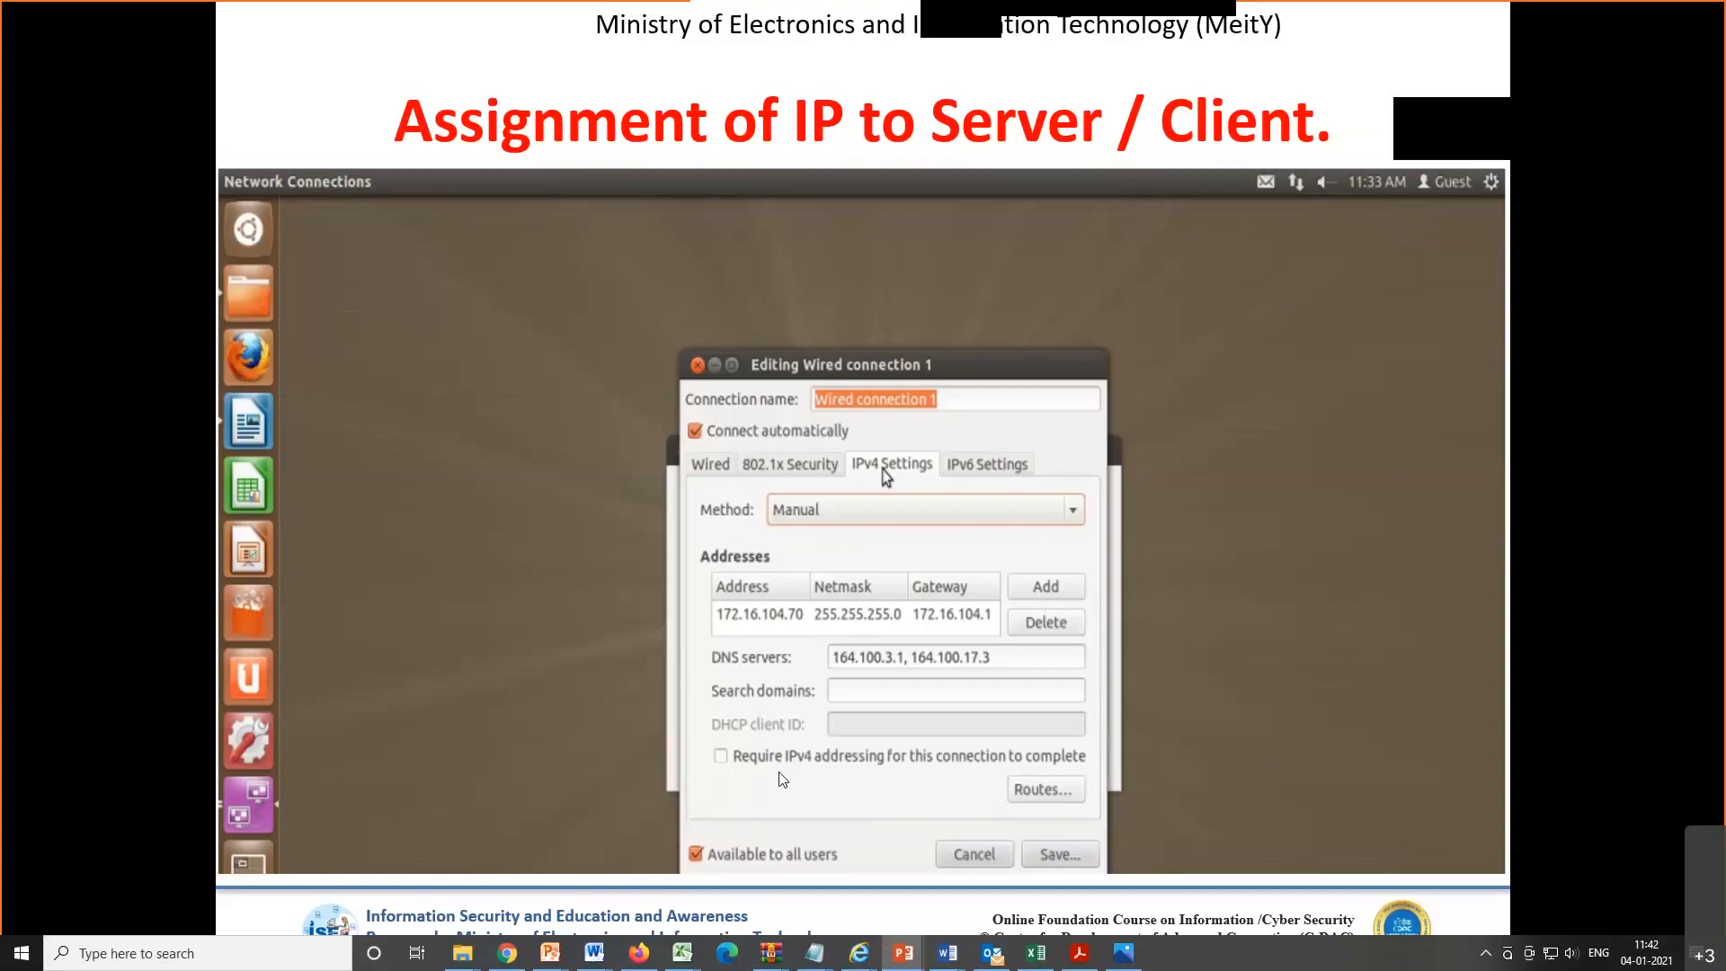
mouse_move(892, 600)
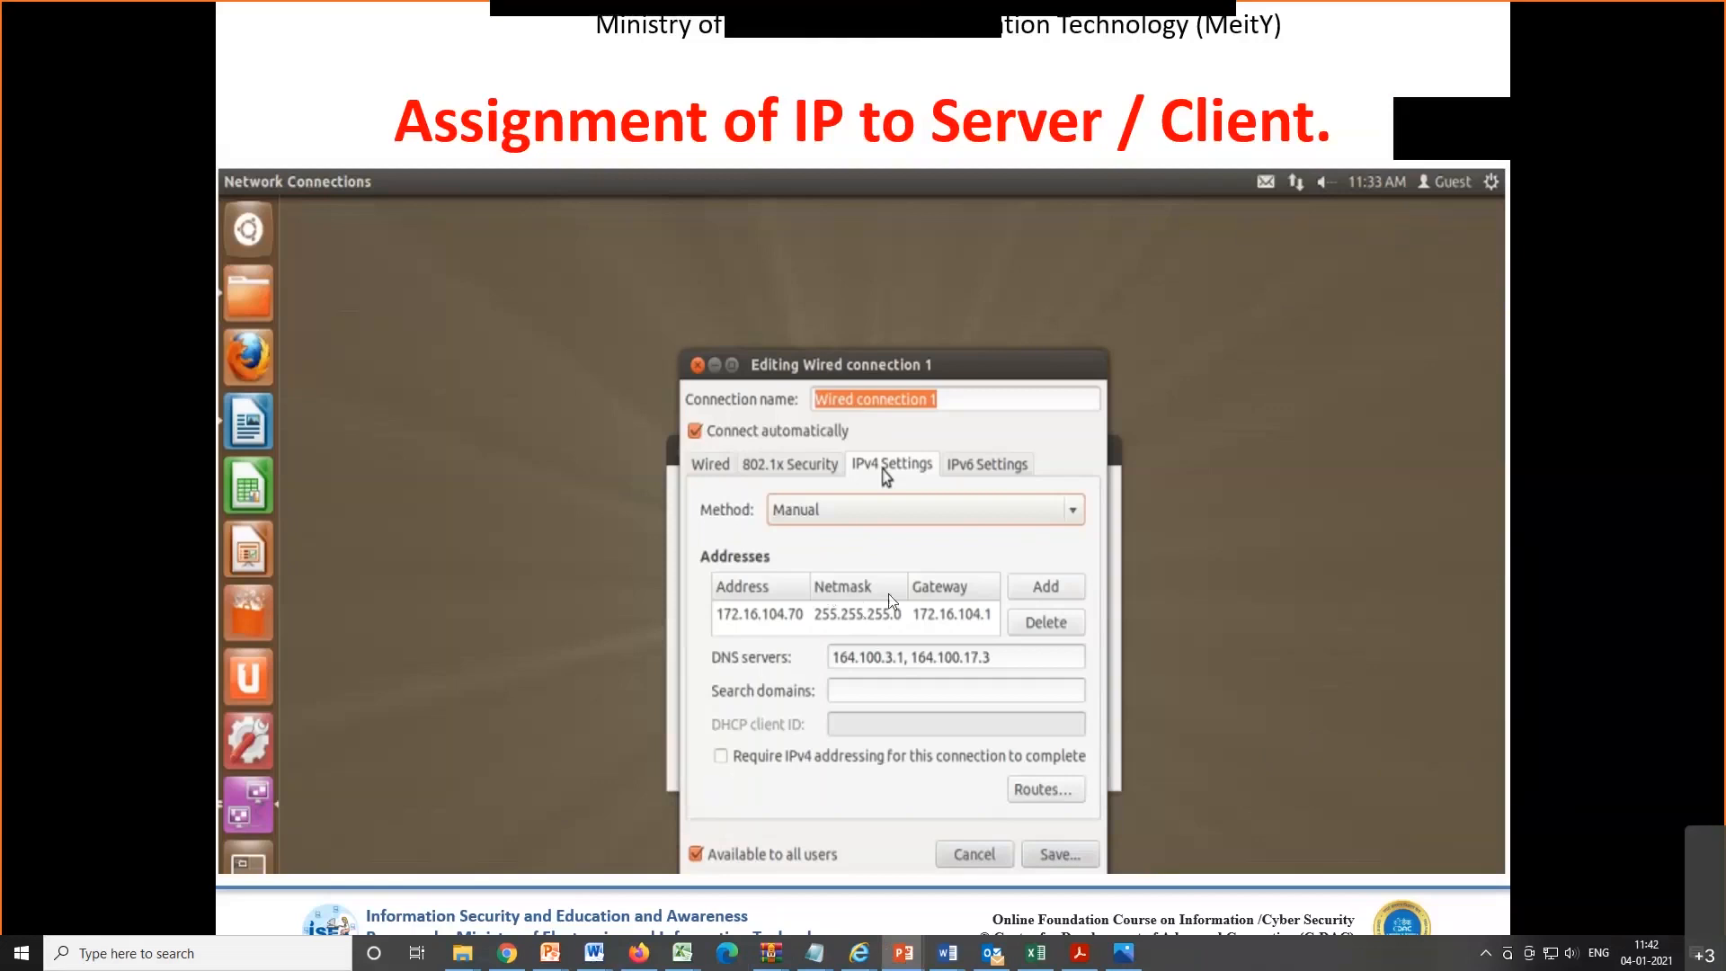
mouse_move(844, 626)
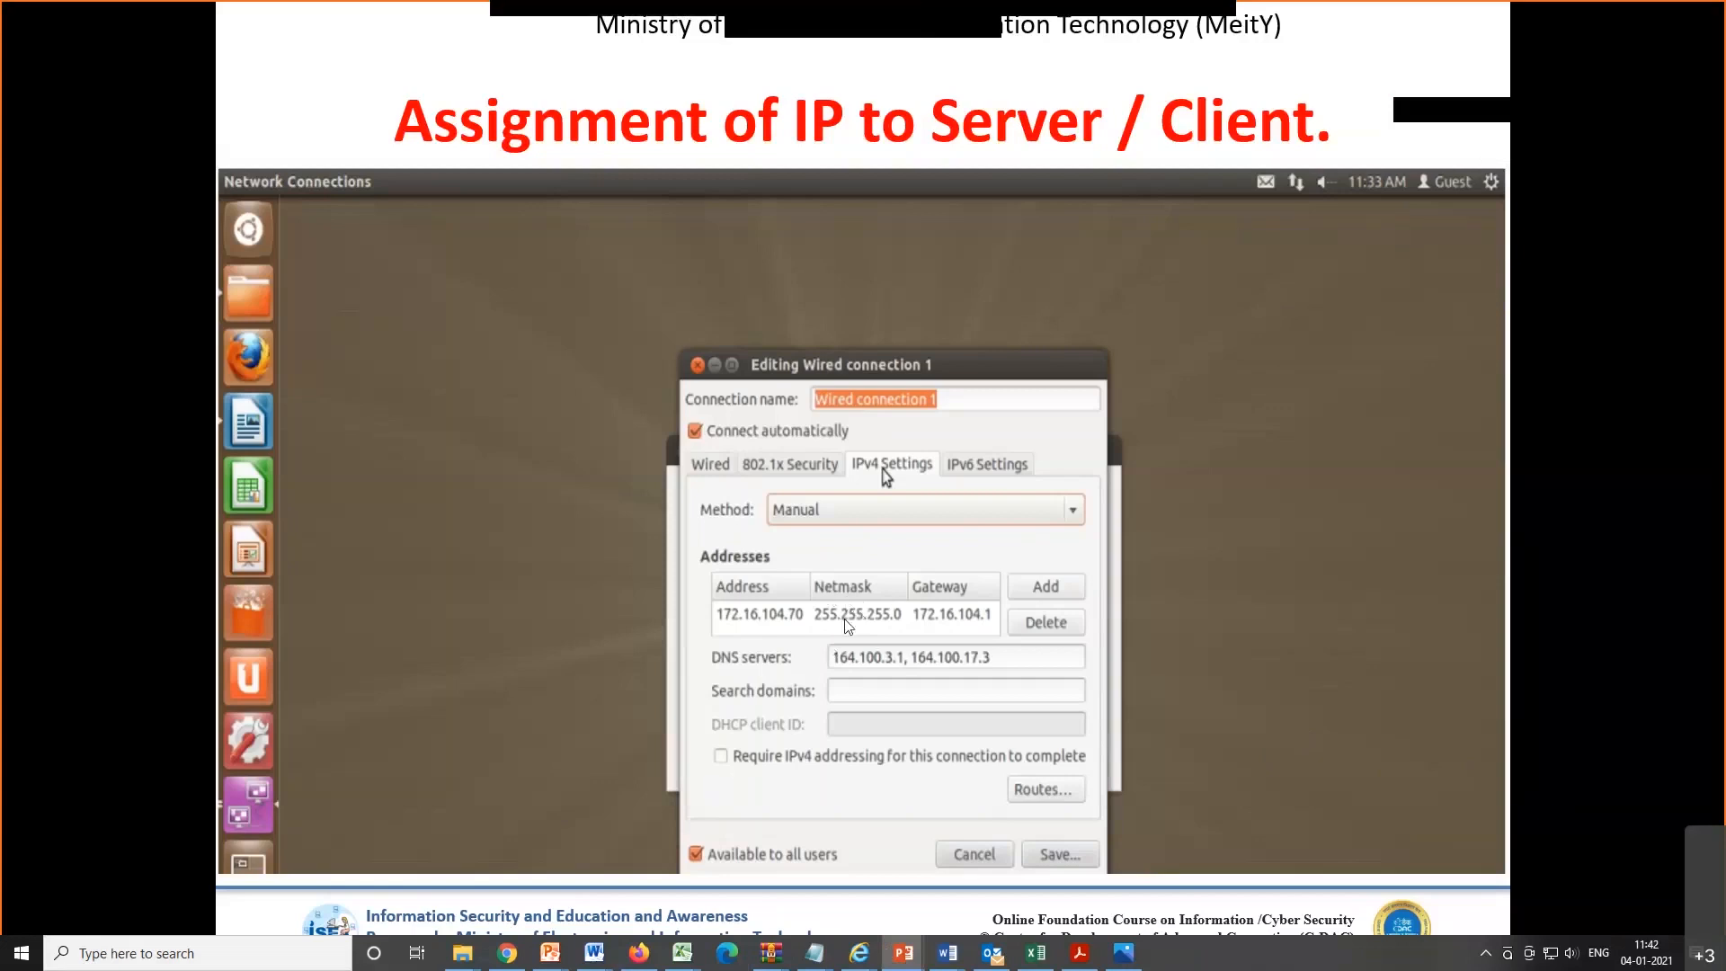
mouse_move(633, 783)
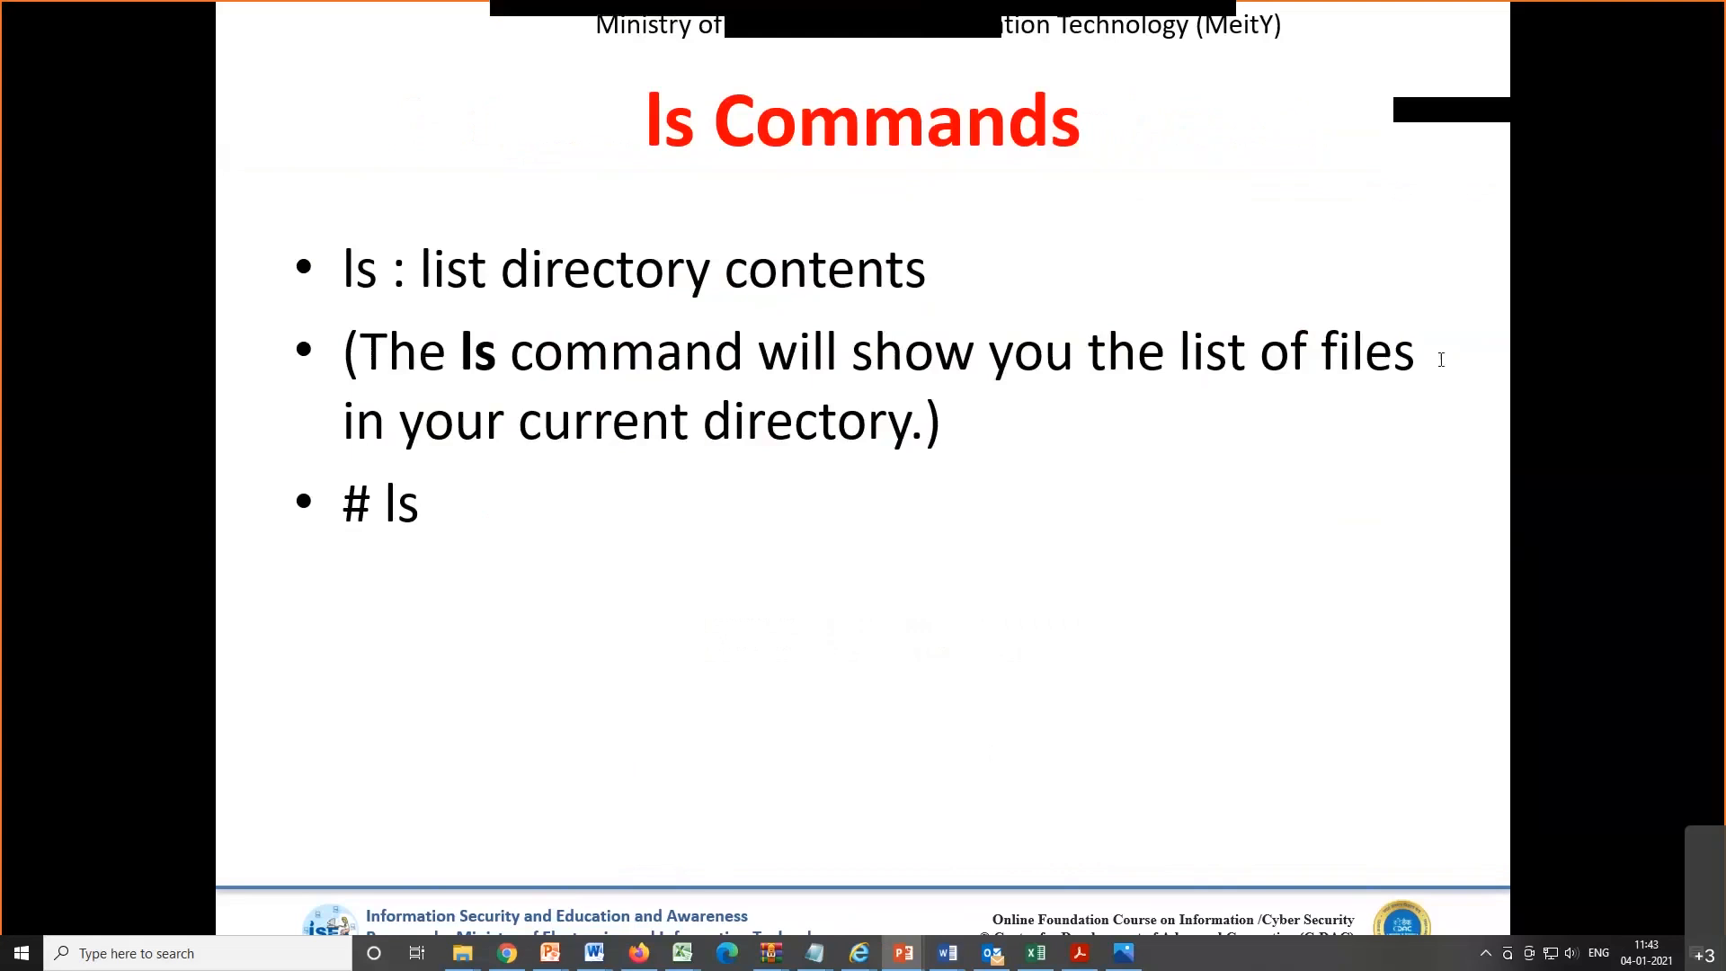
mouse_move(1340, 501)
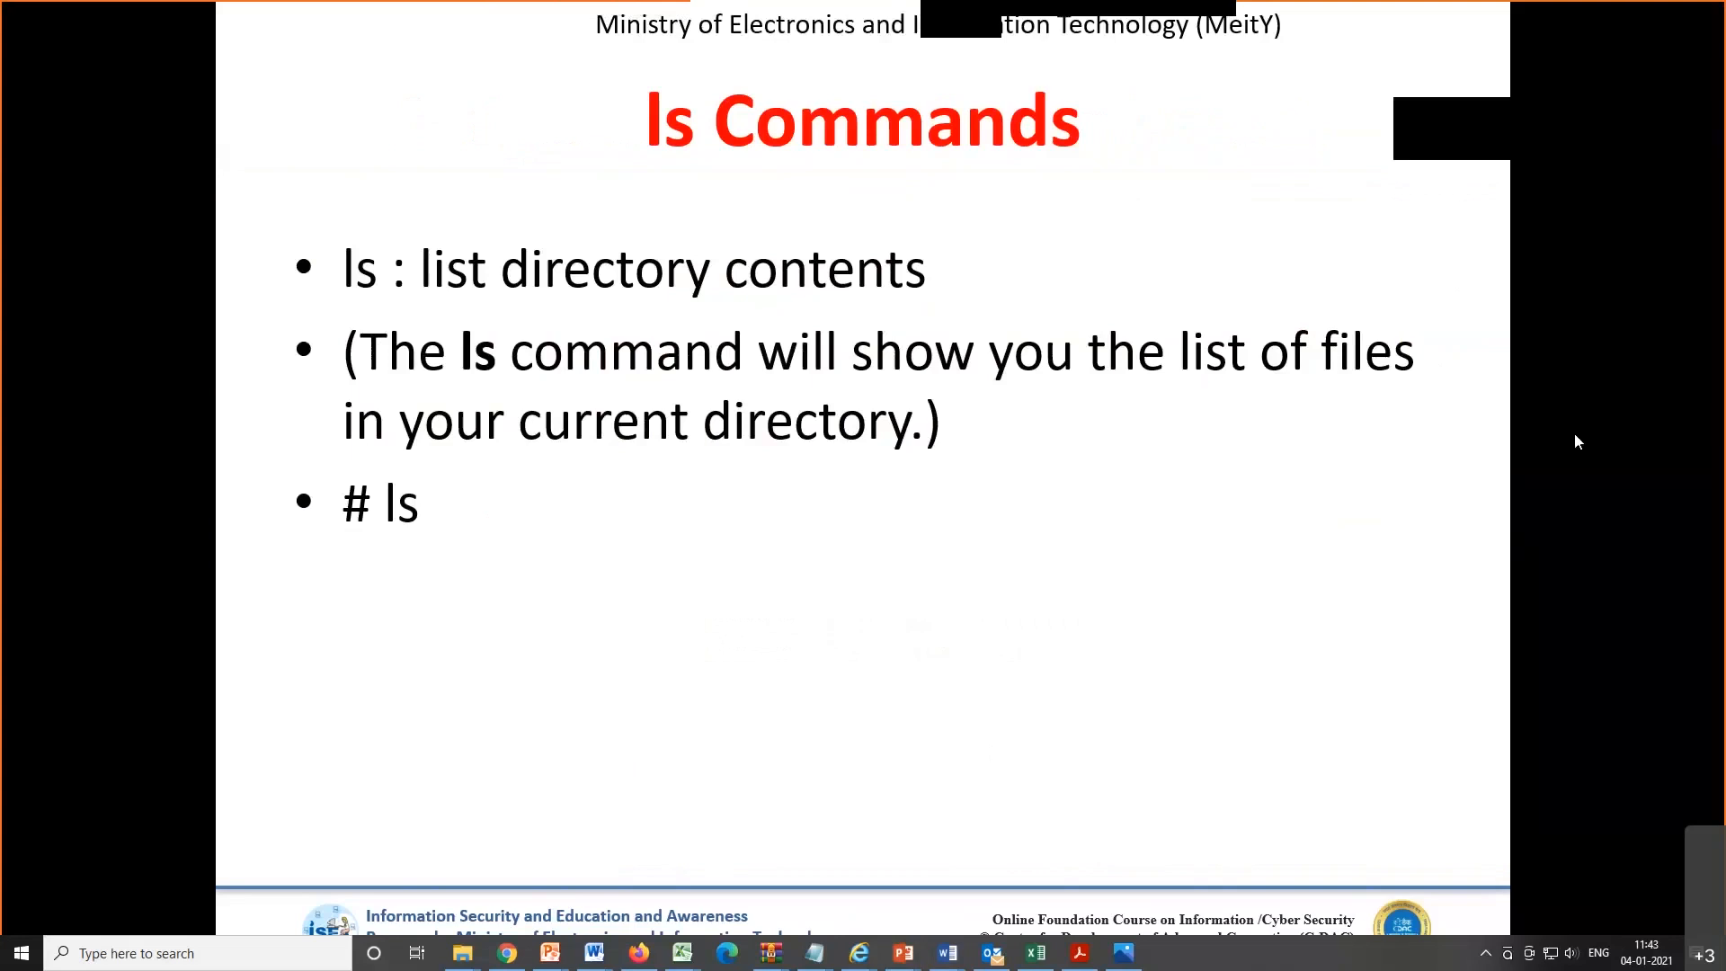
mouse_move(1057, 528)
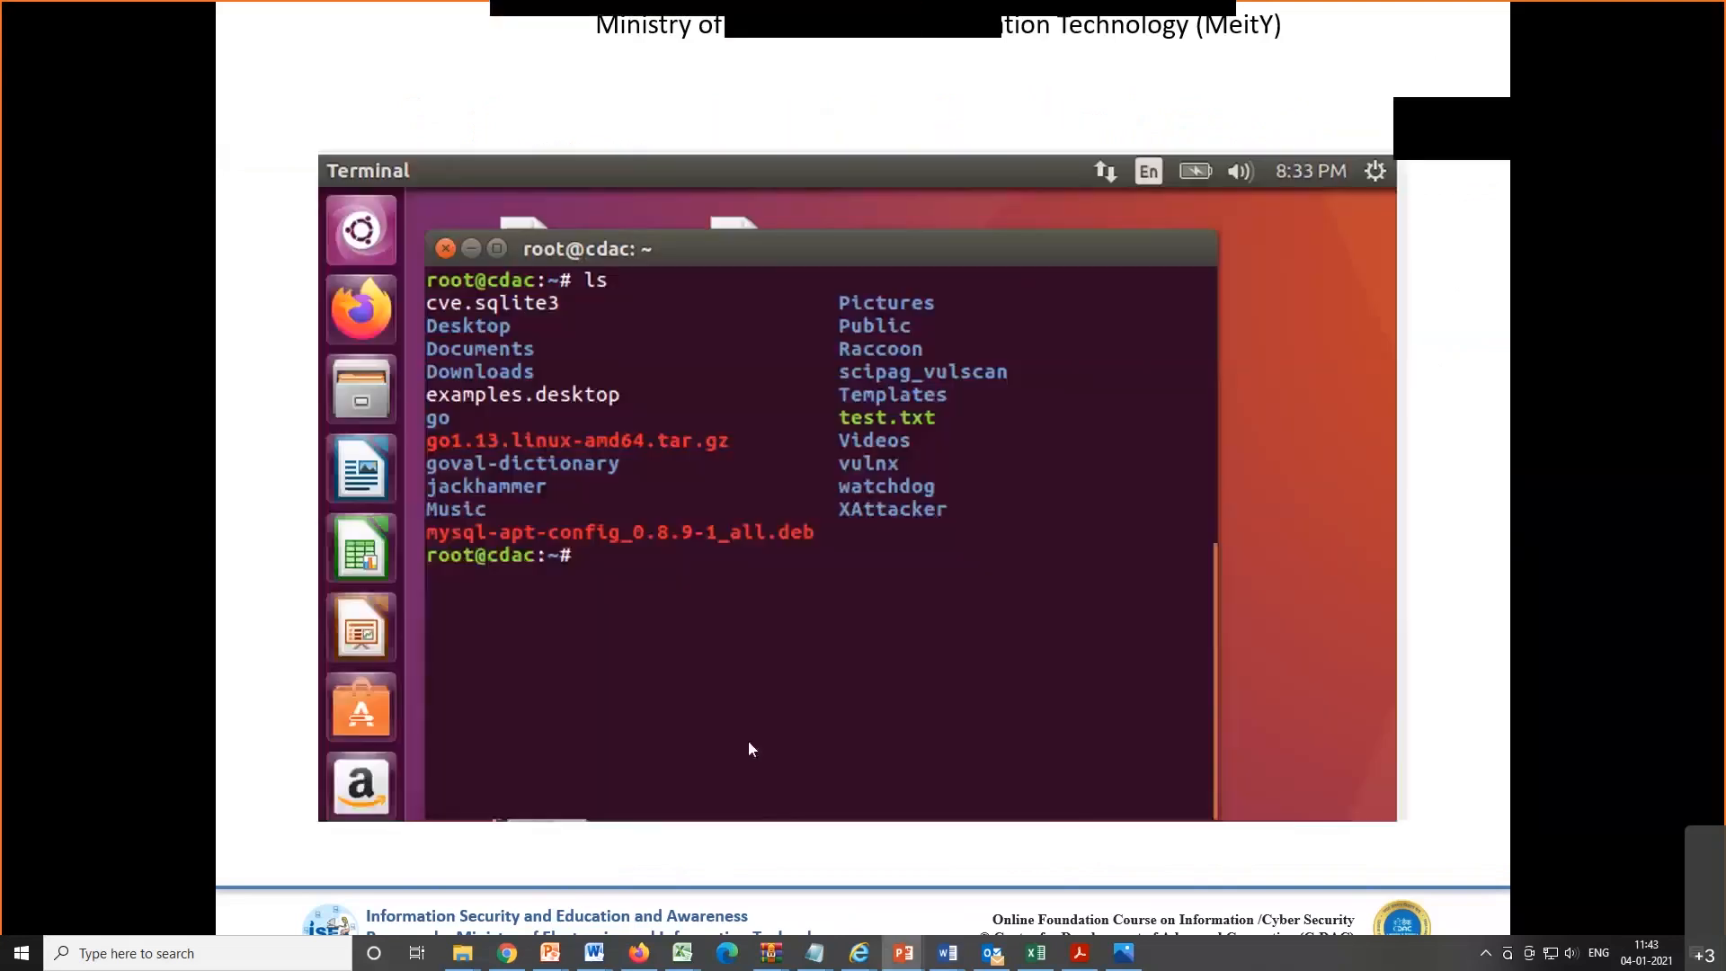
mouse_move(589, 313)
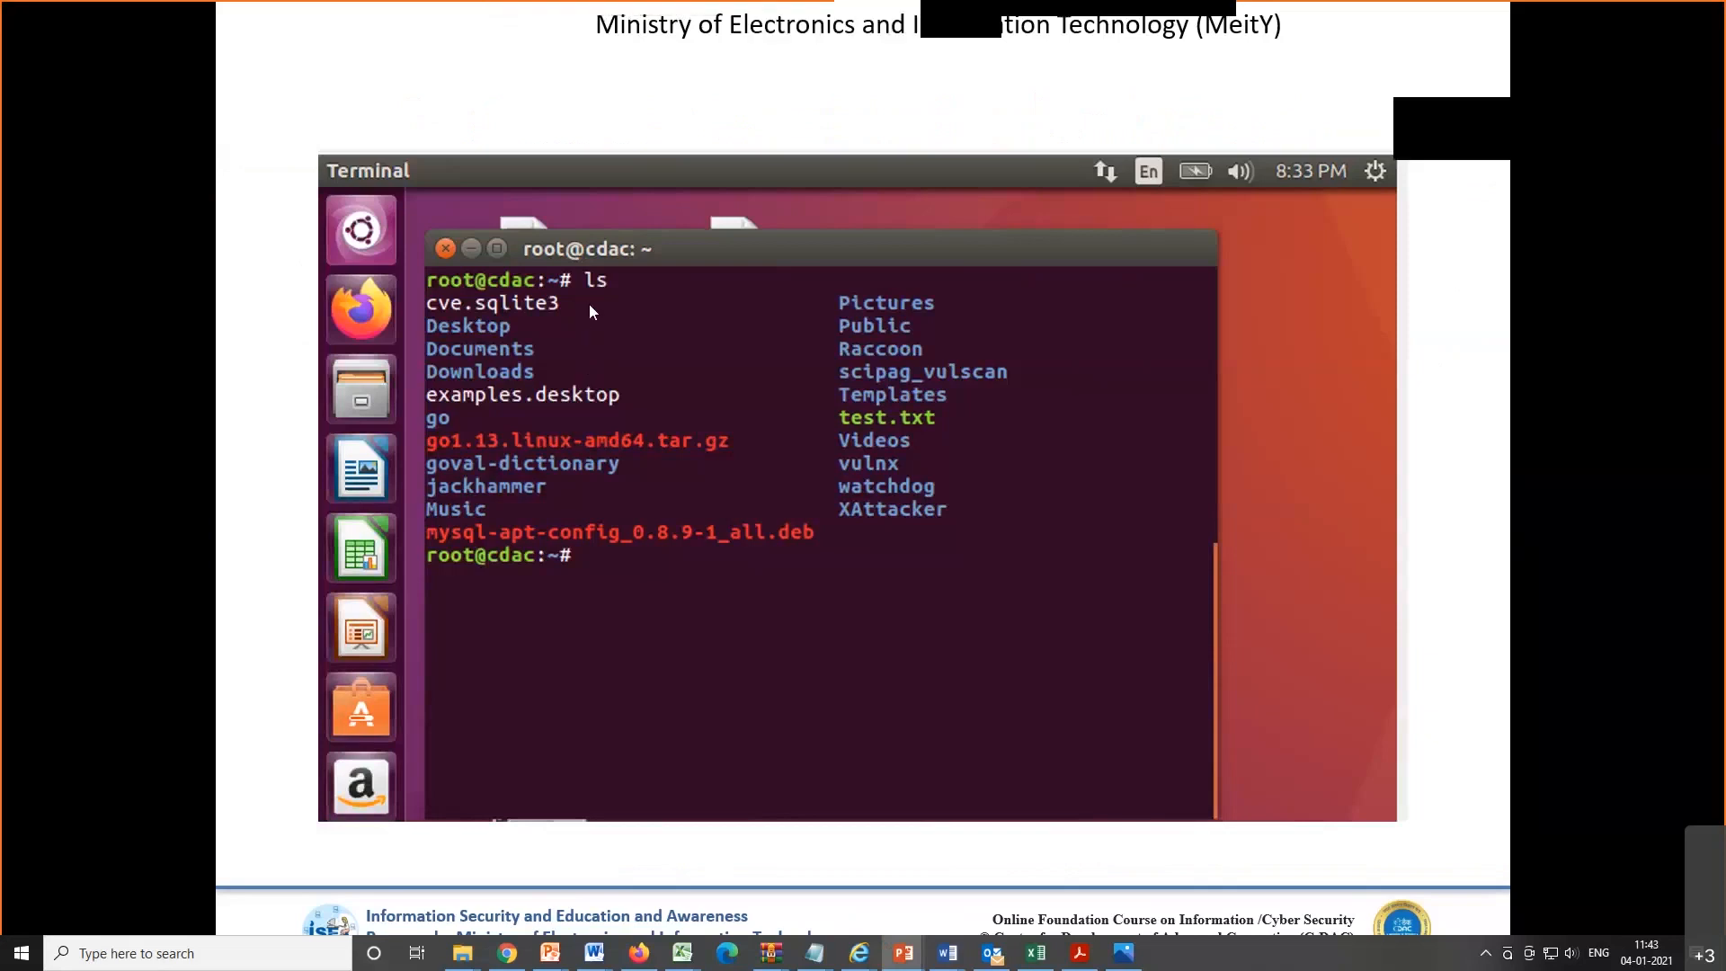
mouse_move(868, 350)
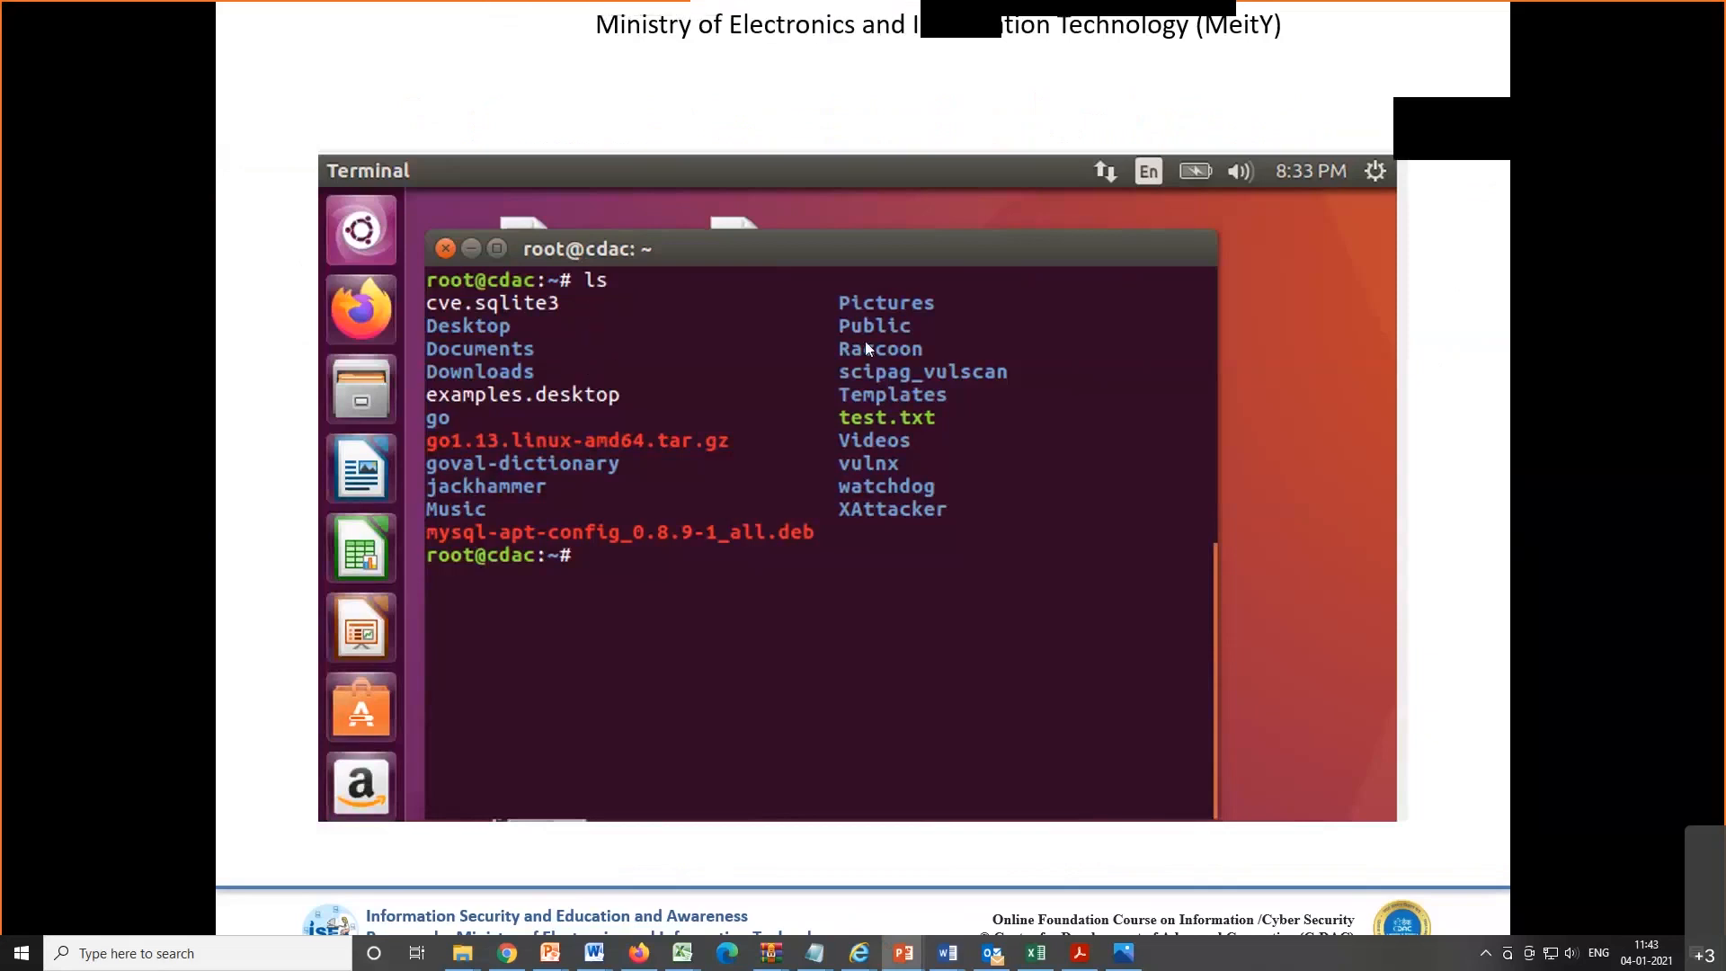
mouse_move(537, 318)
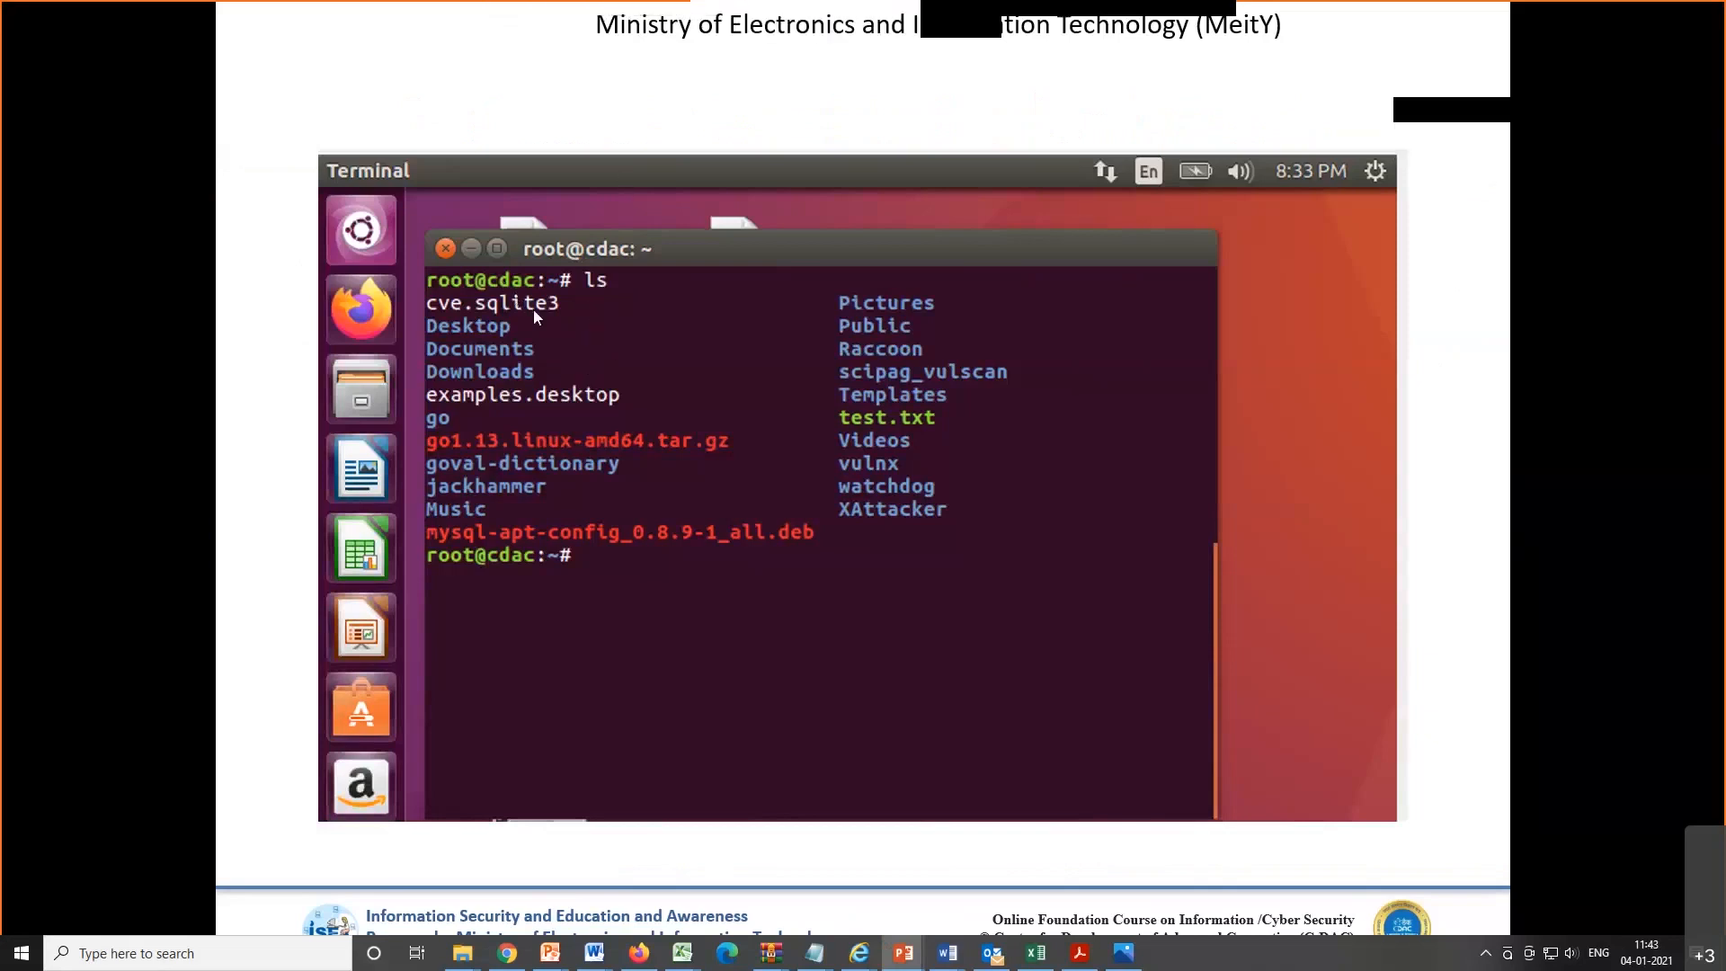
mouse_move(723, 501)
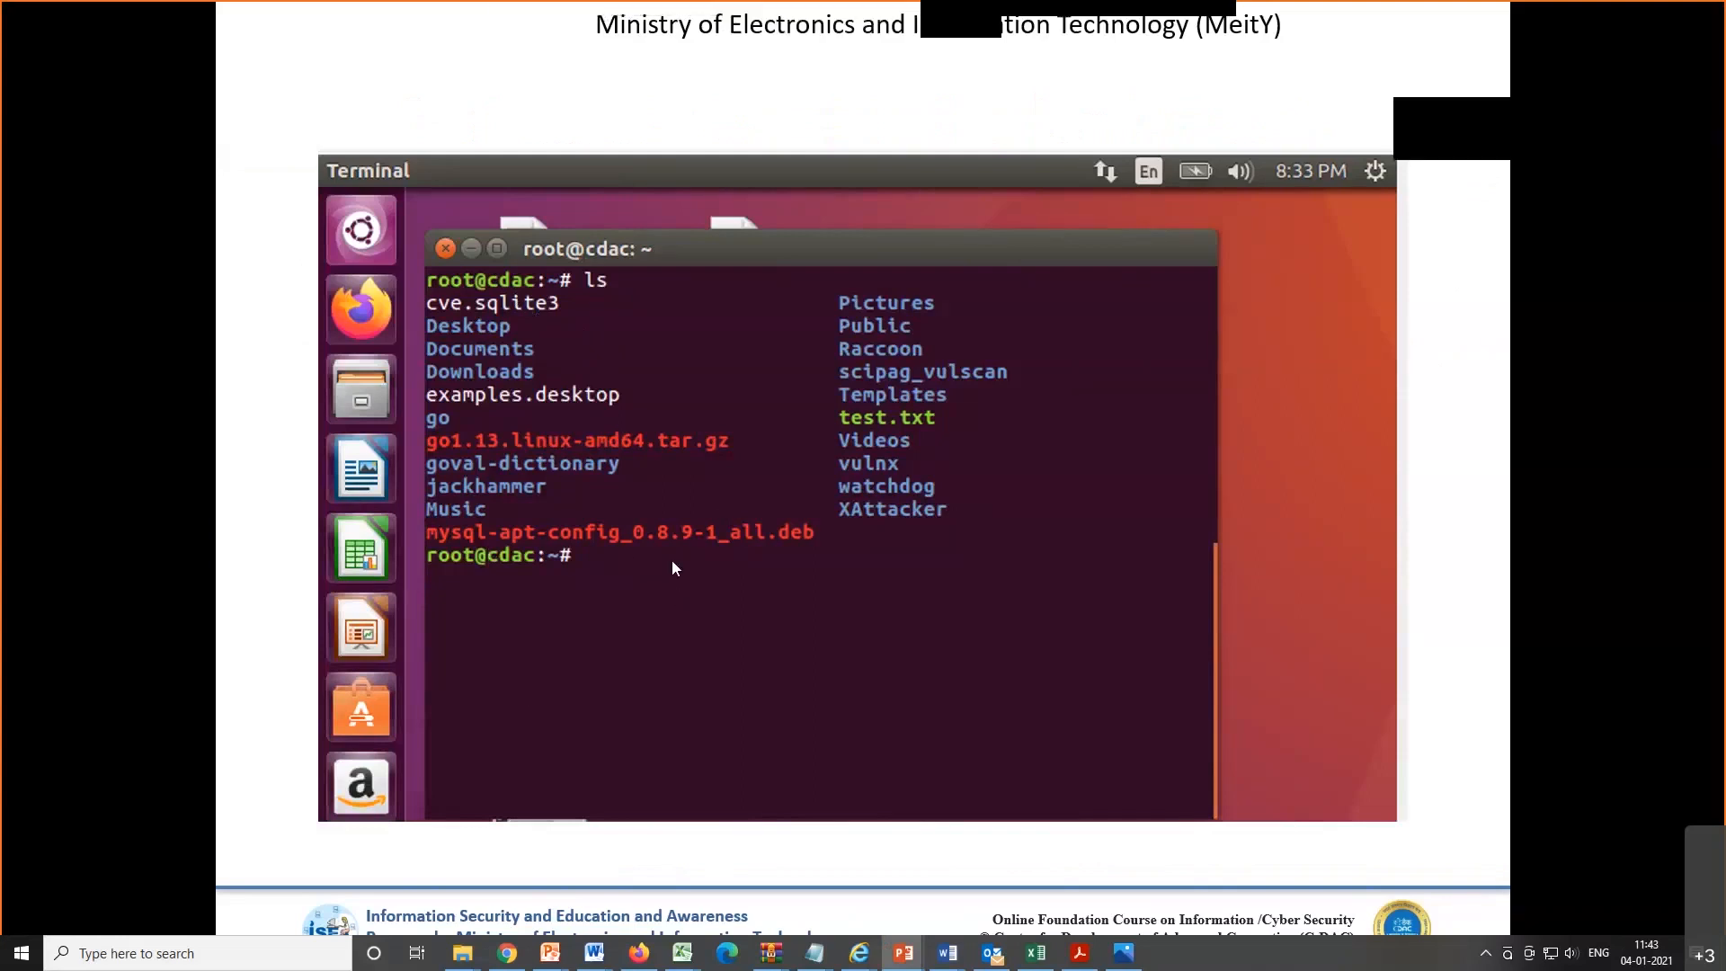
mouse_move(579, 476)
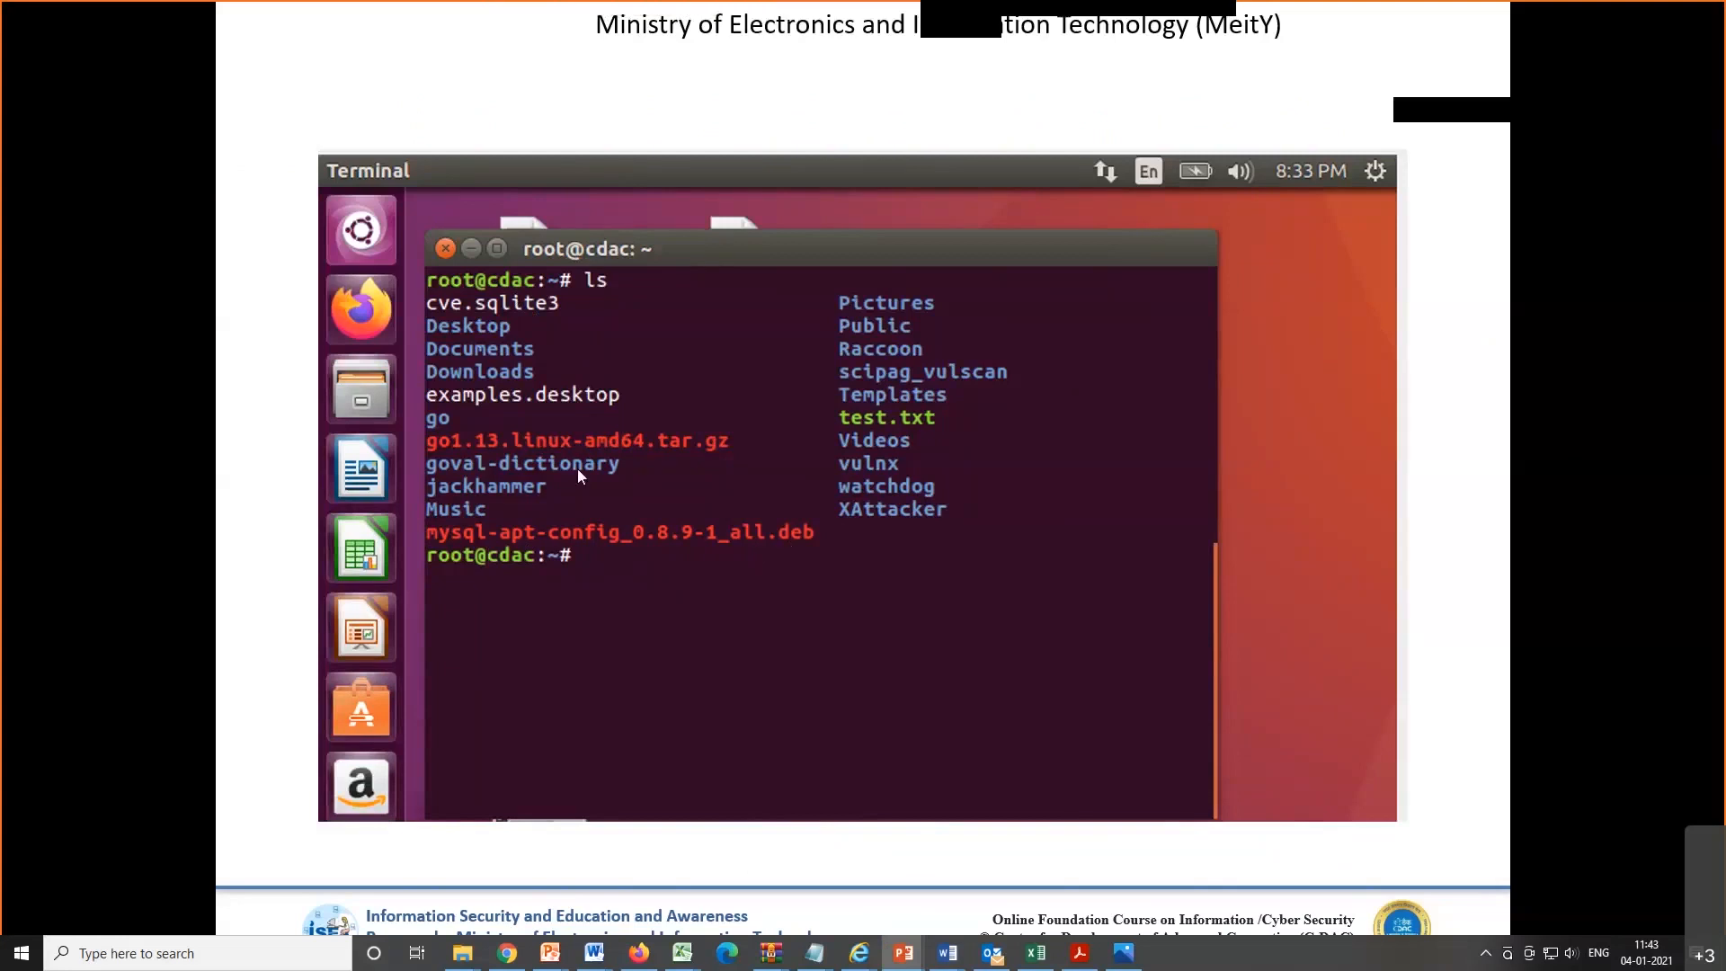
mouse_move(556, 305)
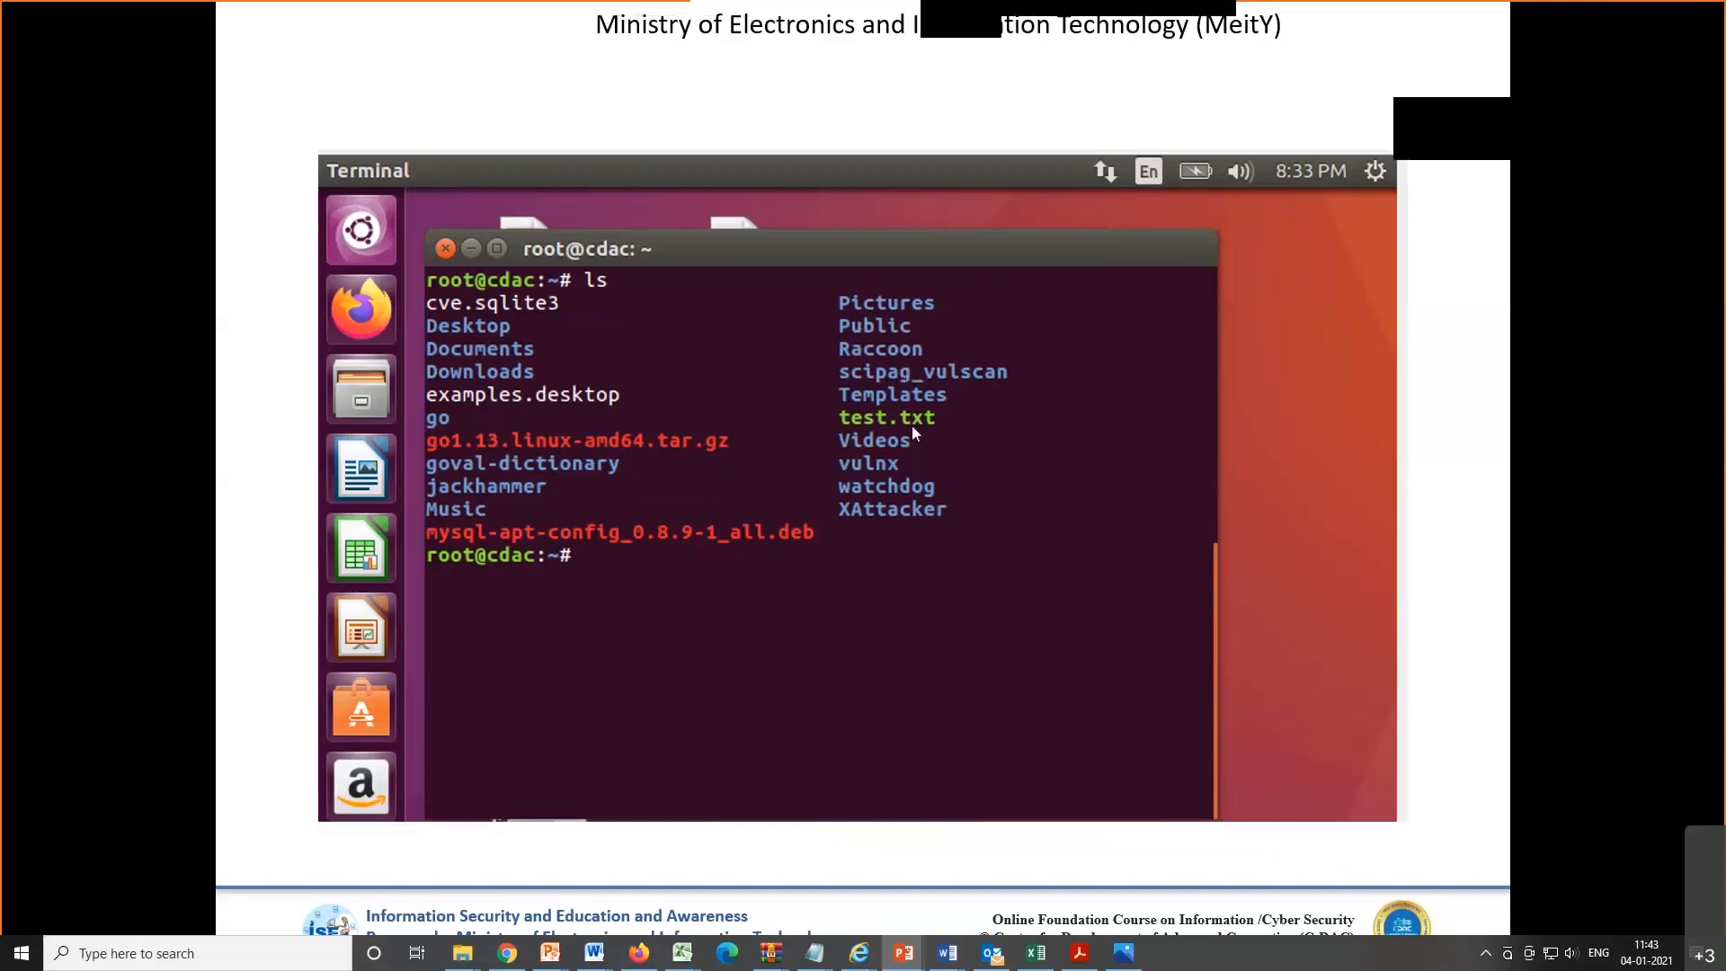
mouse_move(725, 534)
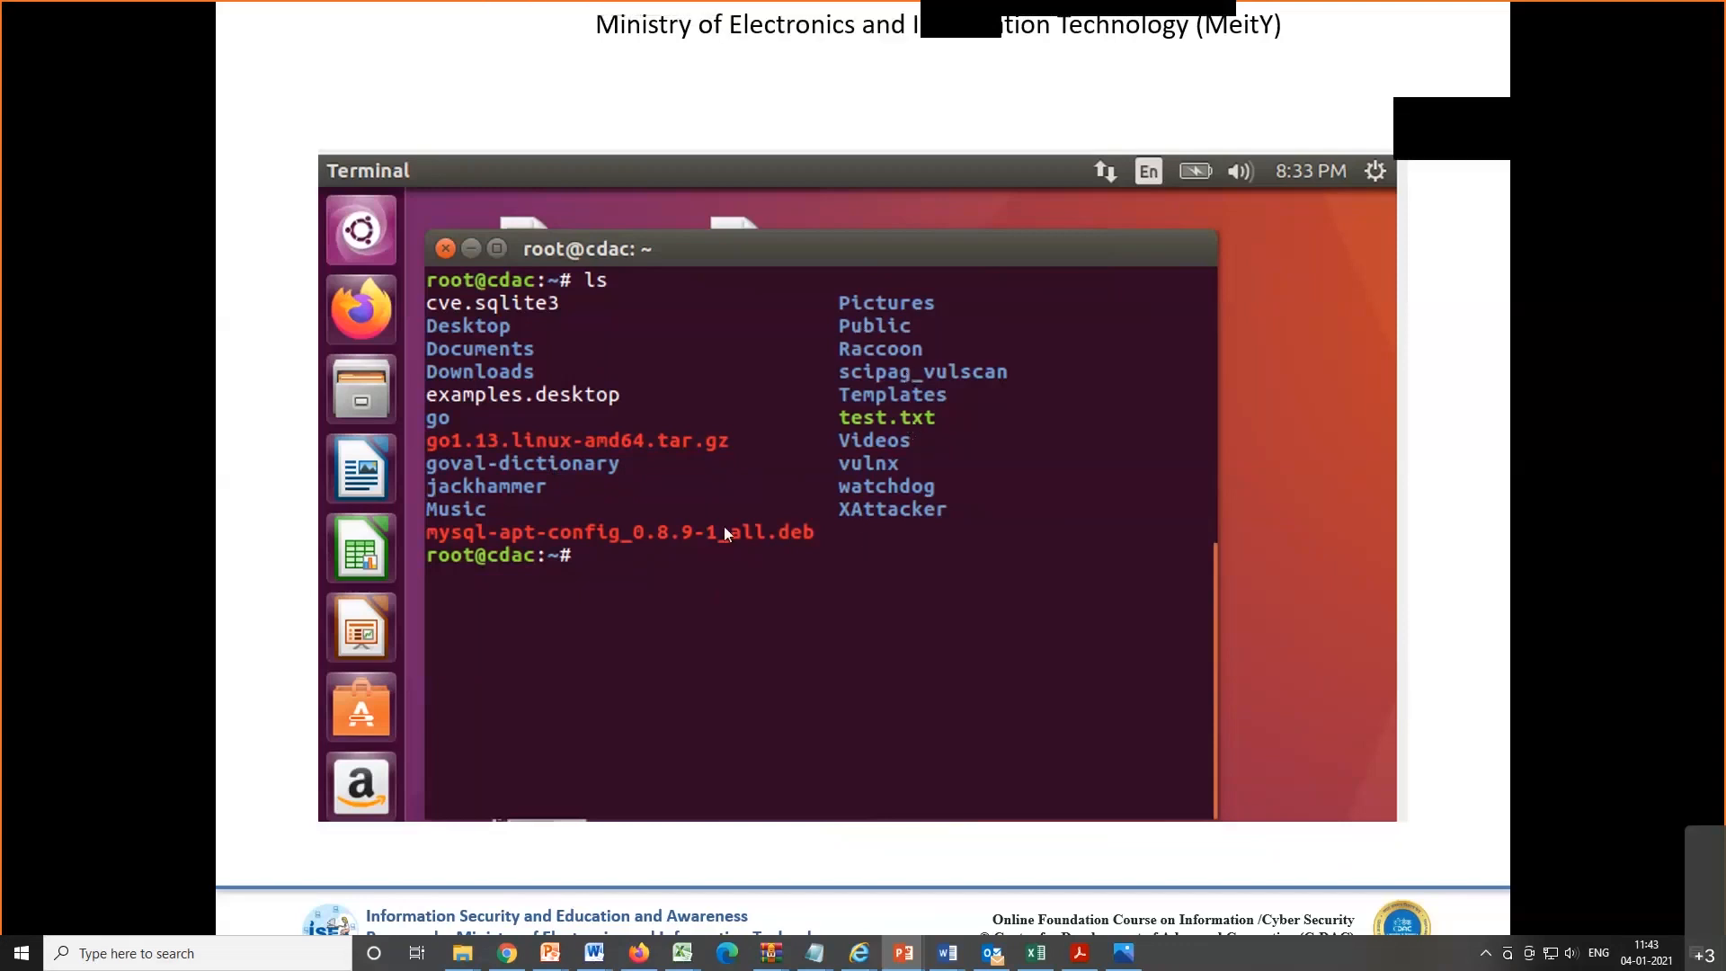
mouse_move(706, 532)
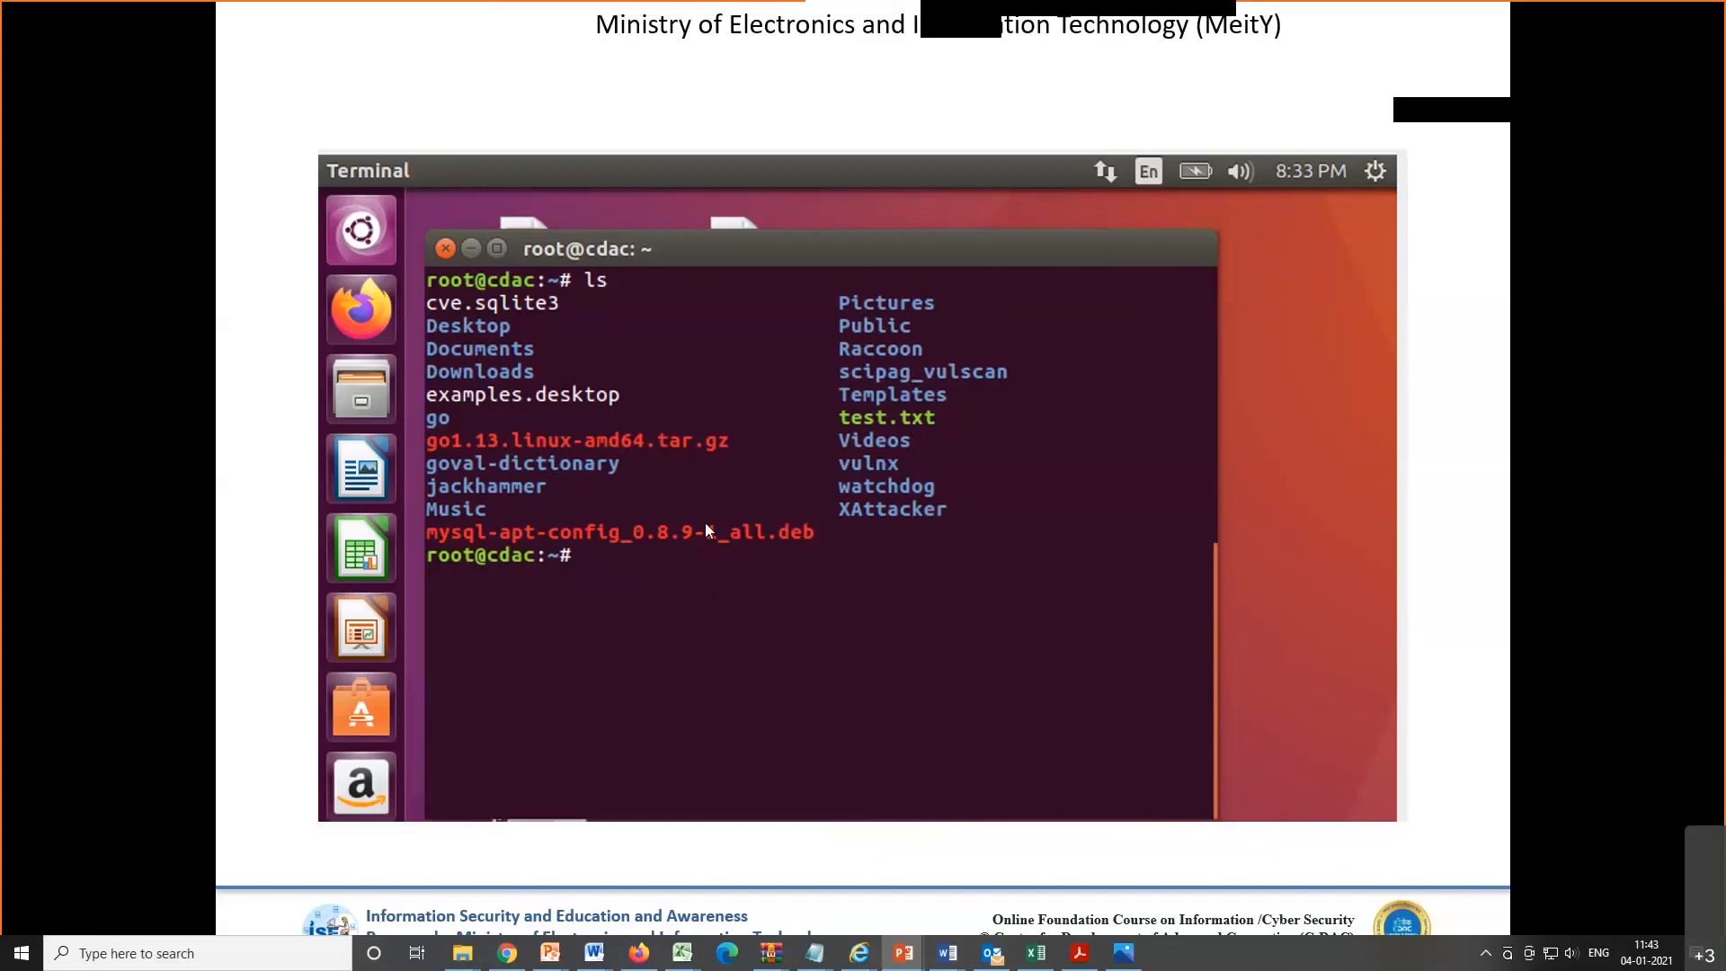
mouse_move(665, 569)
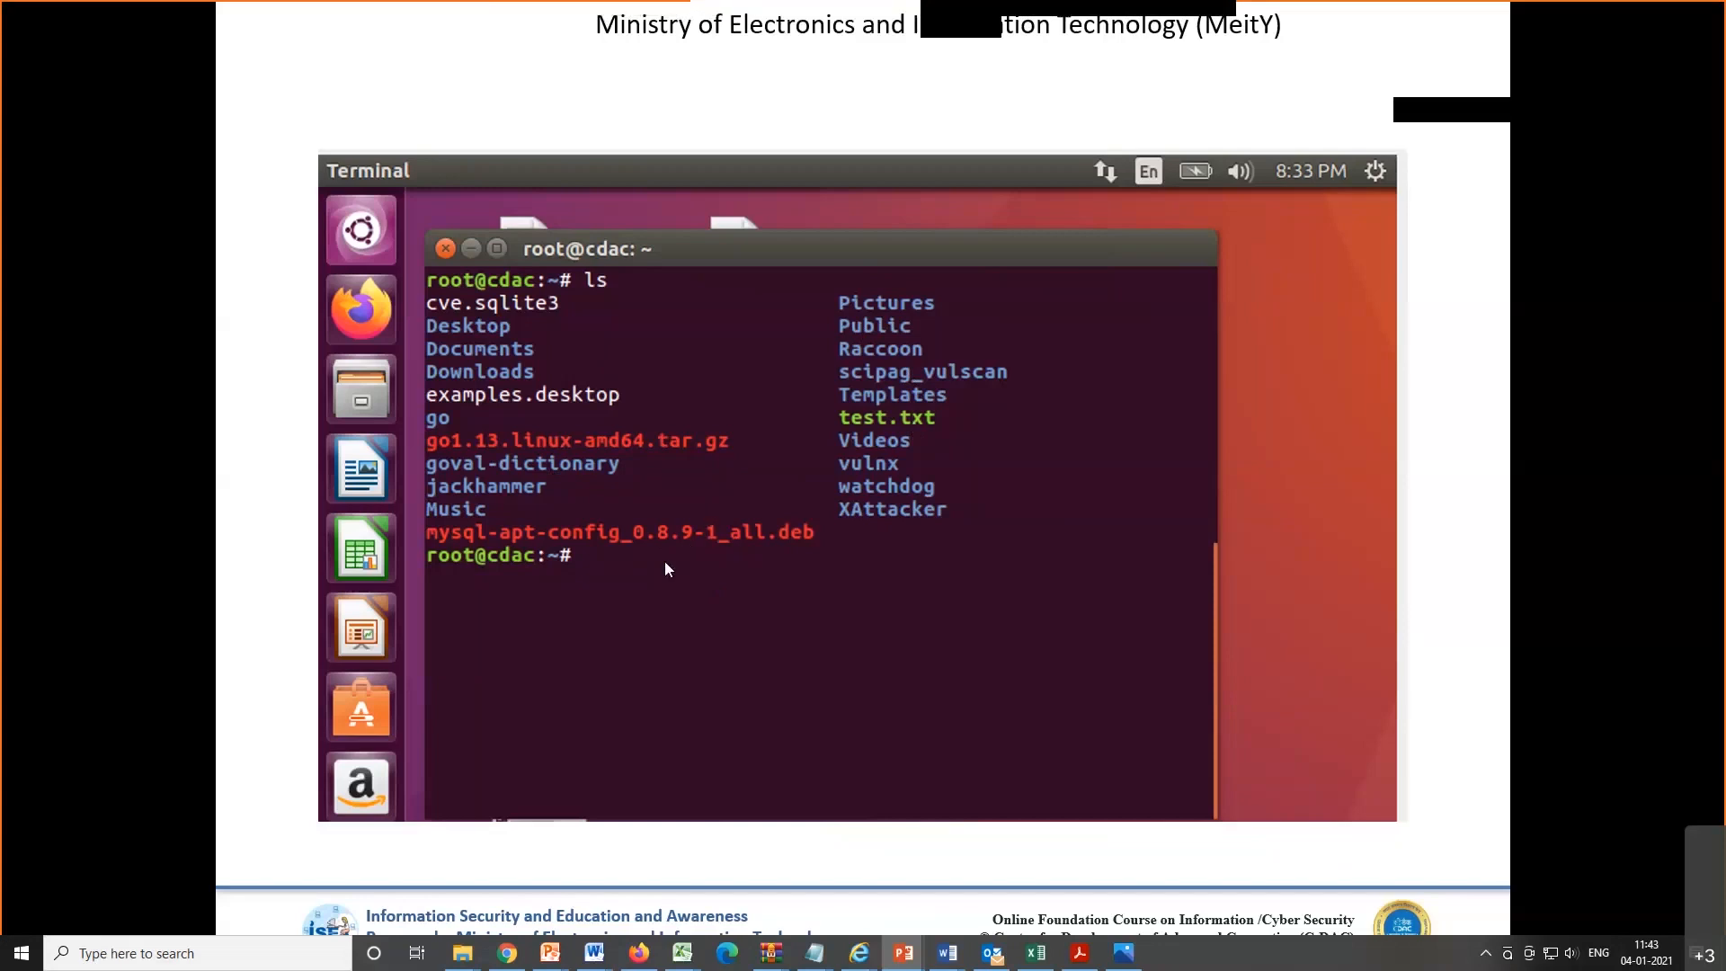
mouse_move(613, 569)
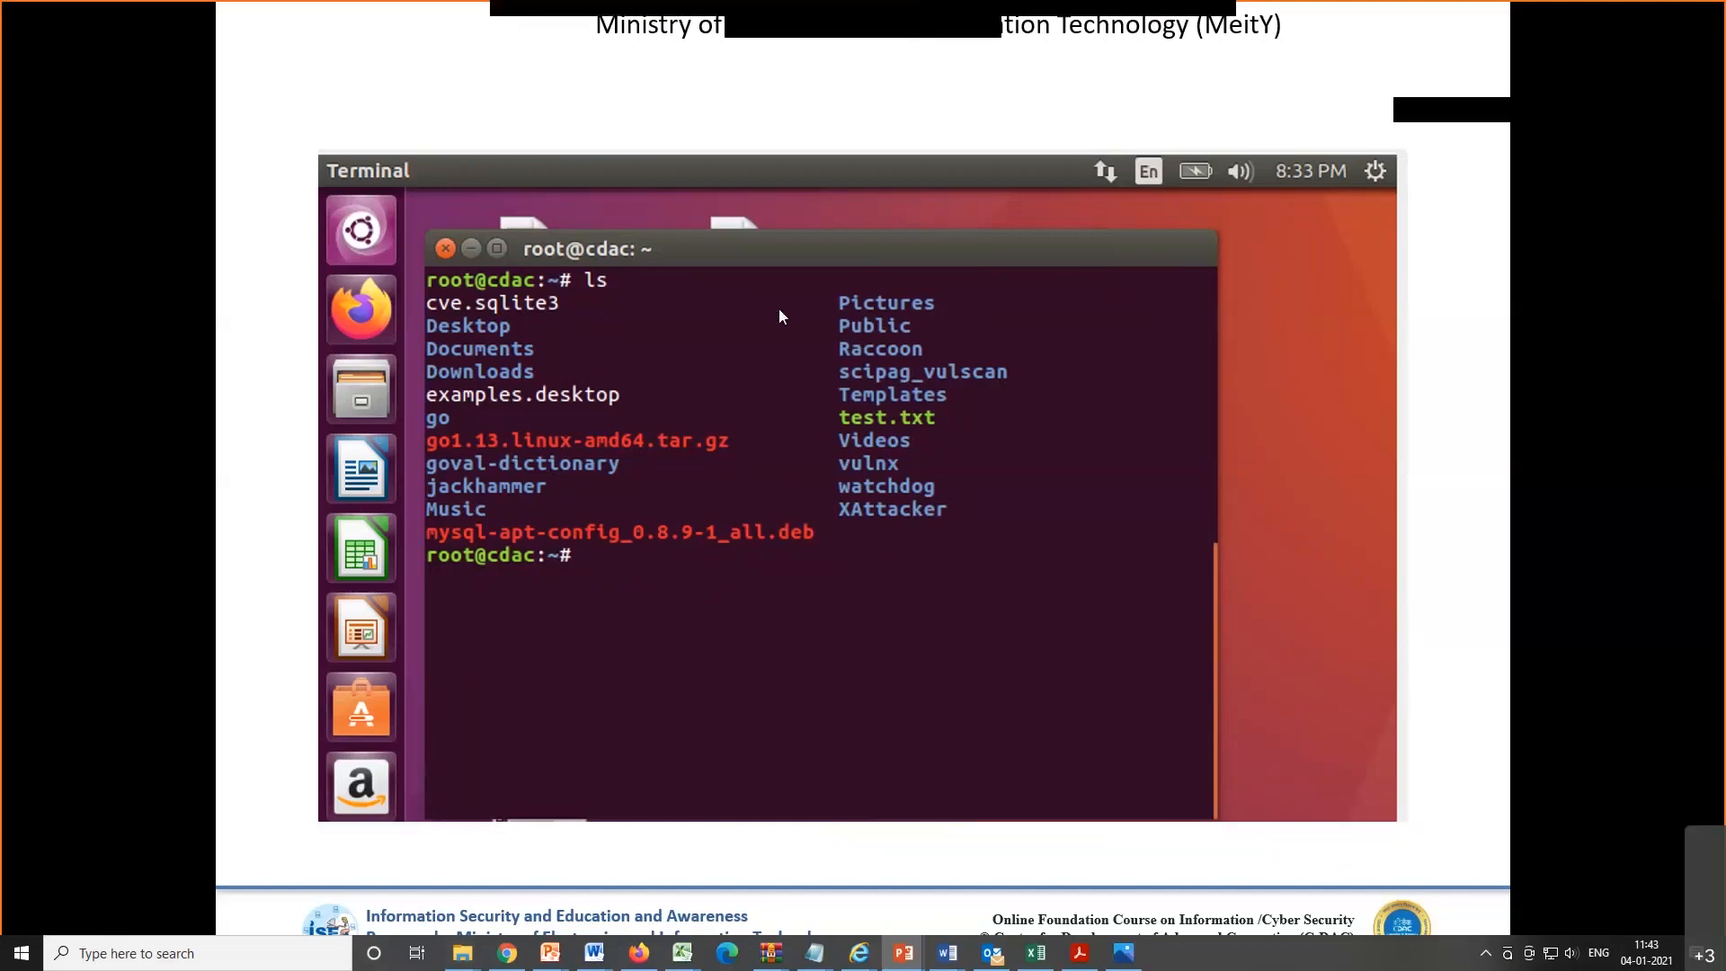
mouse_move(889, 427)
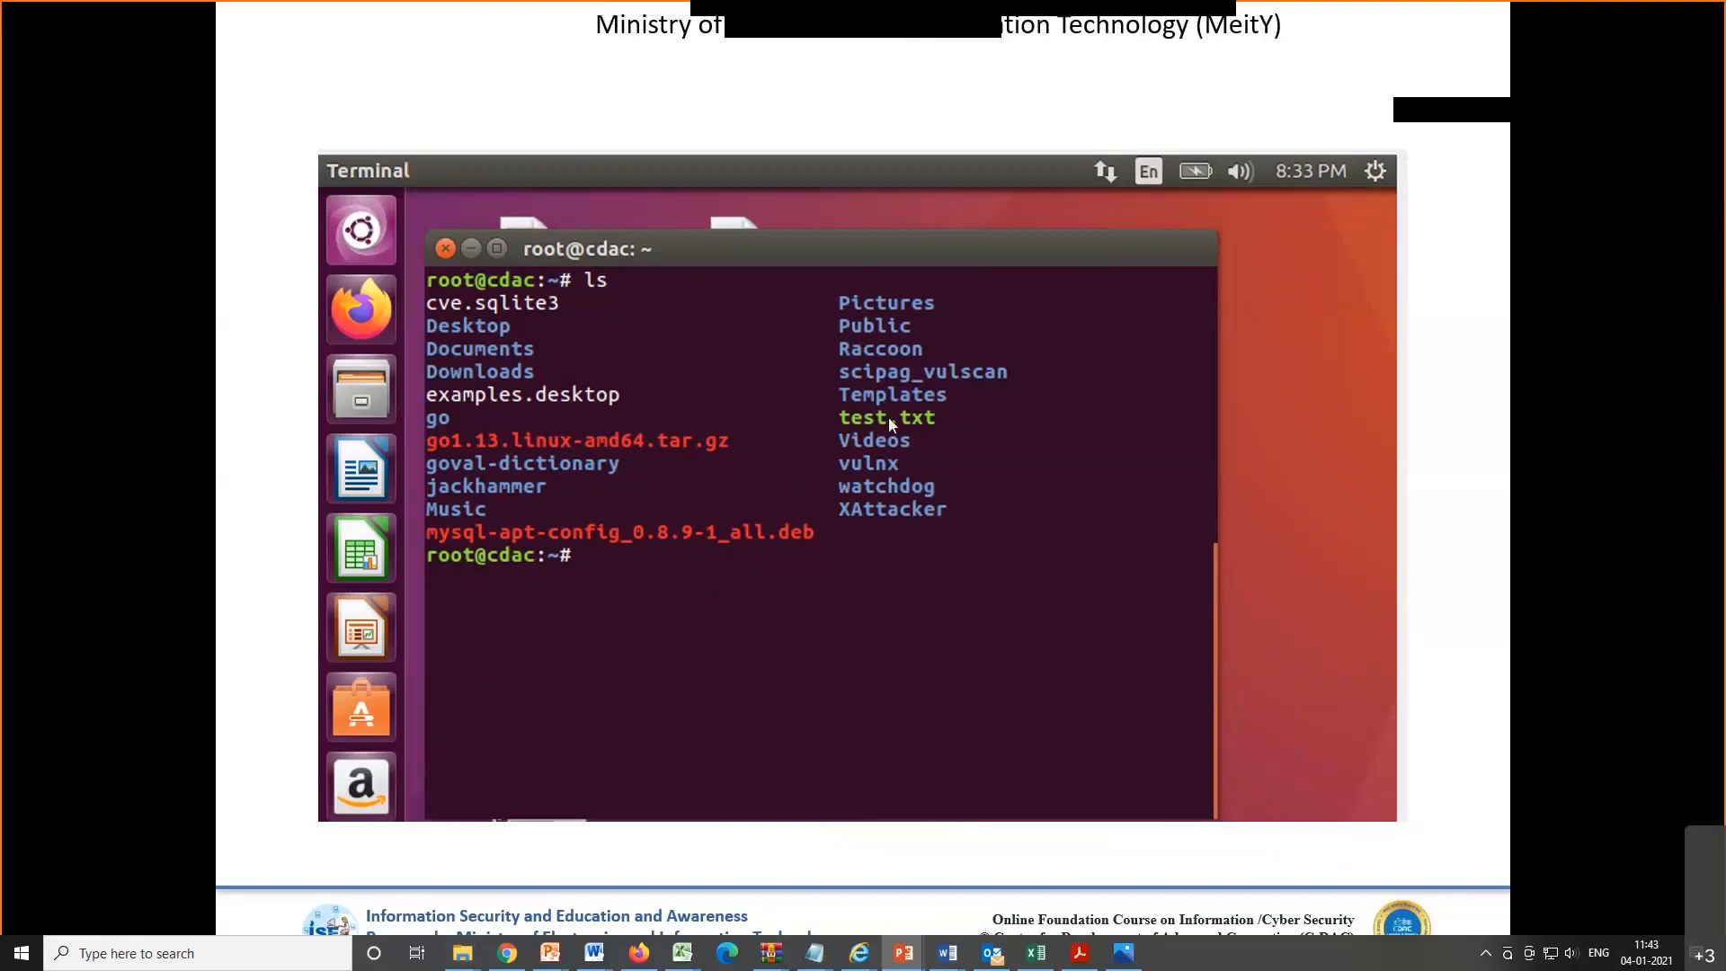
mouse_move(878, 462)
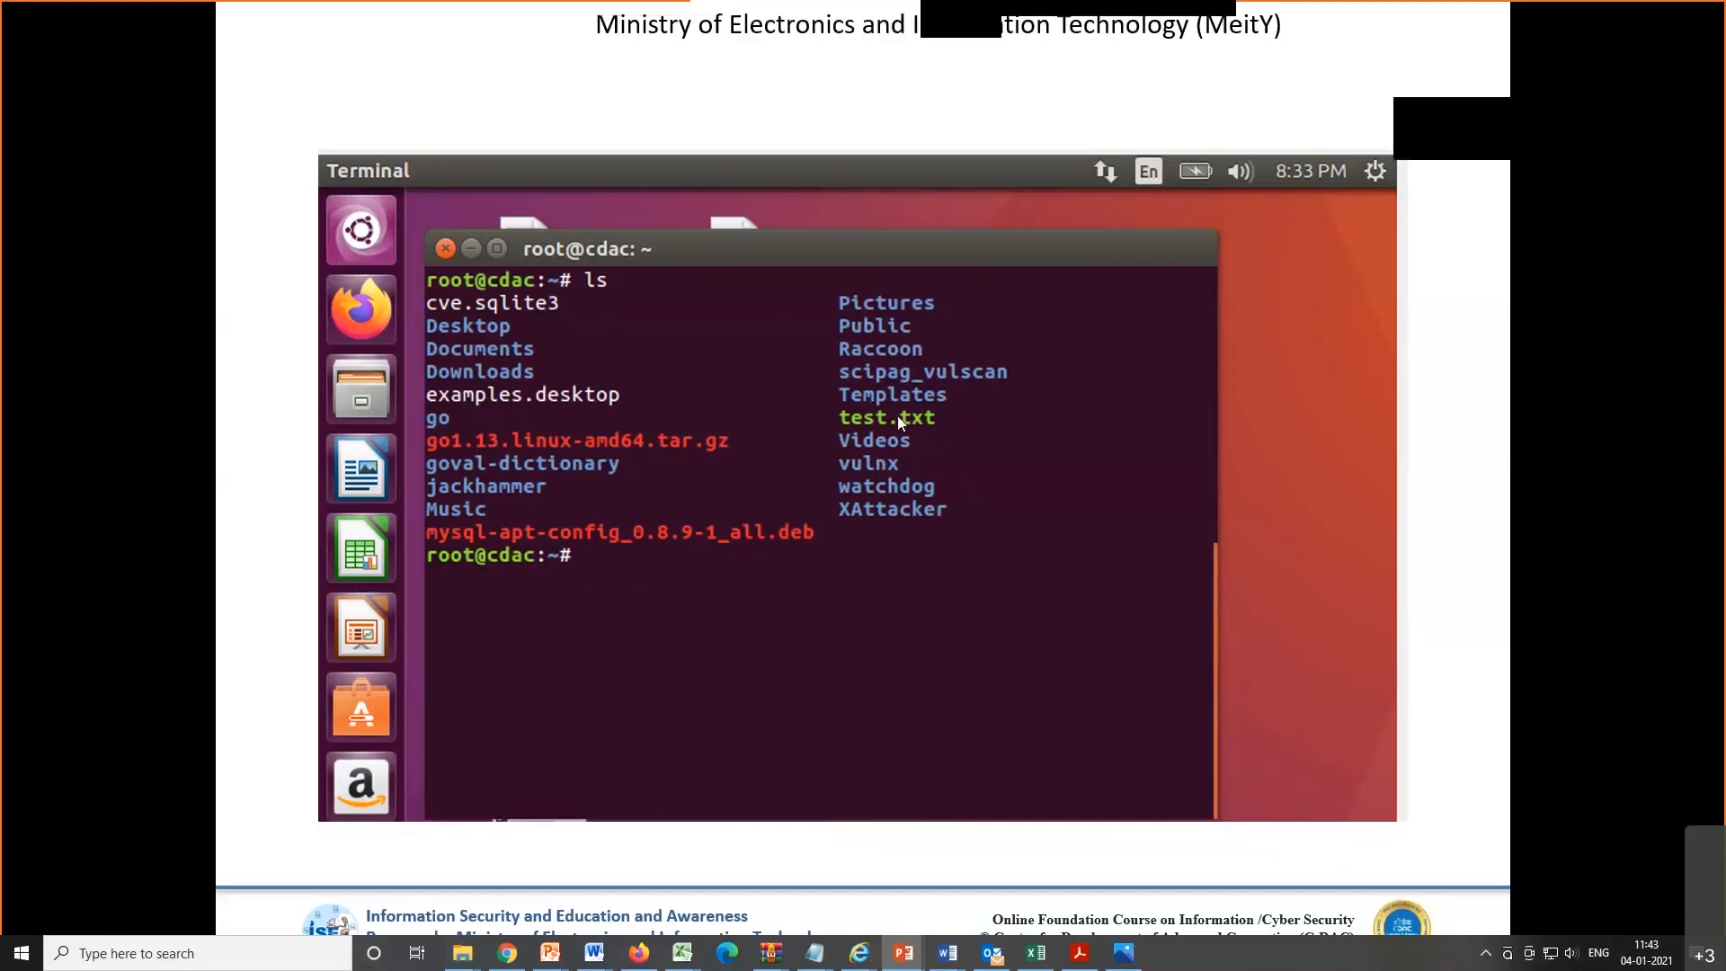
mouse_move(832, 364)
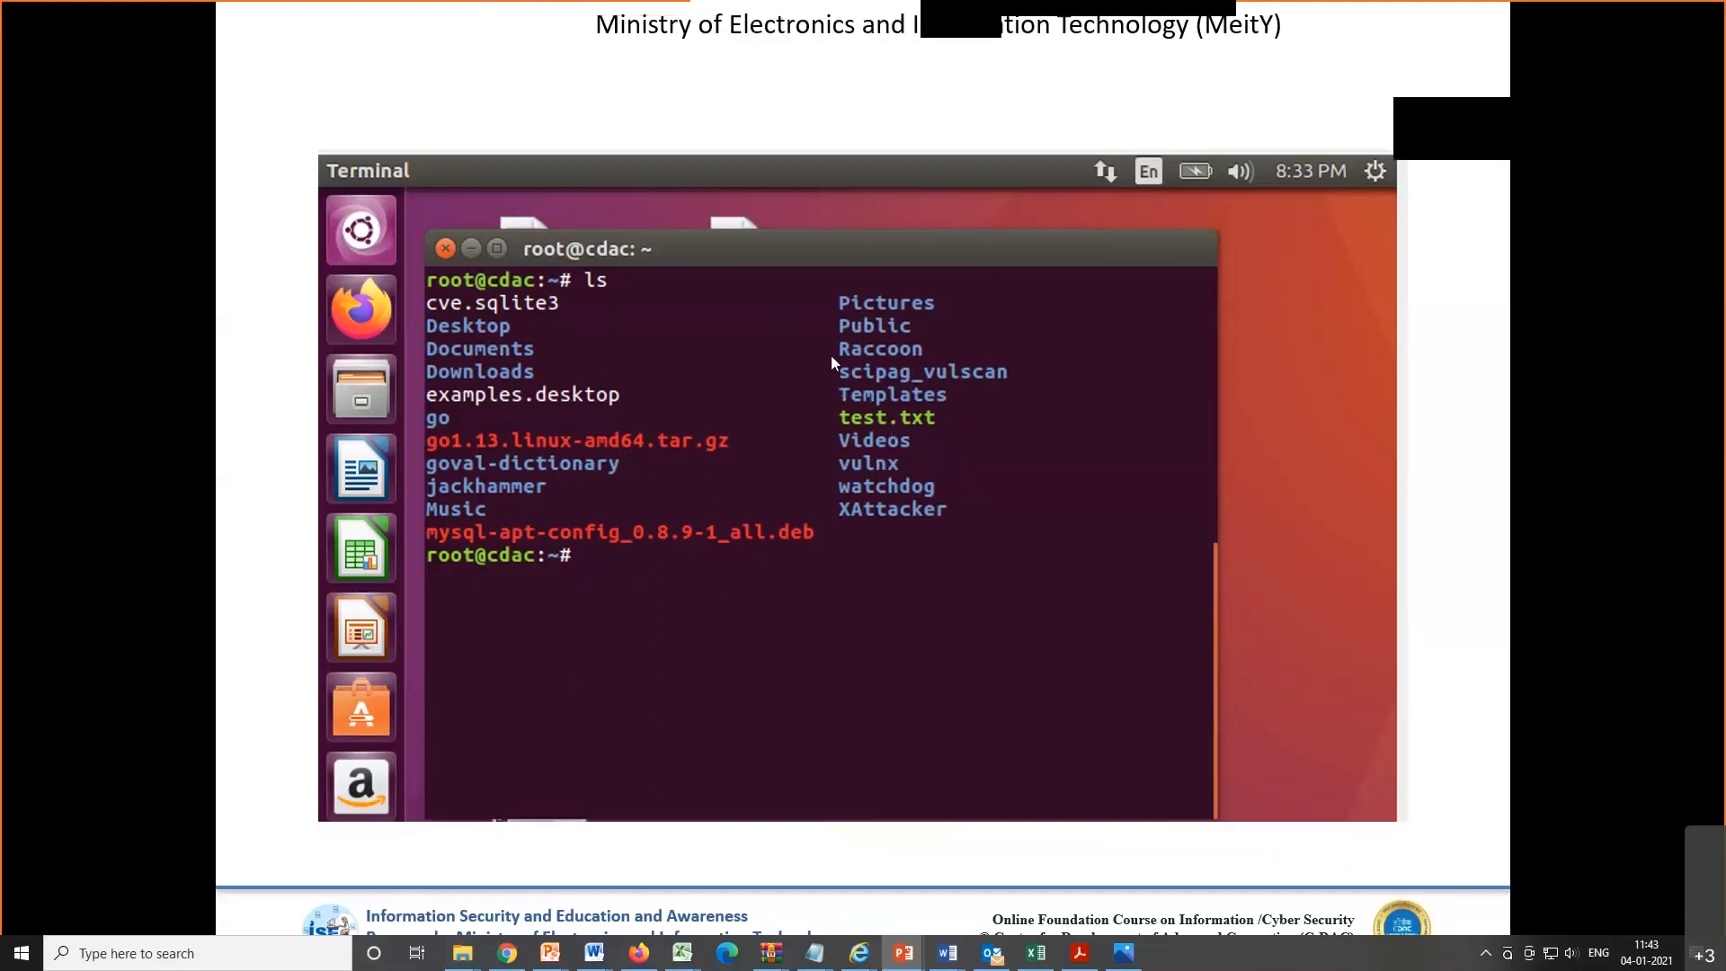
mouse_move(789, 492)
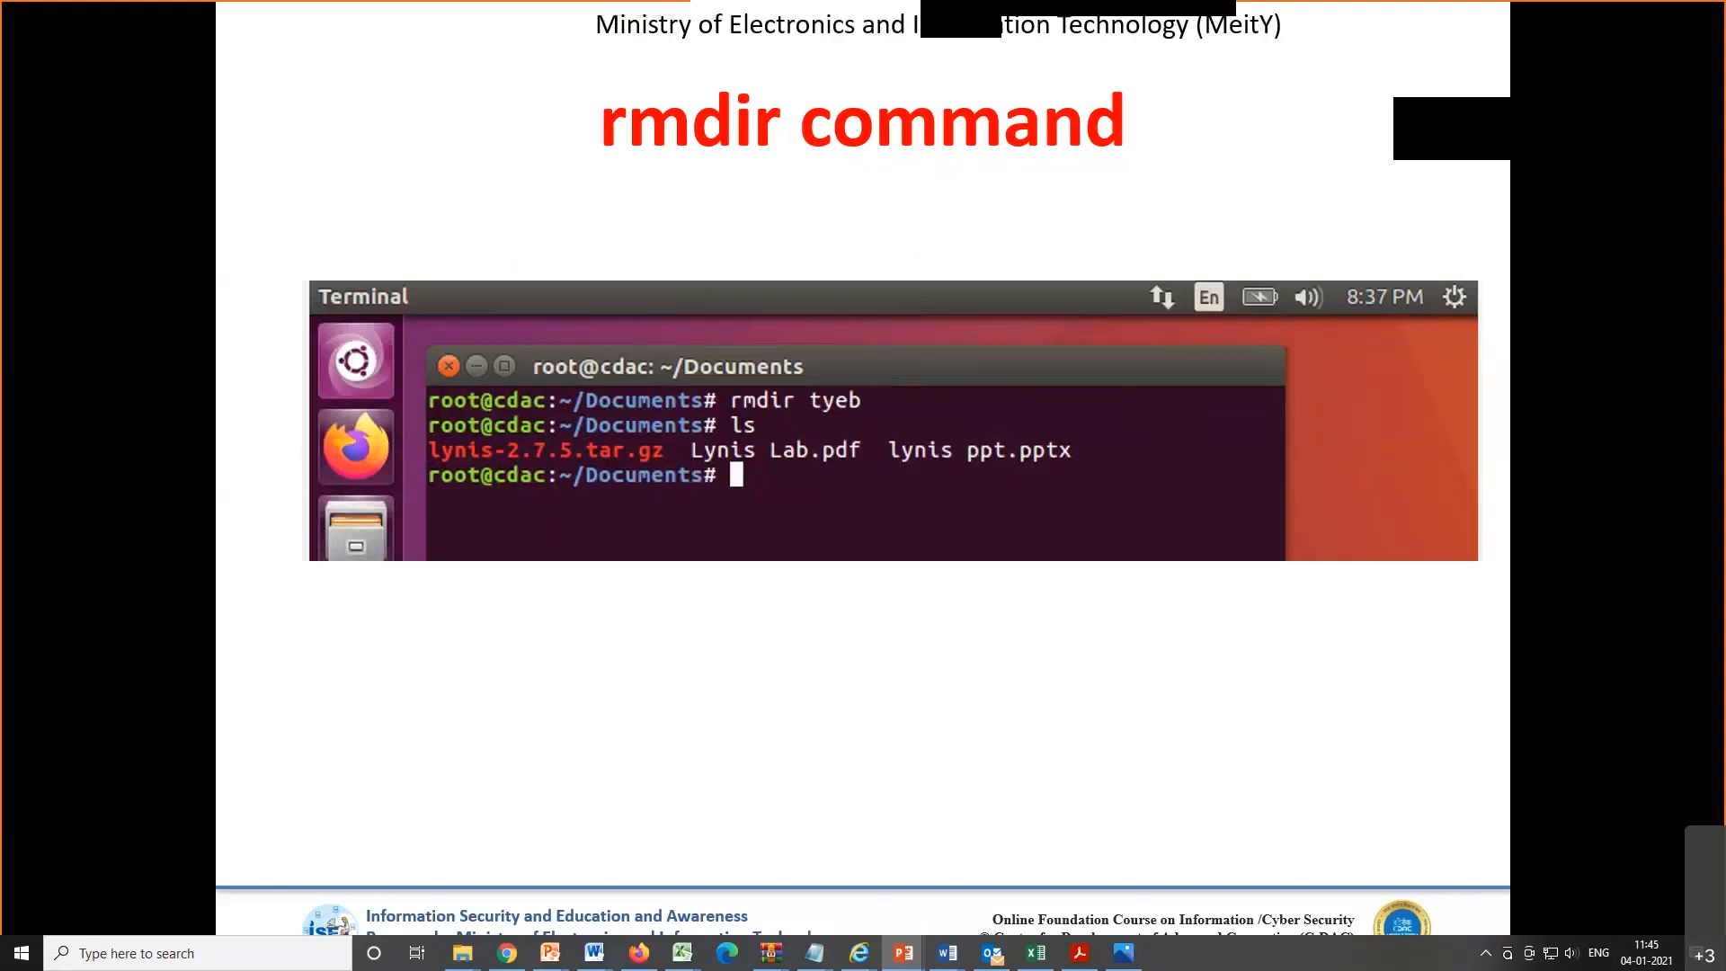
- Advance the slideshow to the 'rm command' slide showing deletion of Lynis Lab.pdf
key("Right")
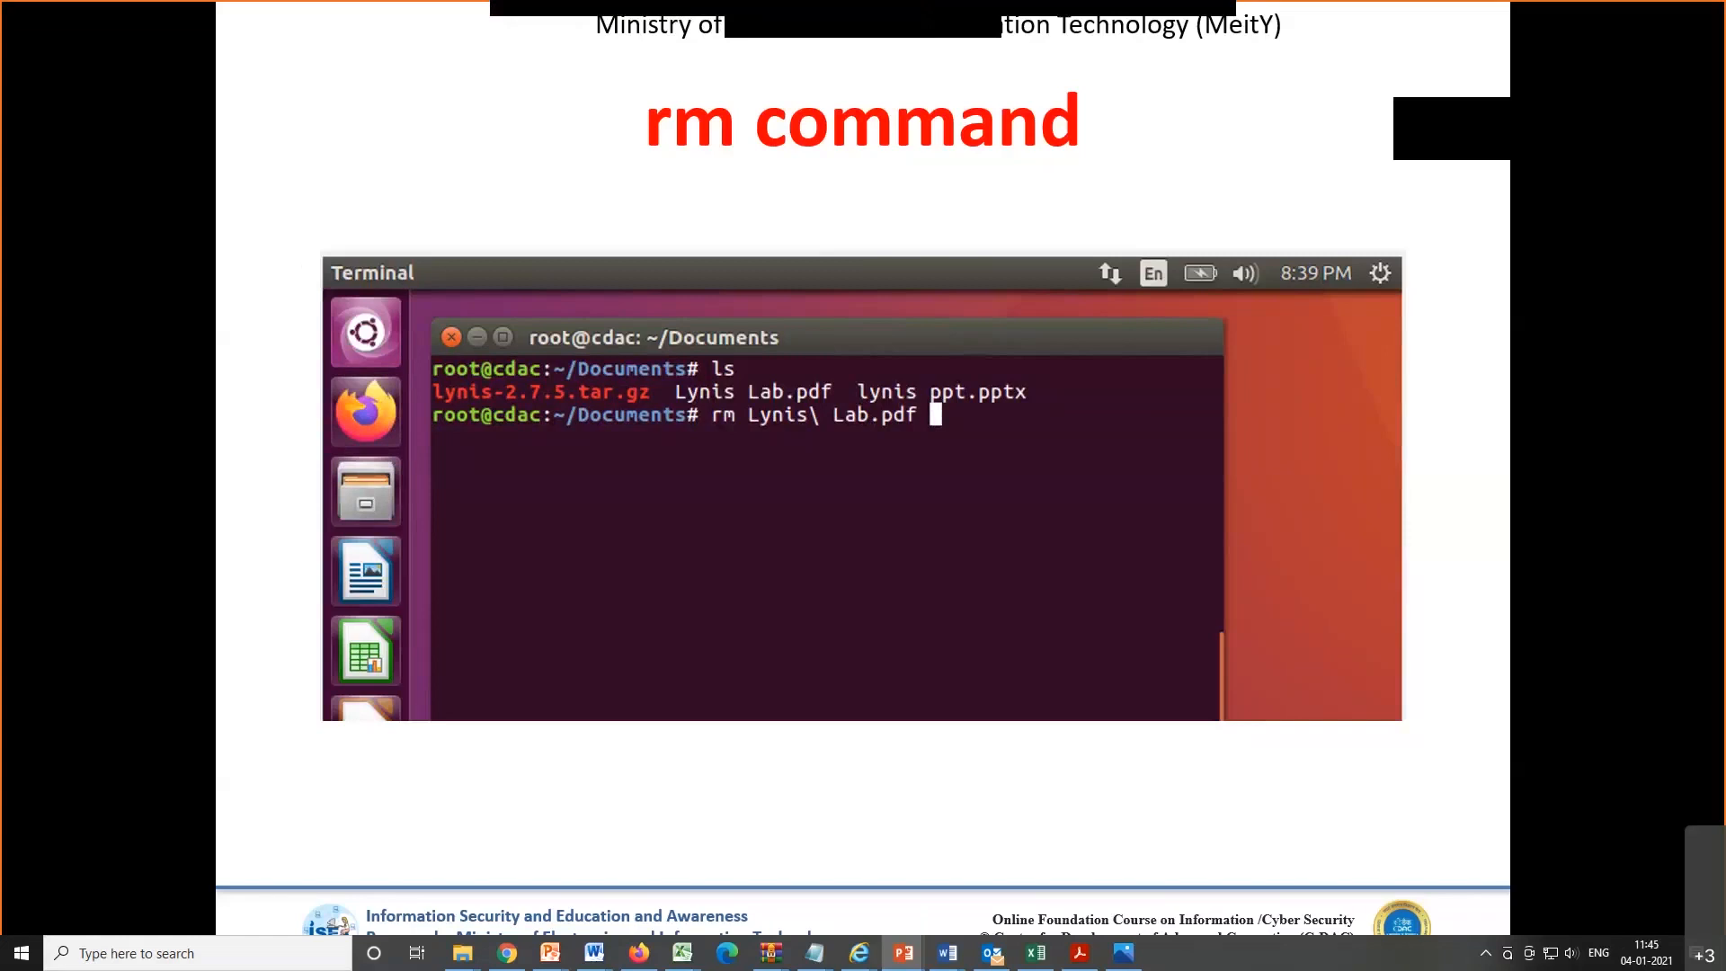
- Advance to the 'init 6 command' slide explaining restart with a terminal example
key("right")
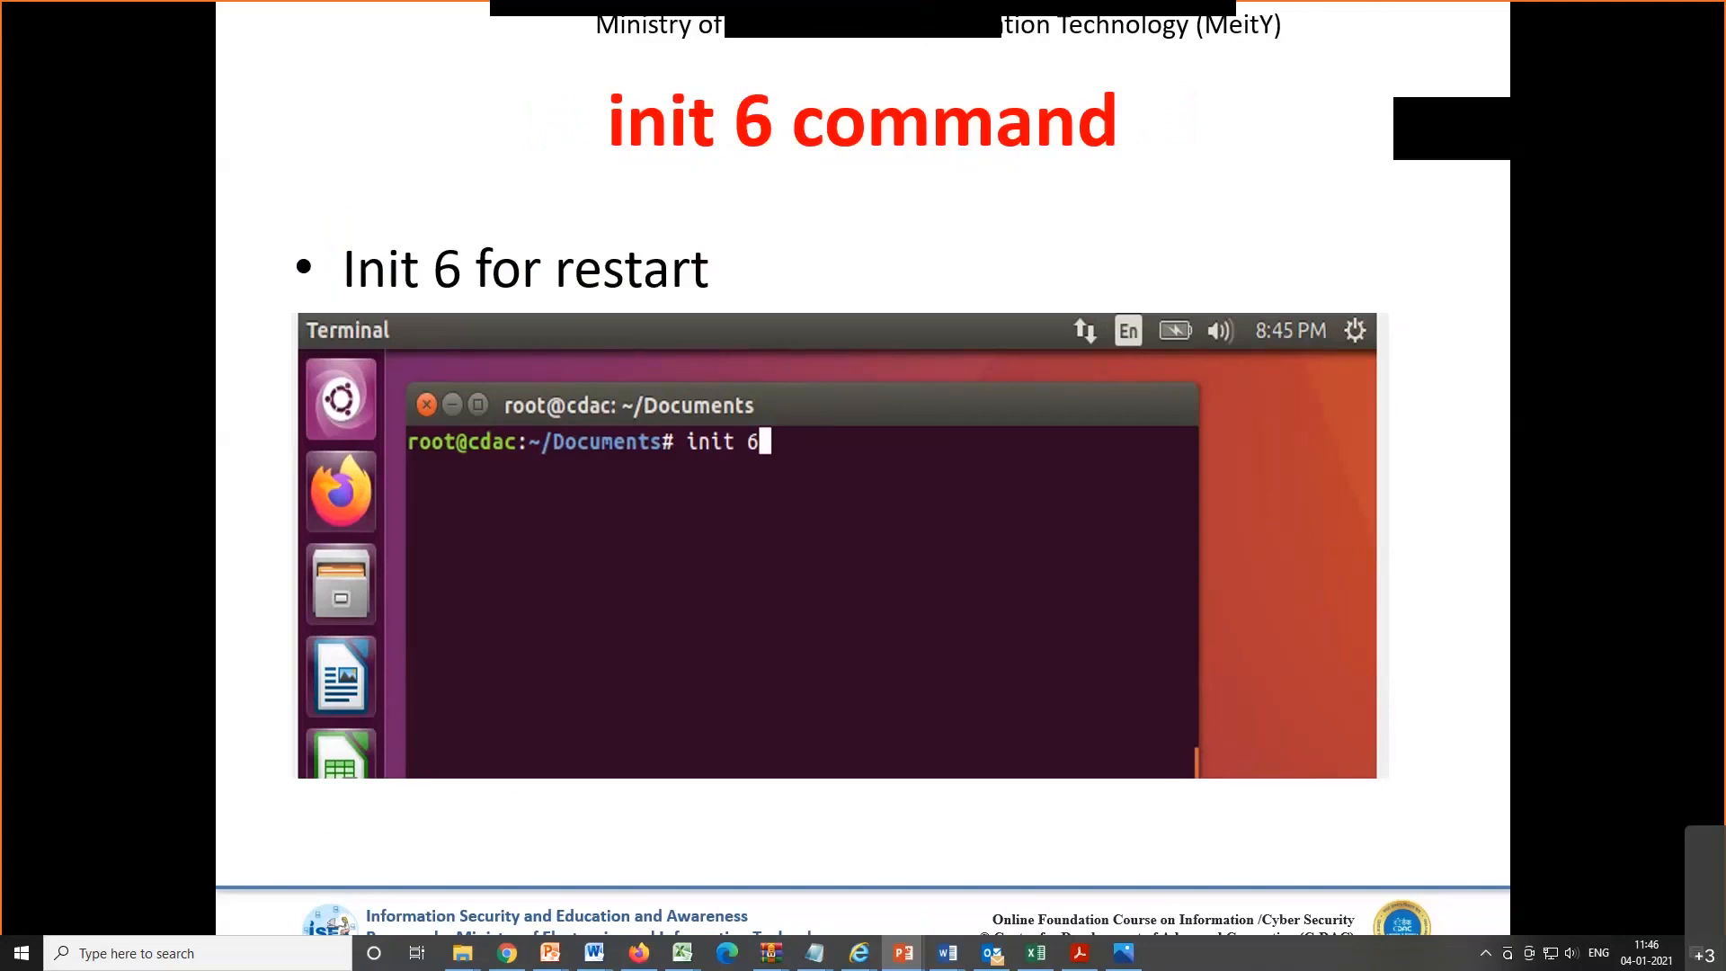
- Advance to the final References slide linking GeeksforGeeks' Linux introduction
key("Right")
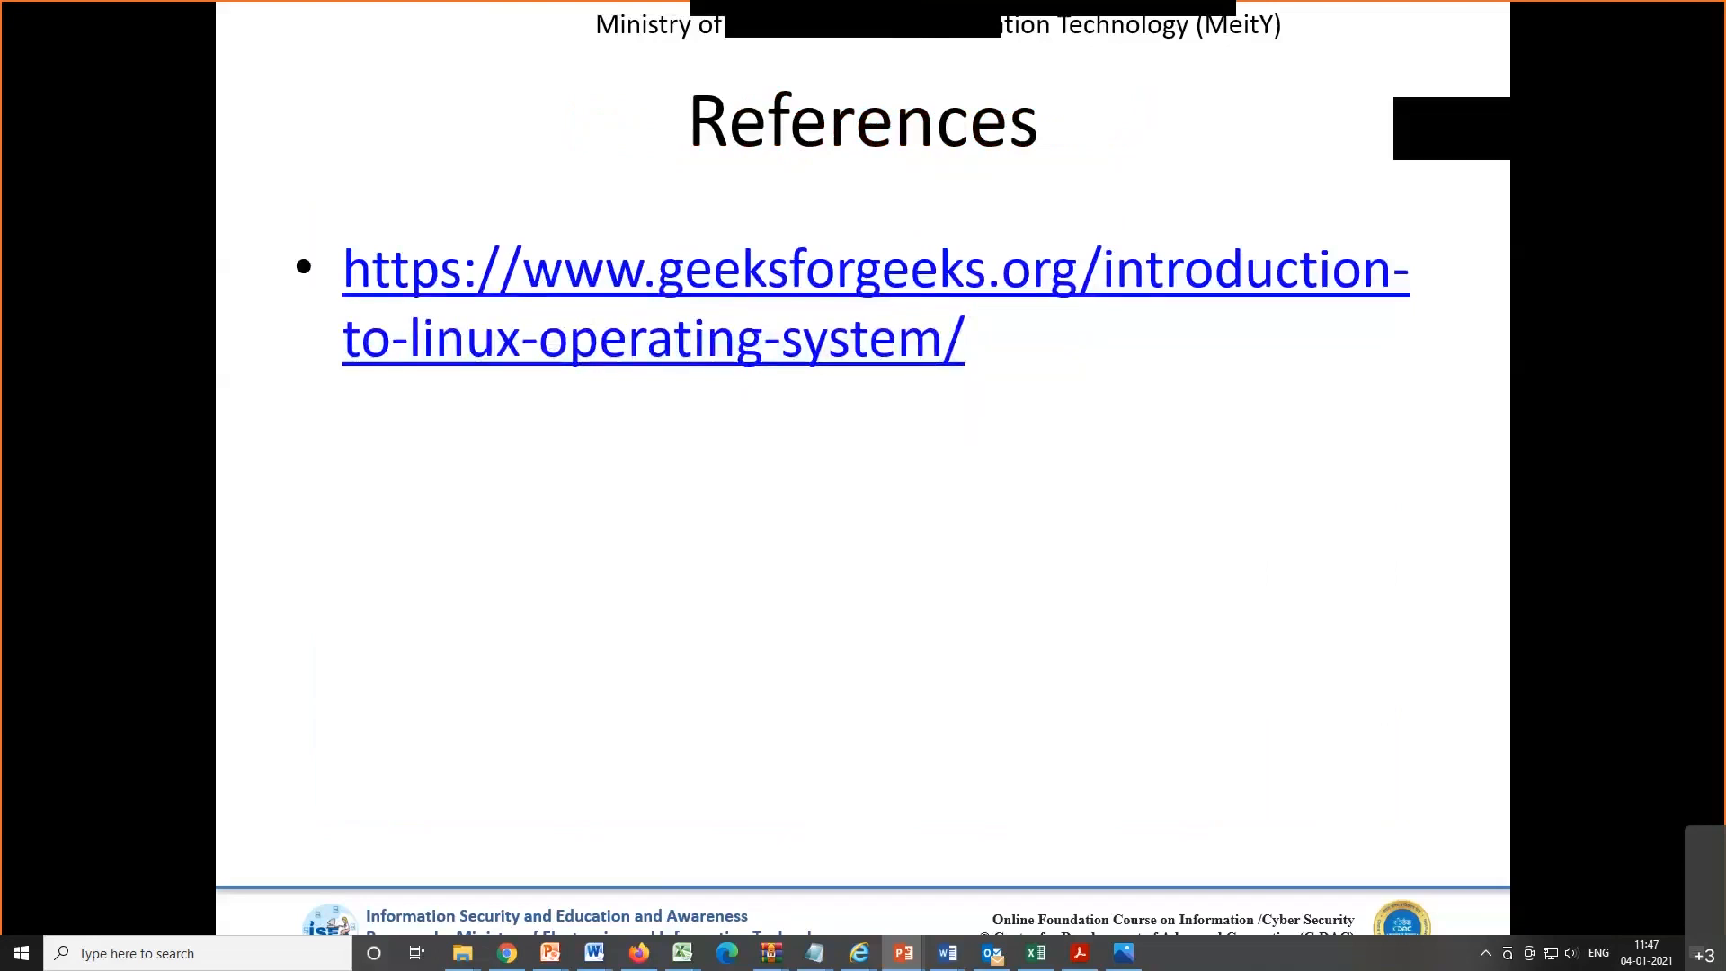
mouse_move(1007, 569)
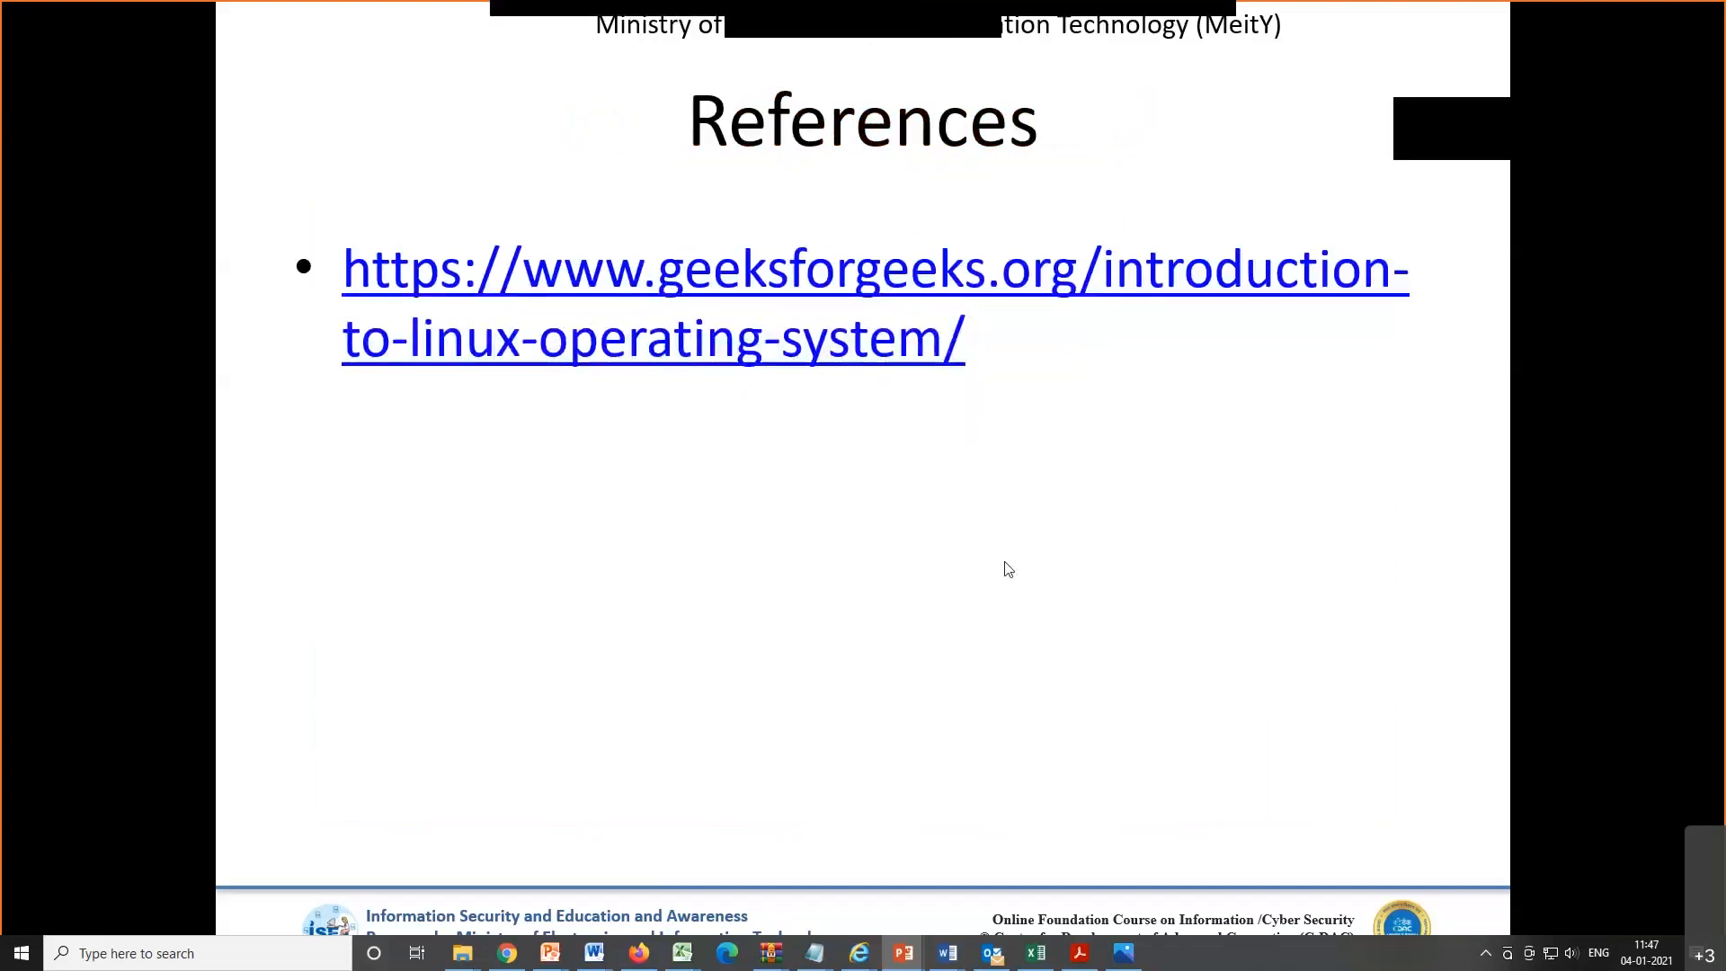